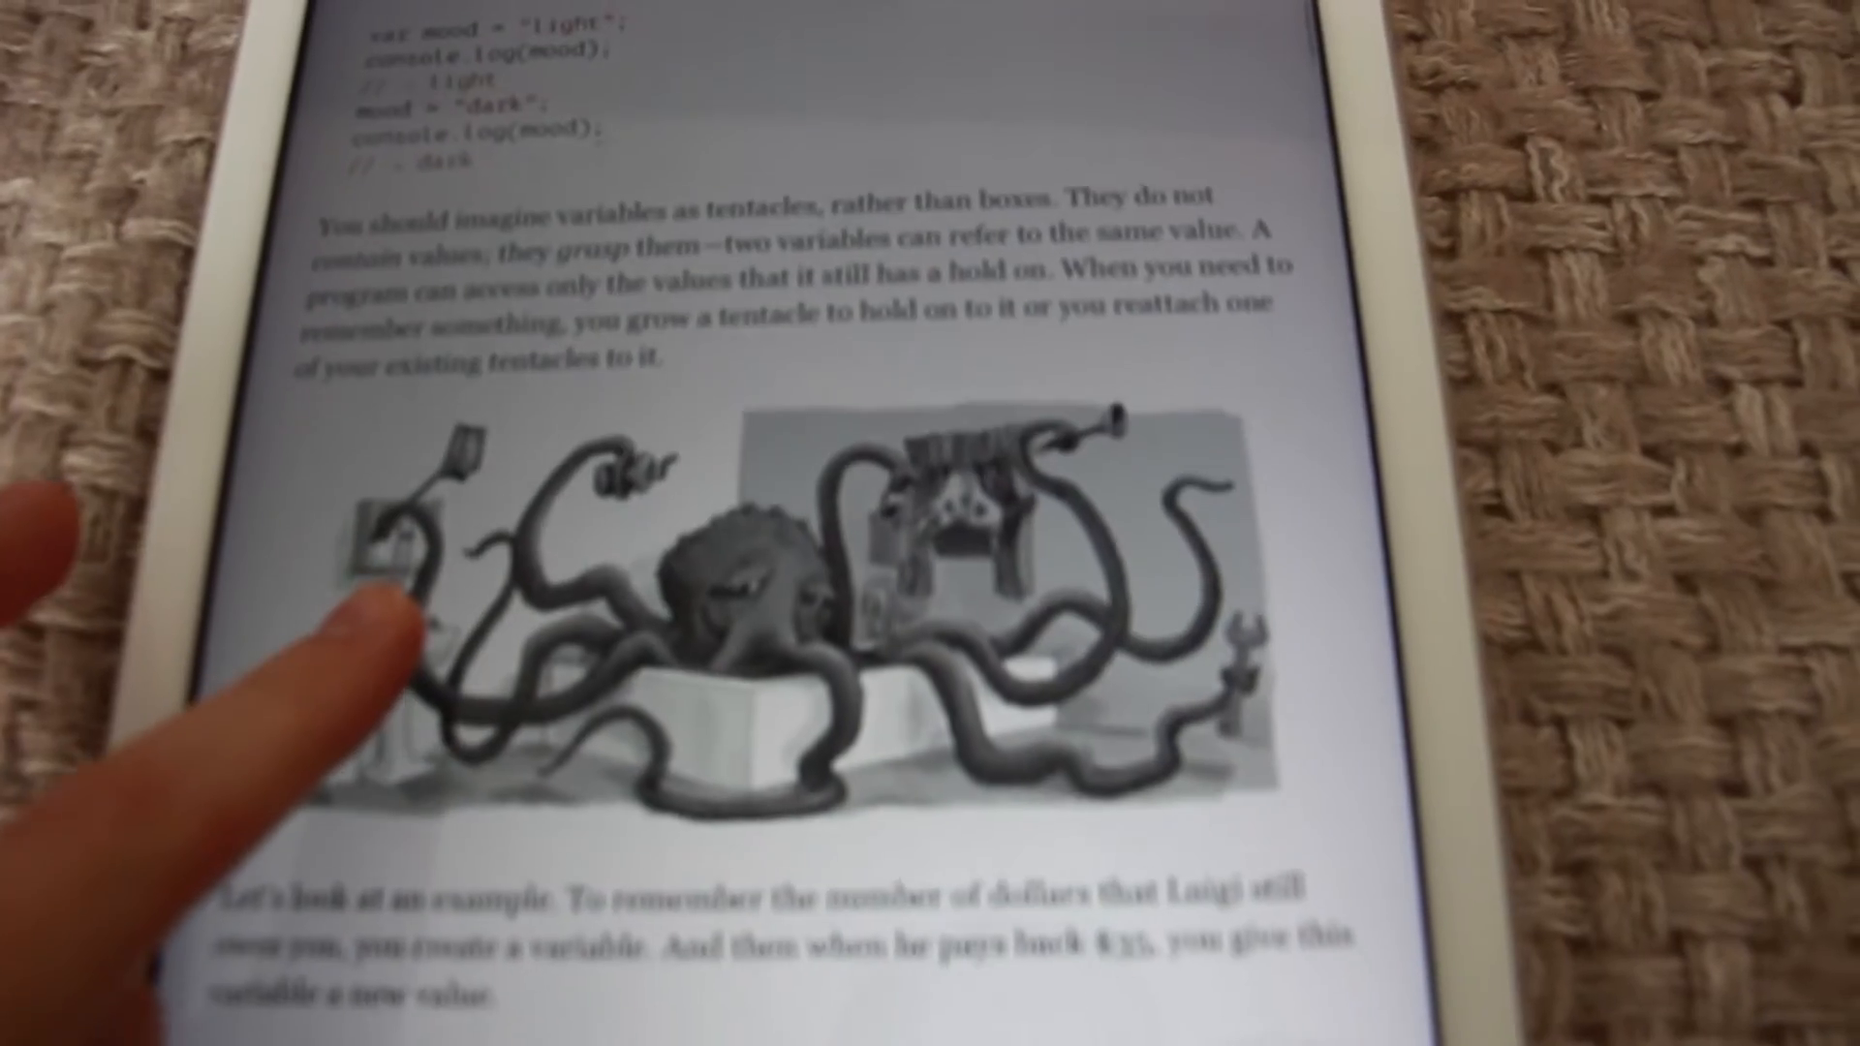
Scroll through the current page to review its content
scroll(up, 3)
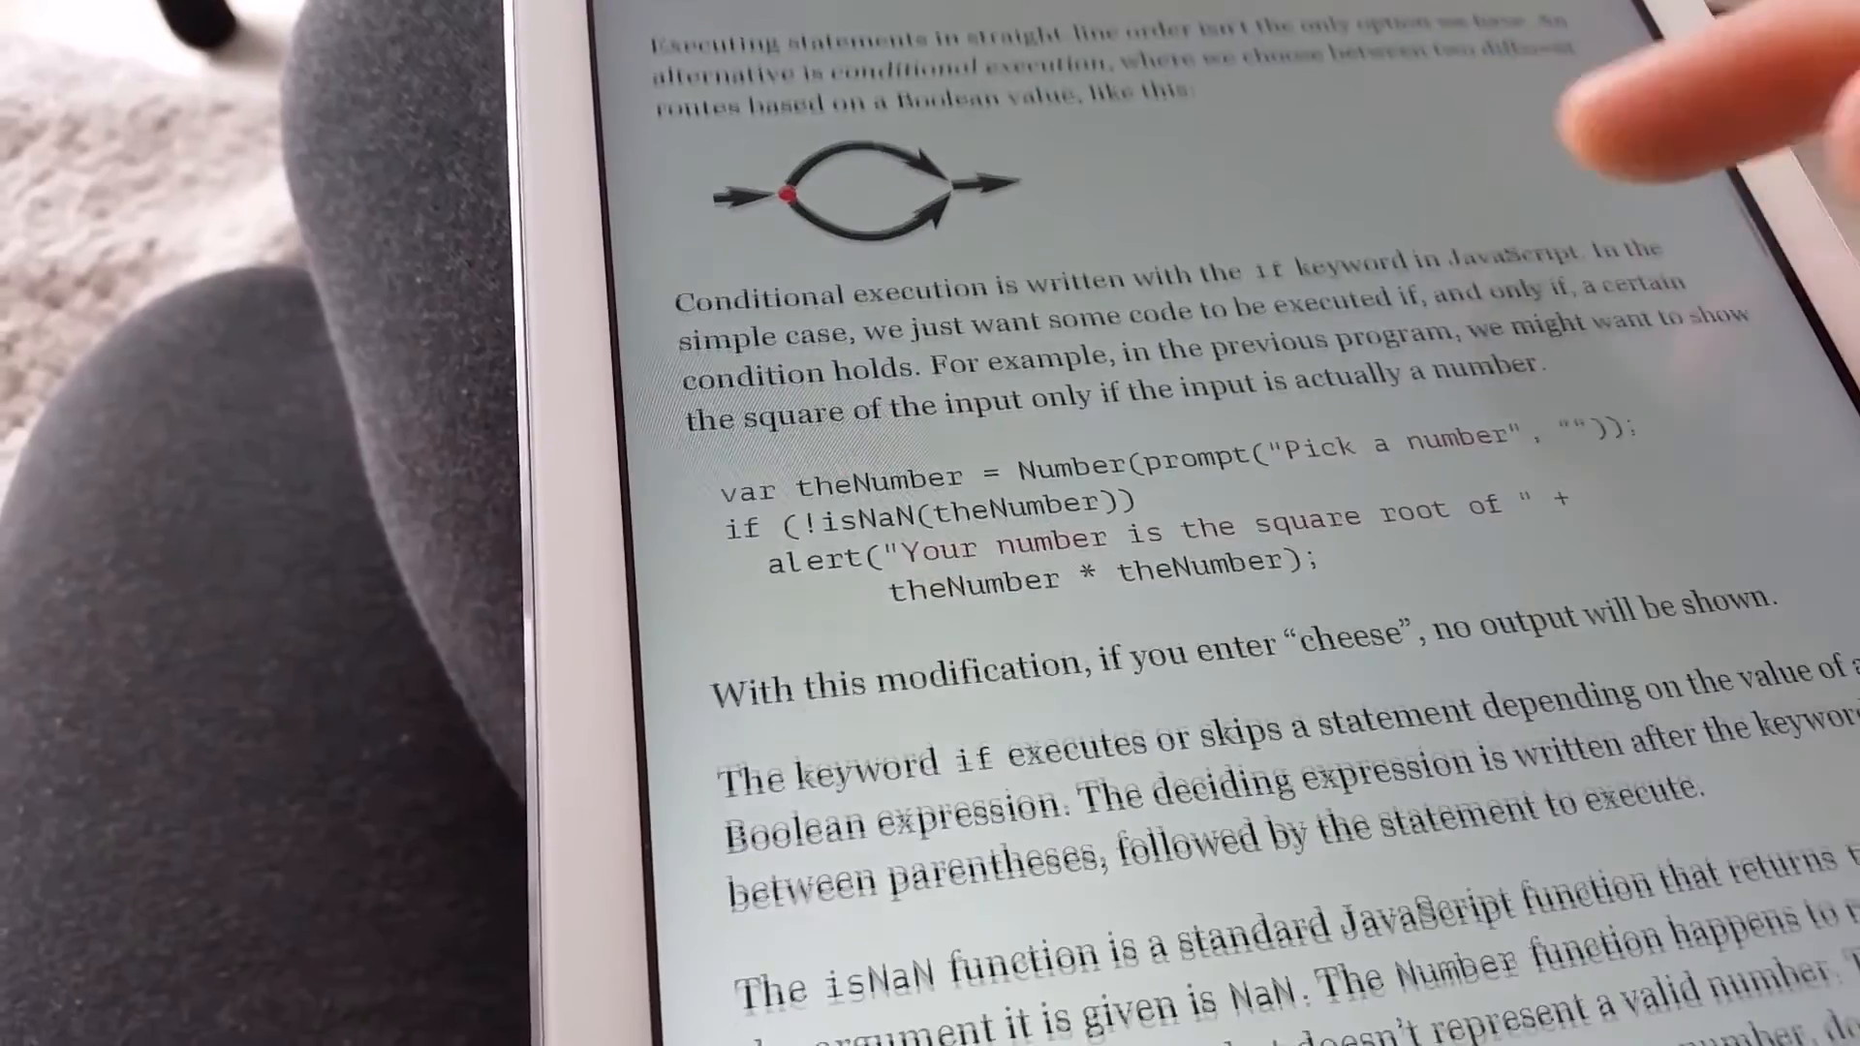
scroll(down, 3)
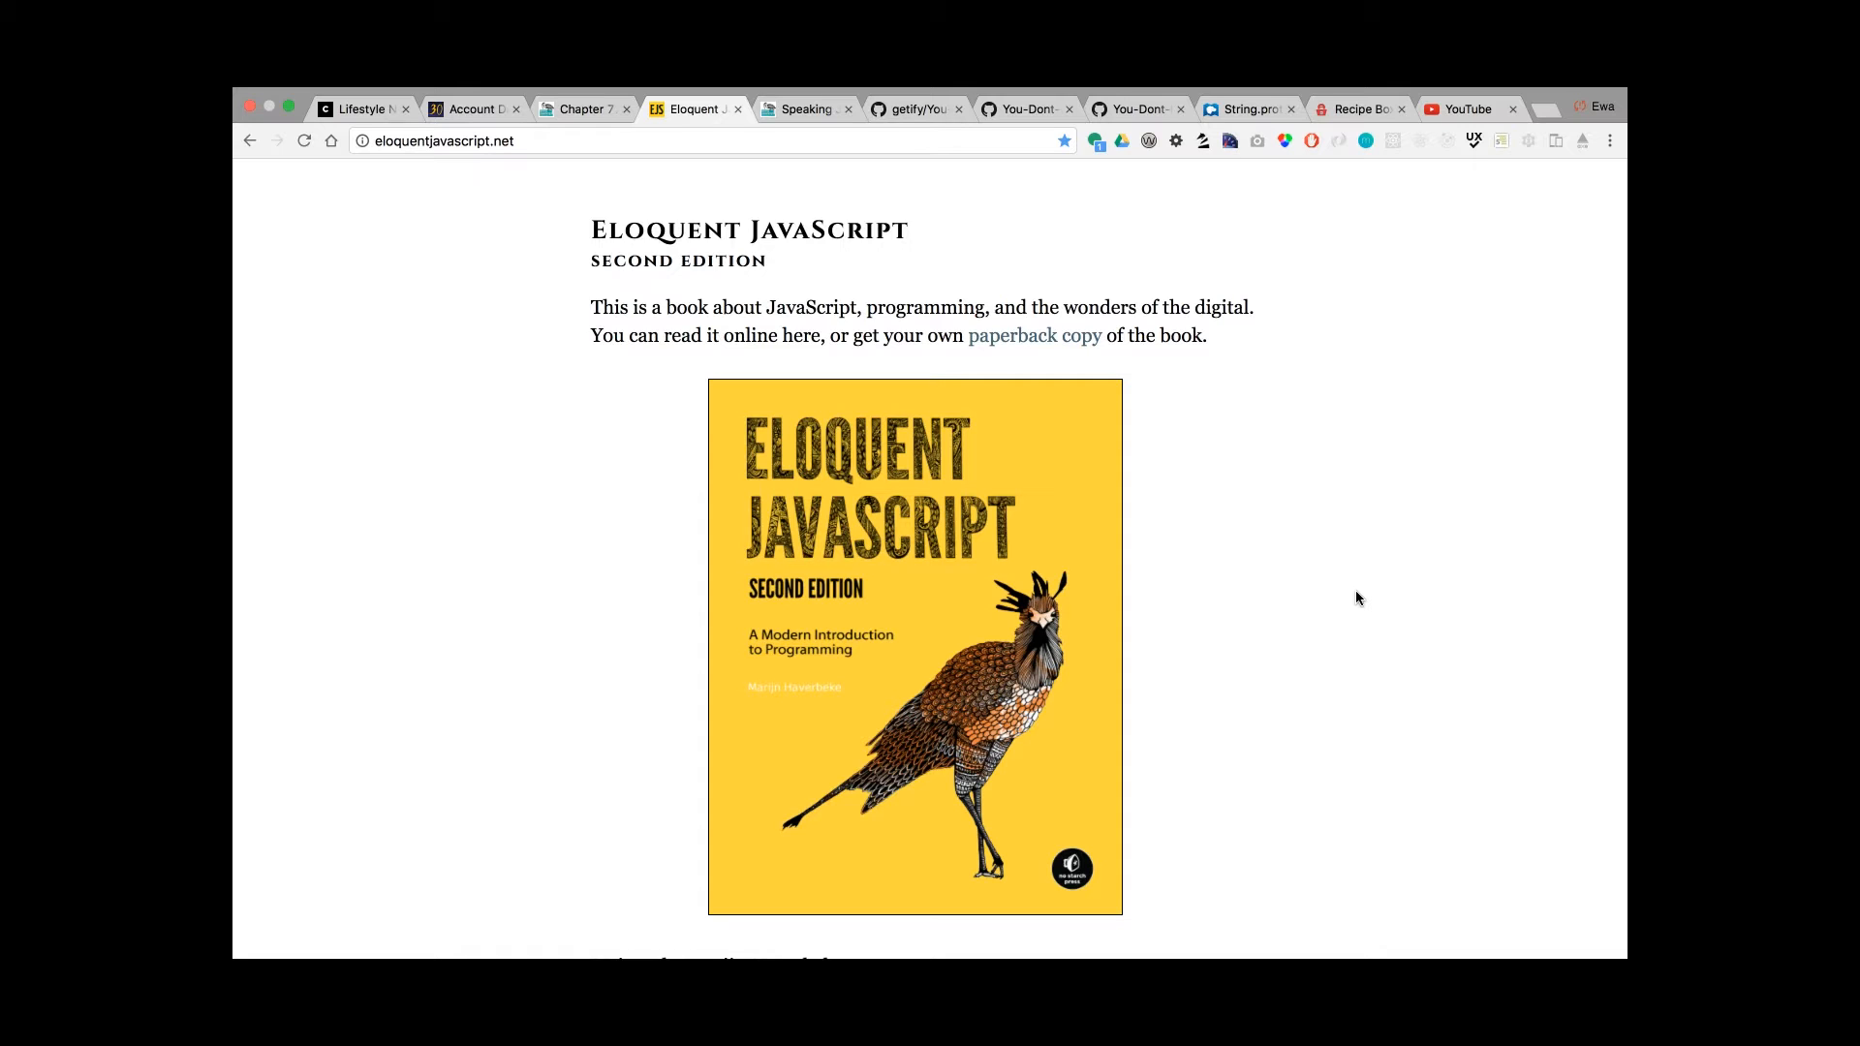
scroll(down, 3)
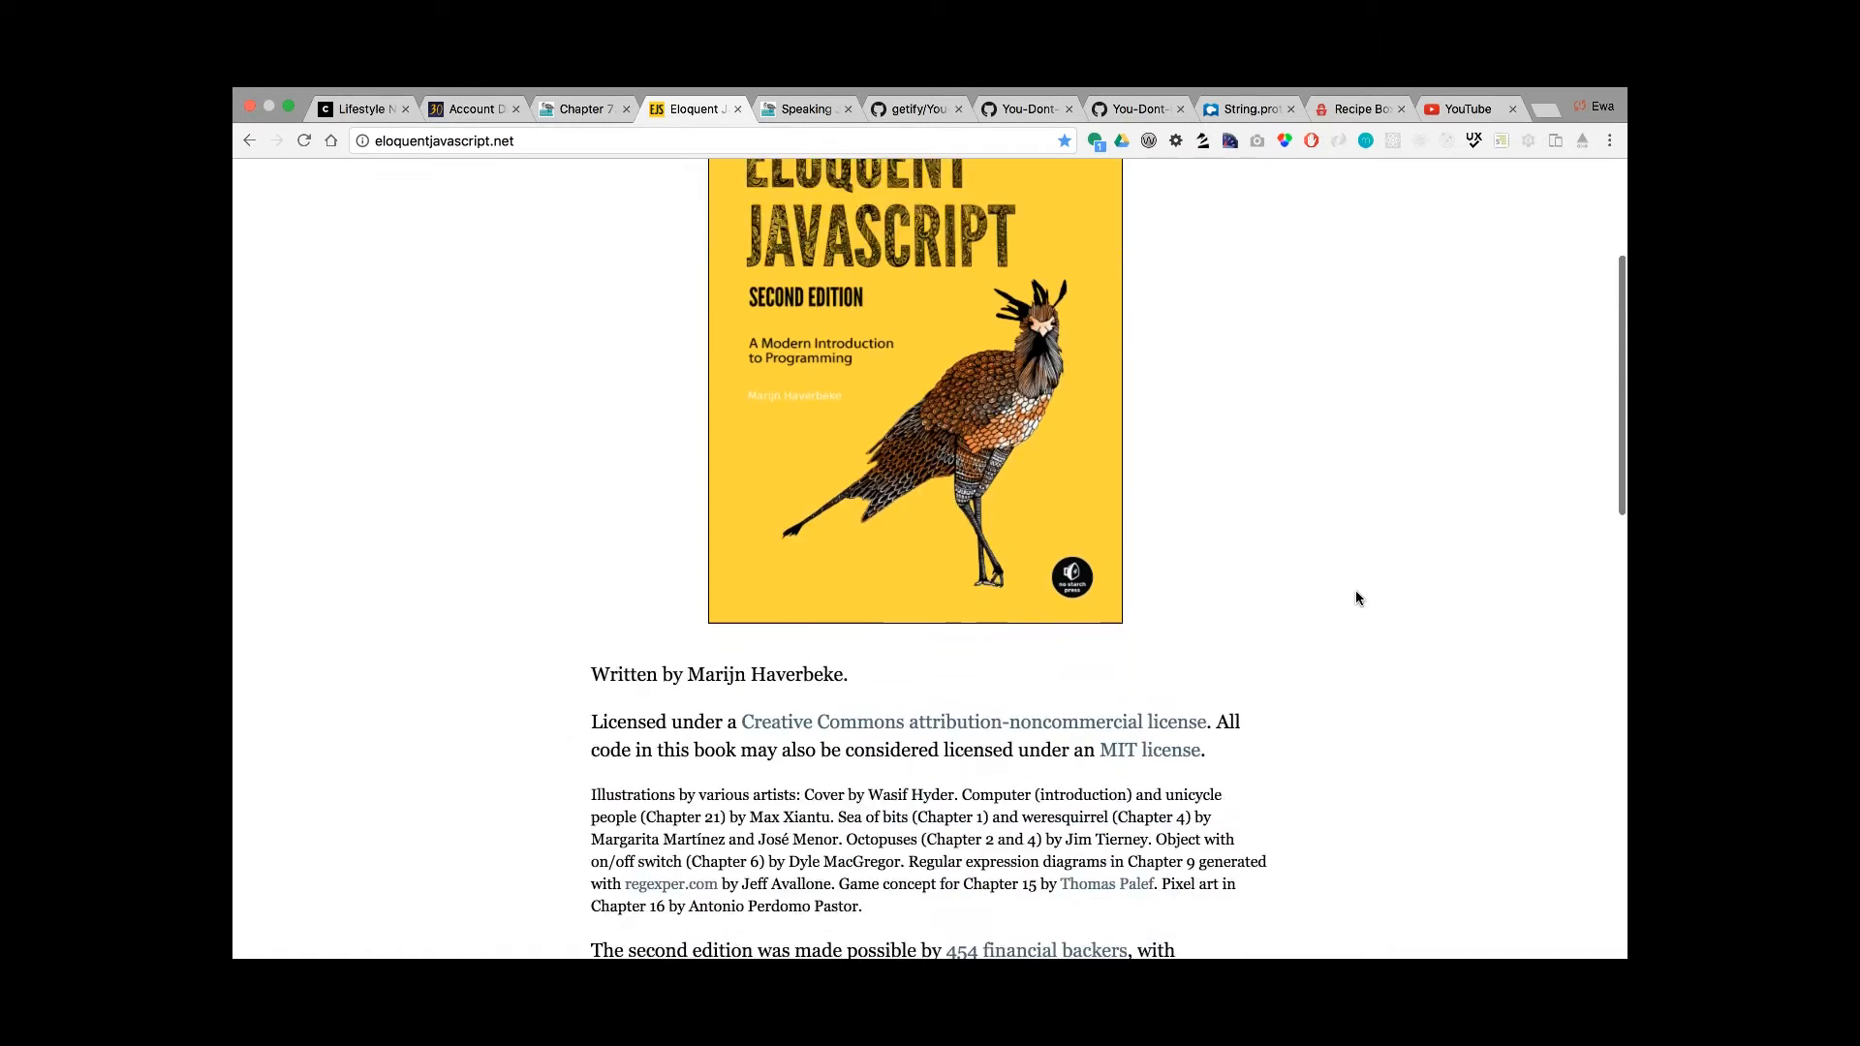
scroll(down, 3)
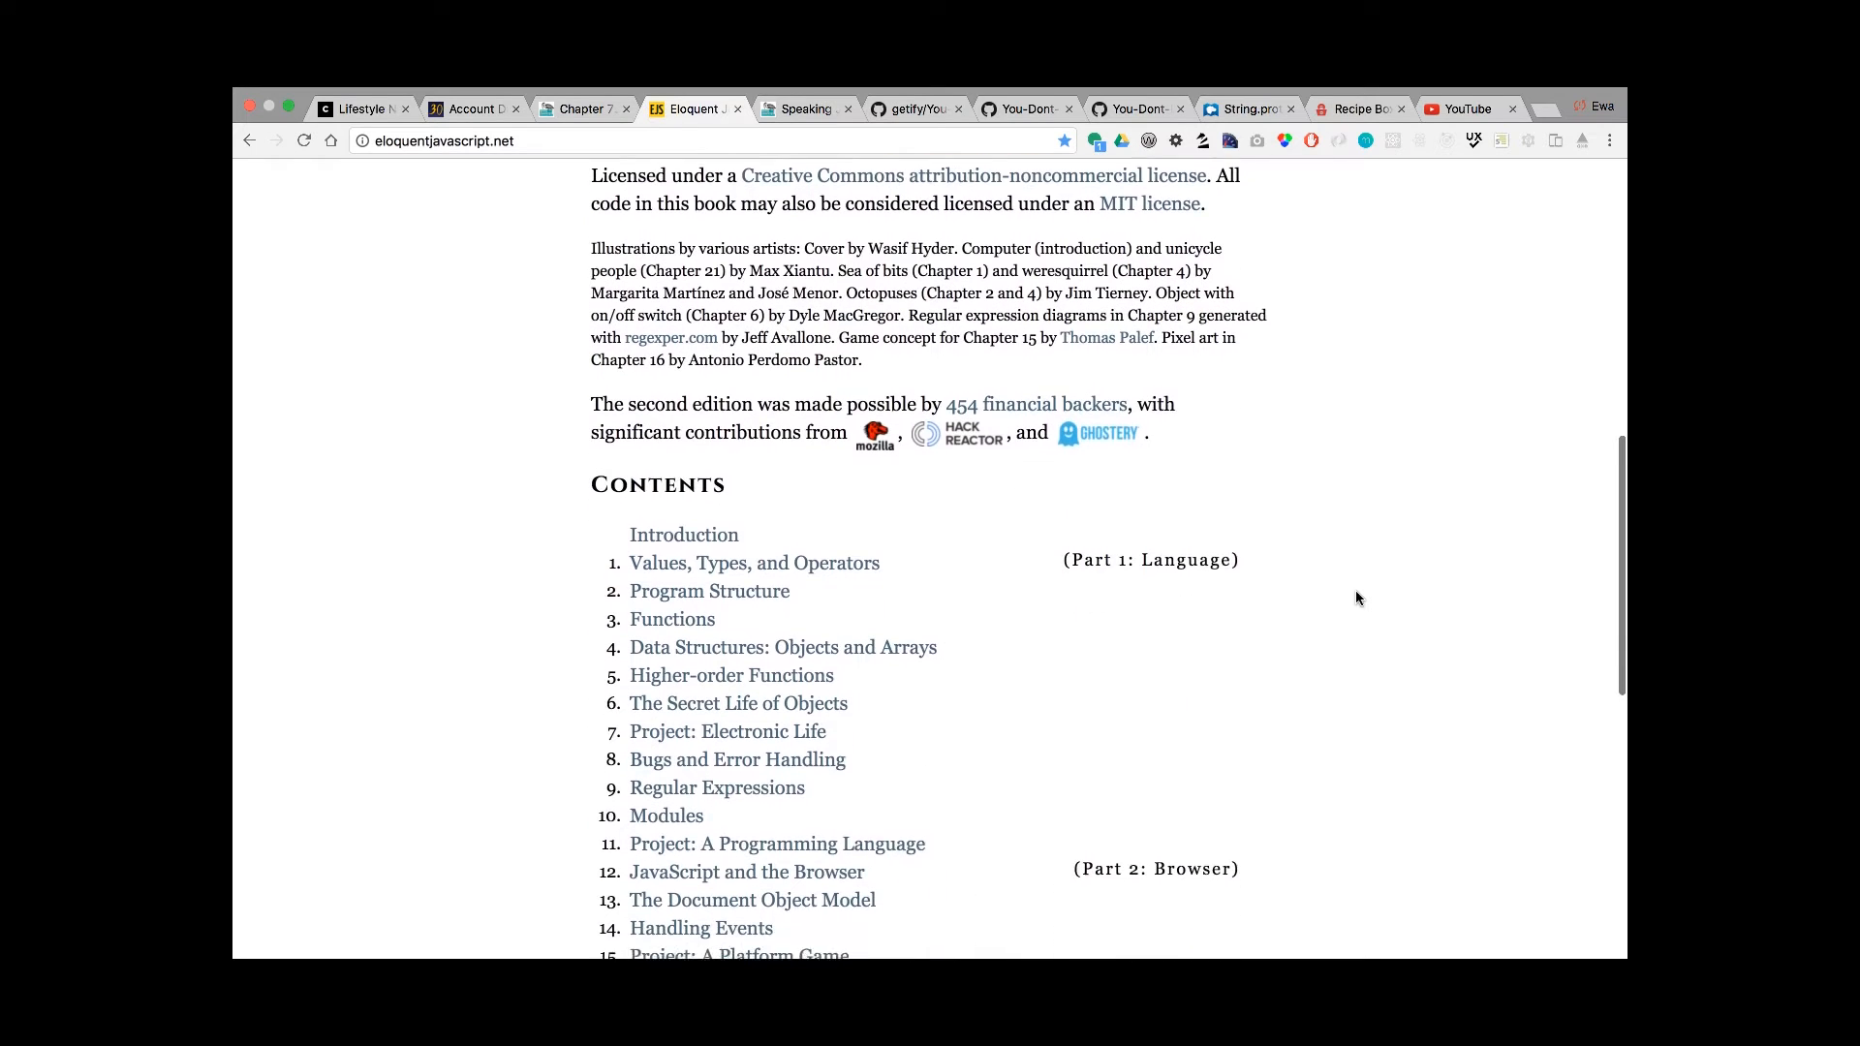
scroll(down, 3)
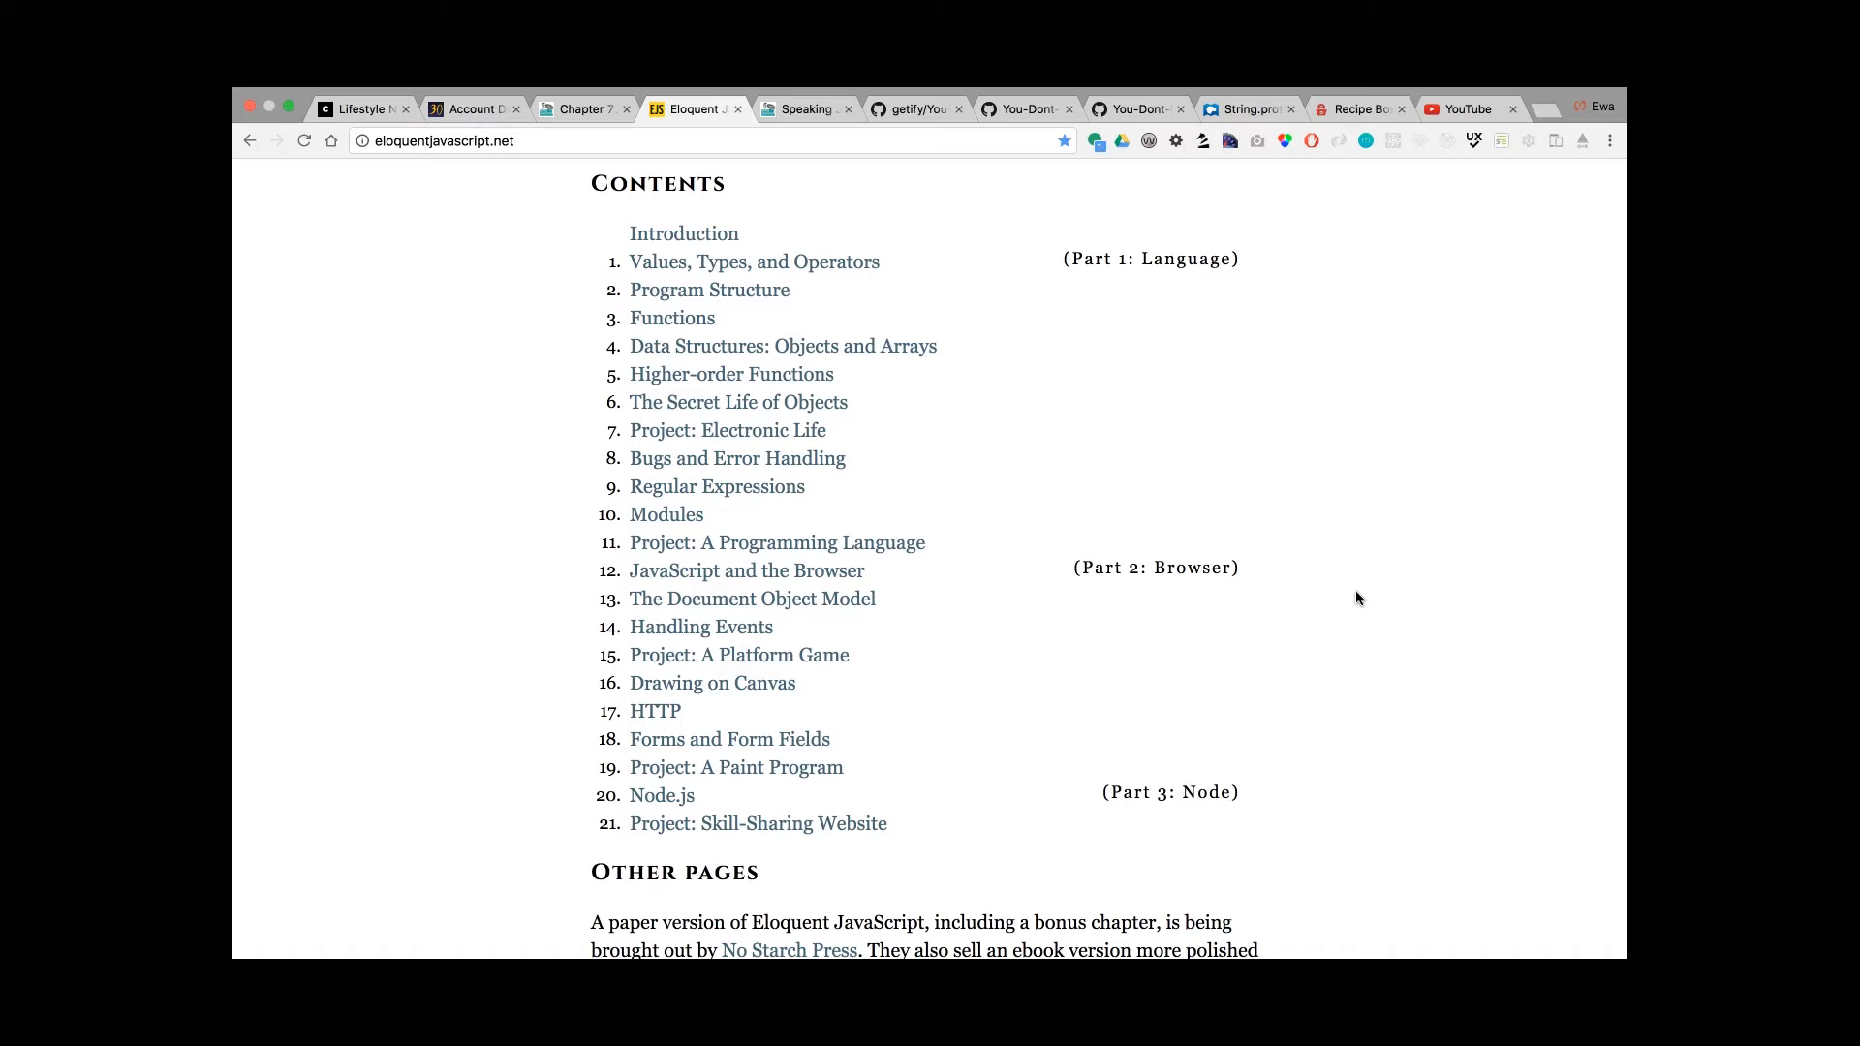
mouse_move(1093, 411)
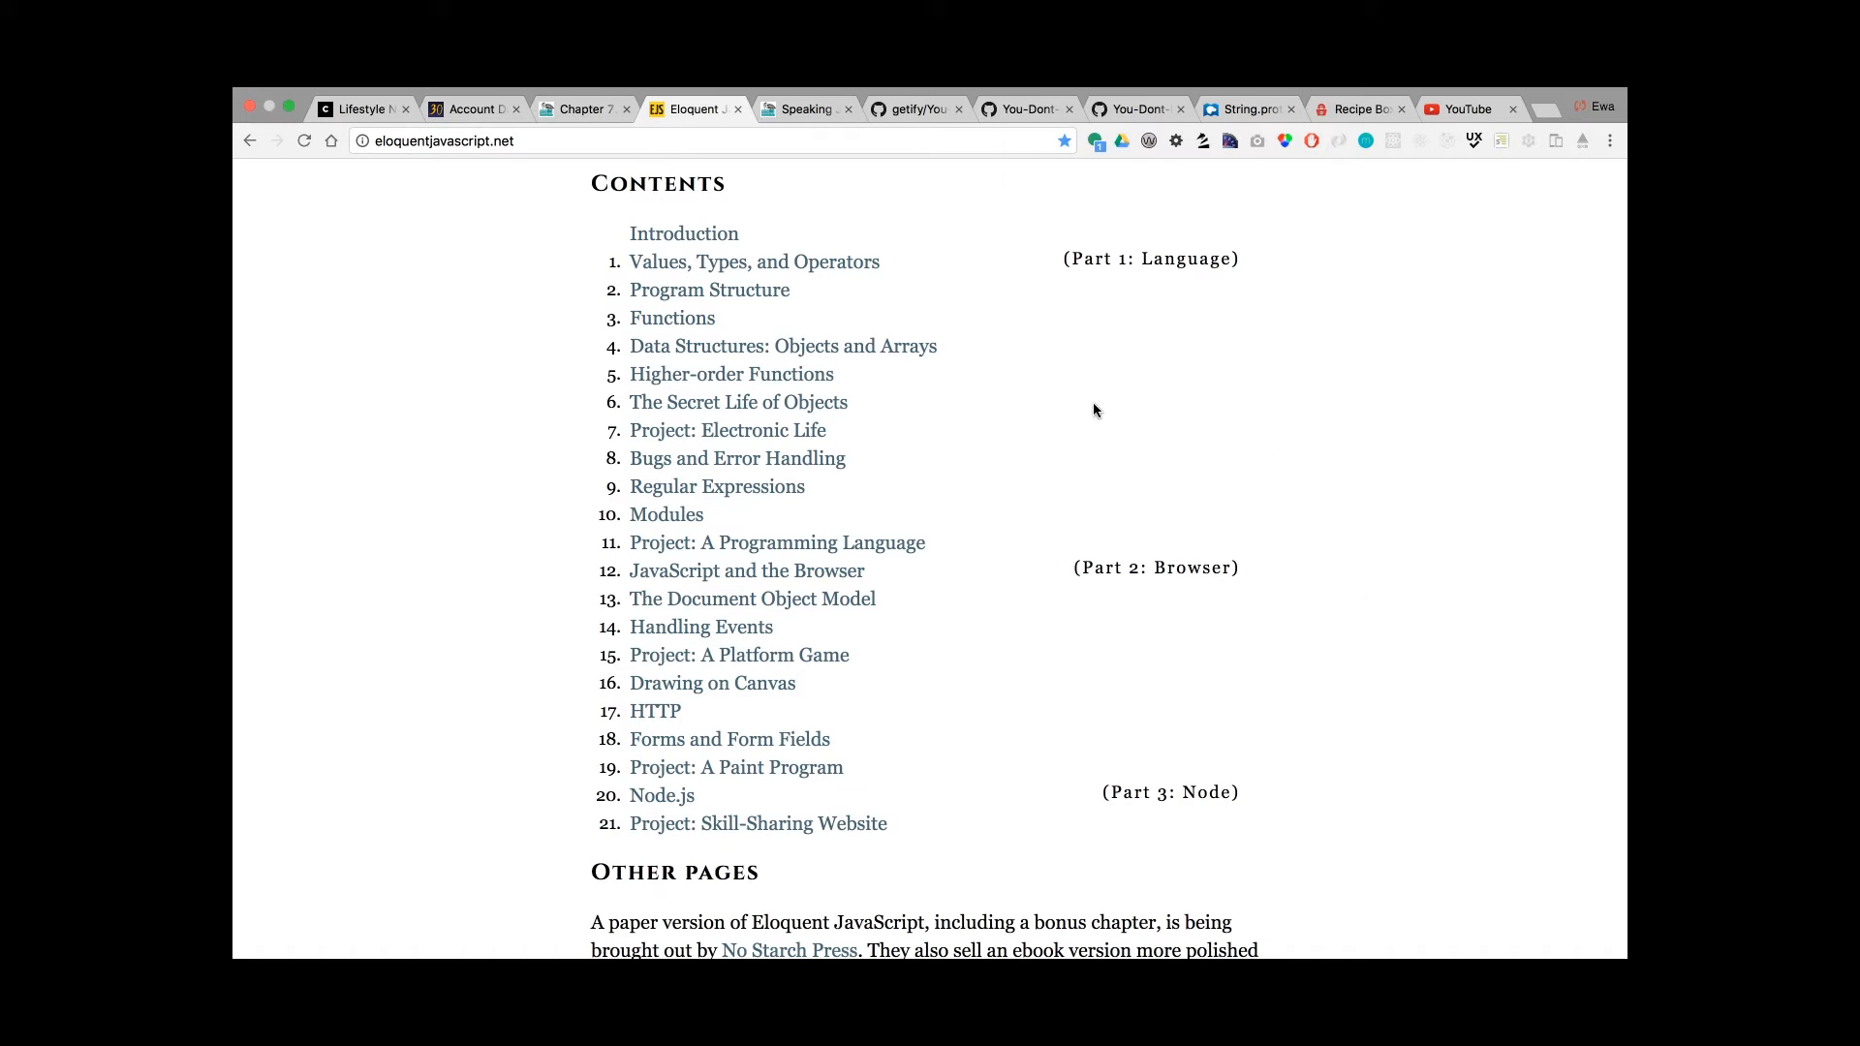
mouse_move(690, 356)
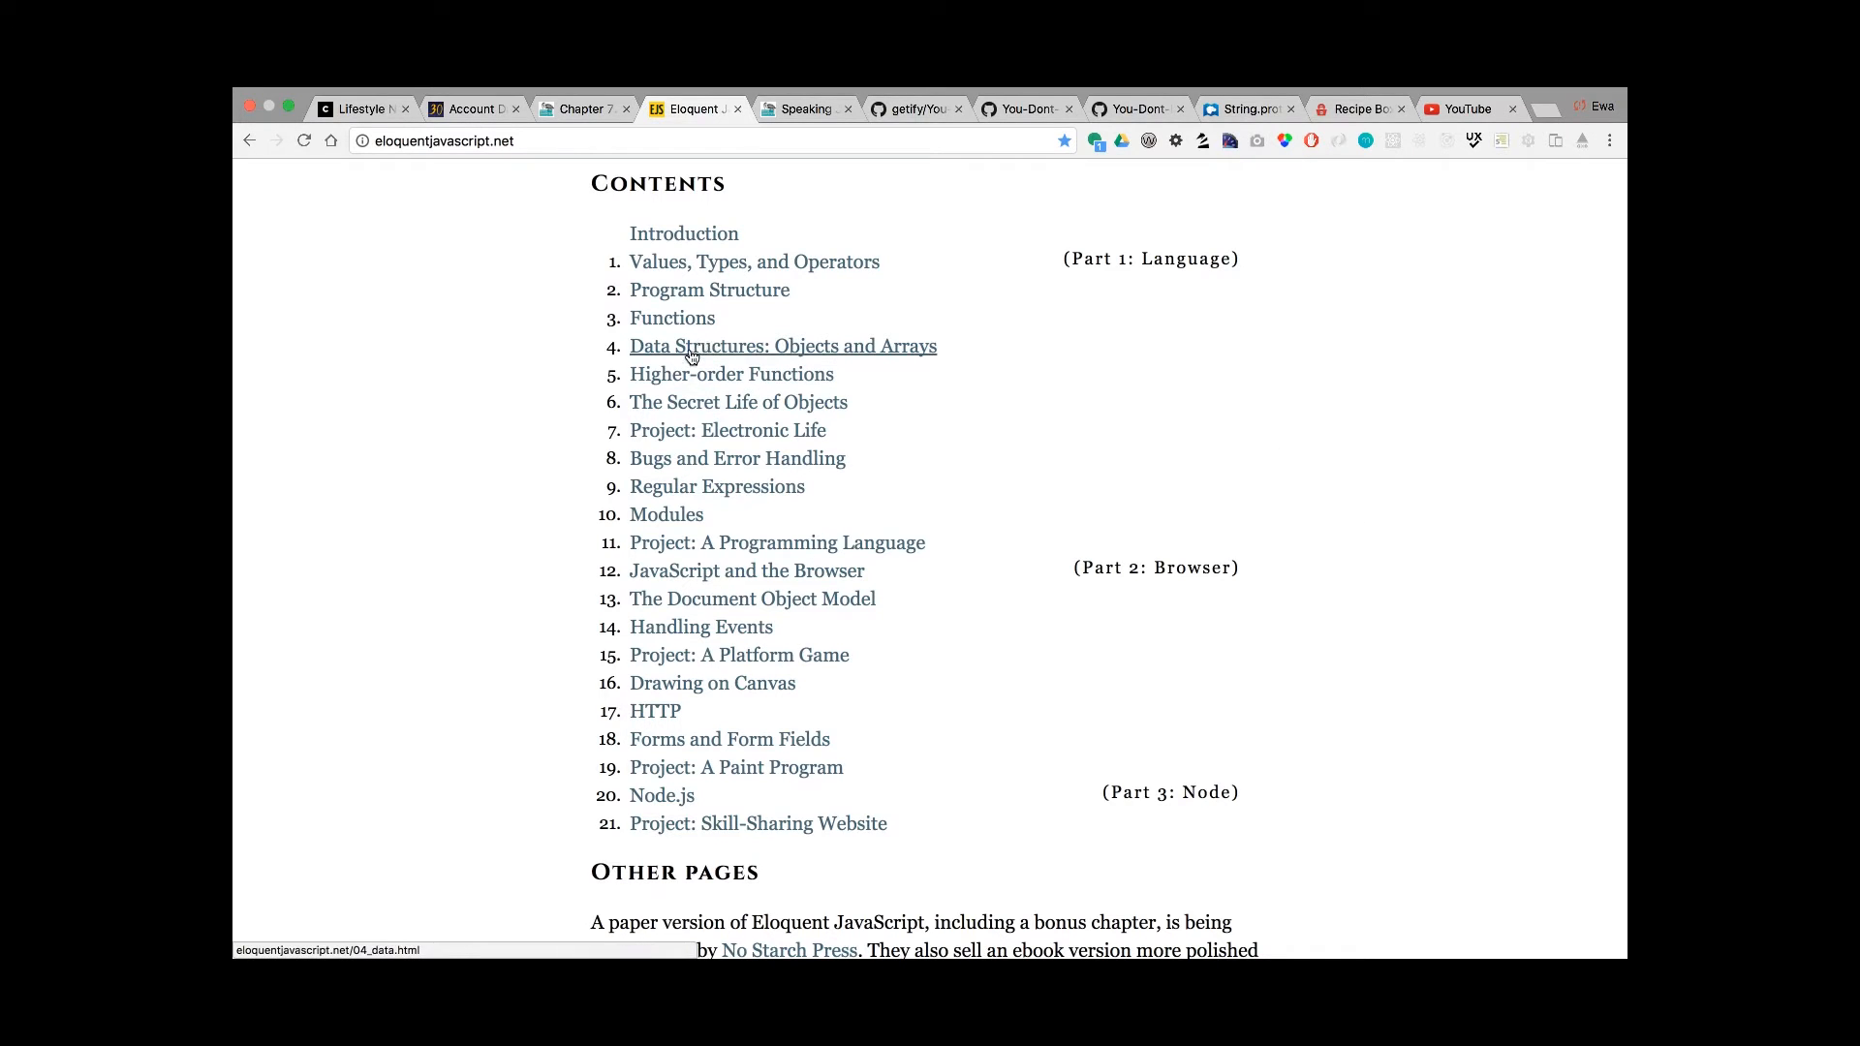
mouse_move(672, 318)
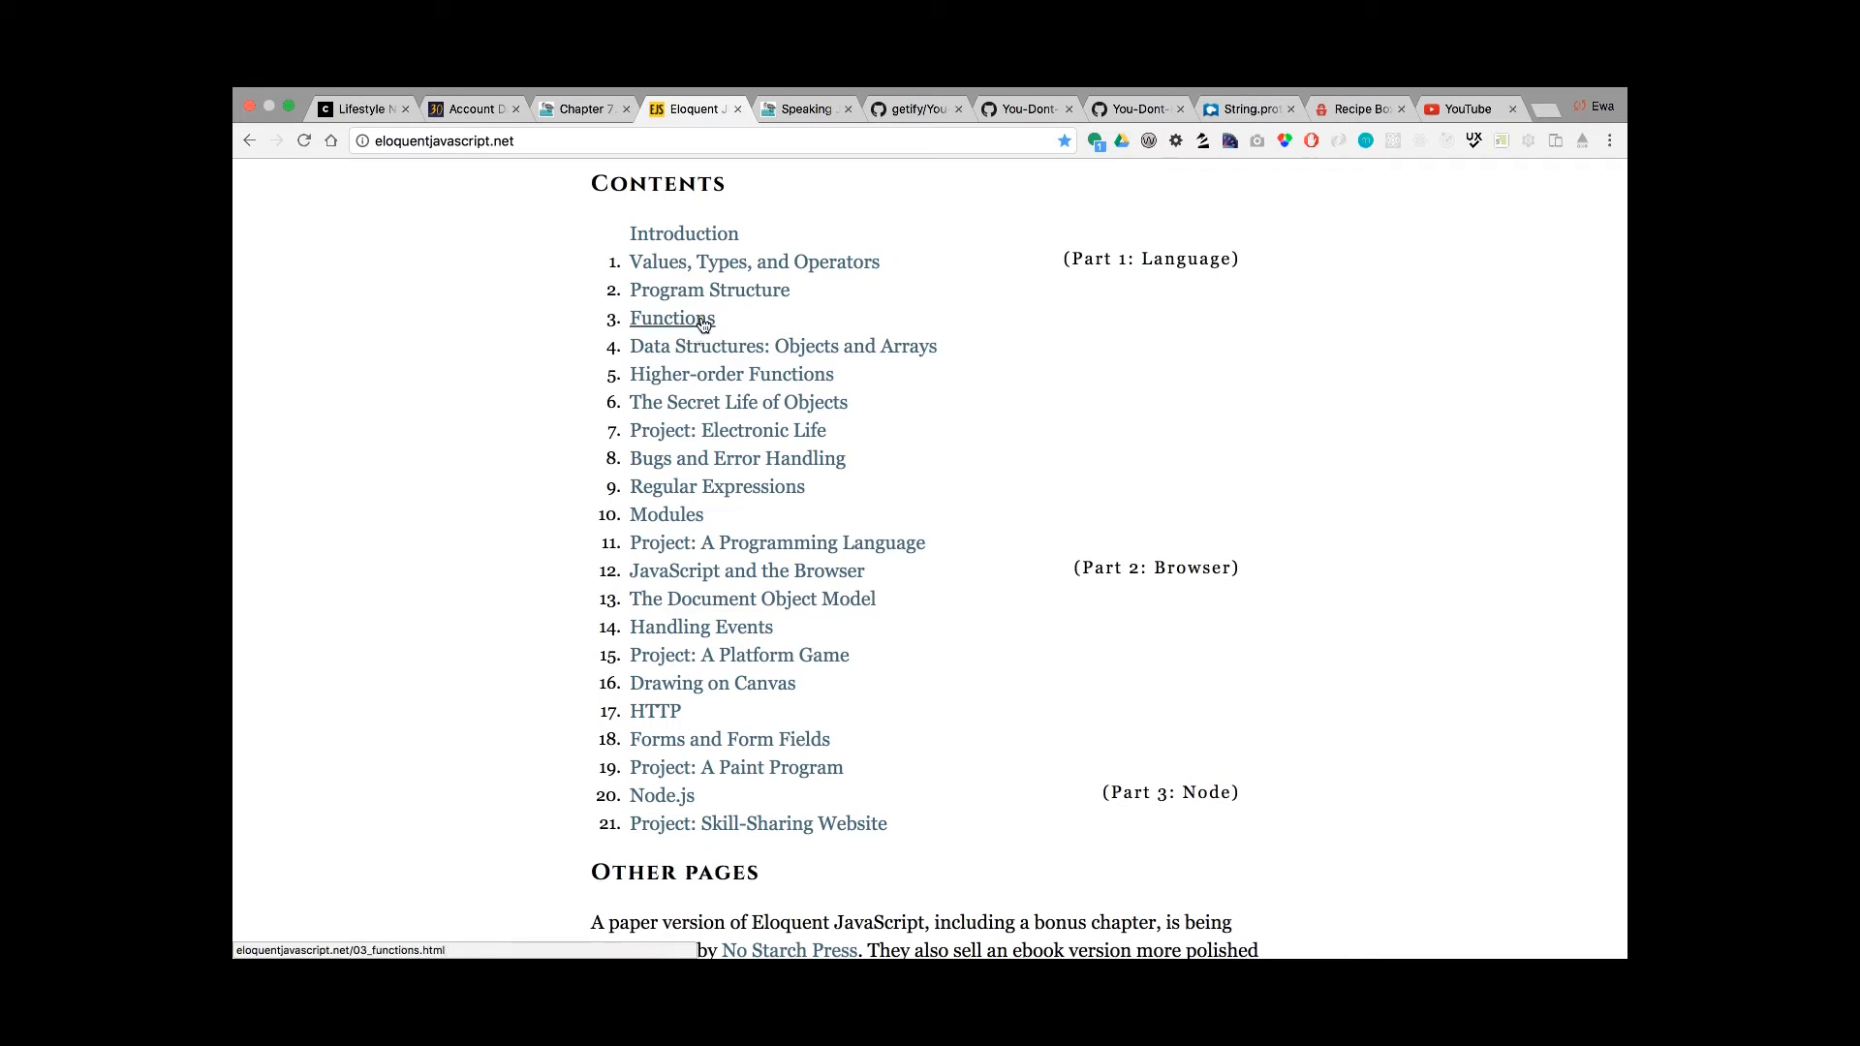
mouse_move(802, 242)
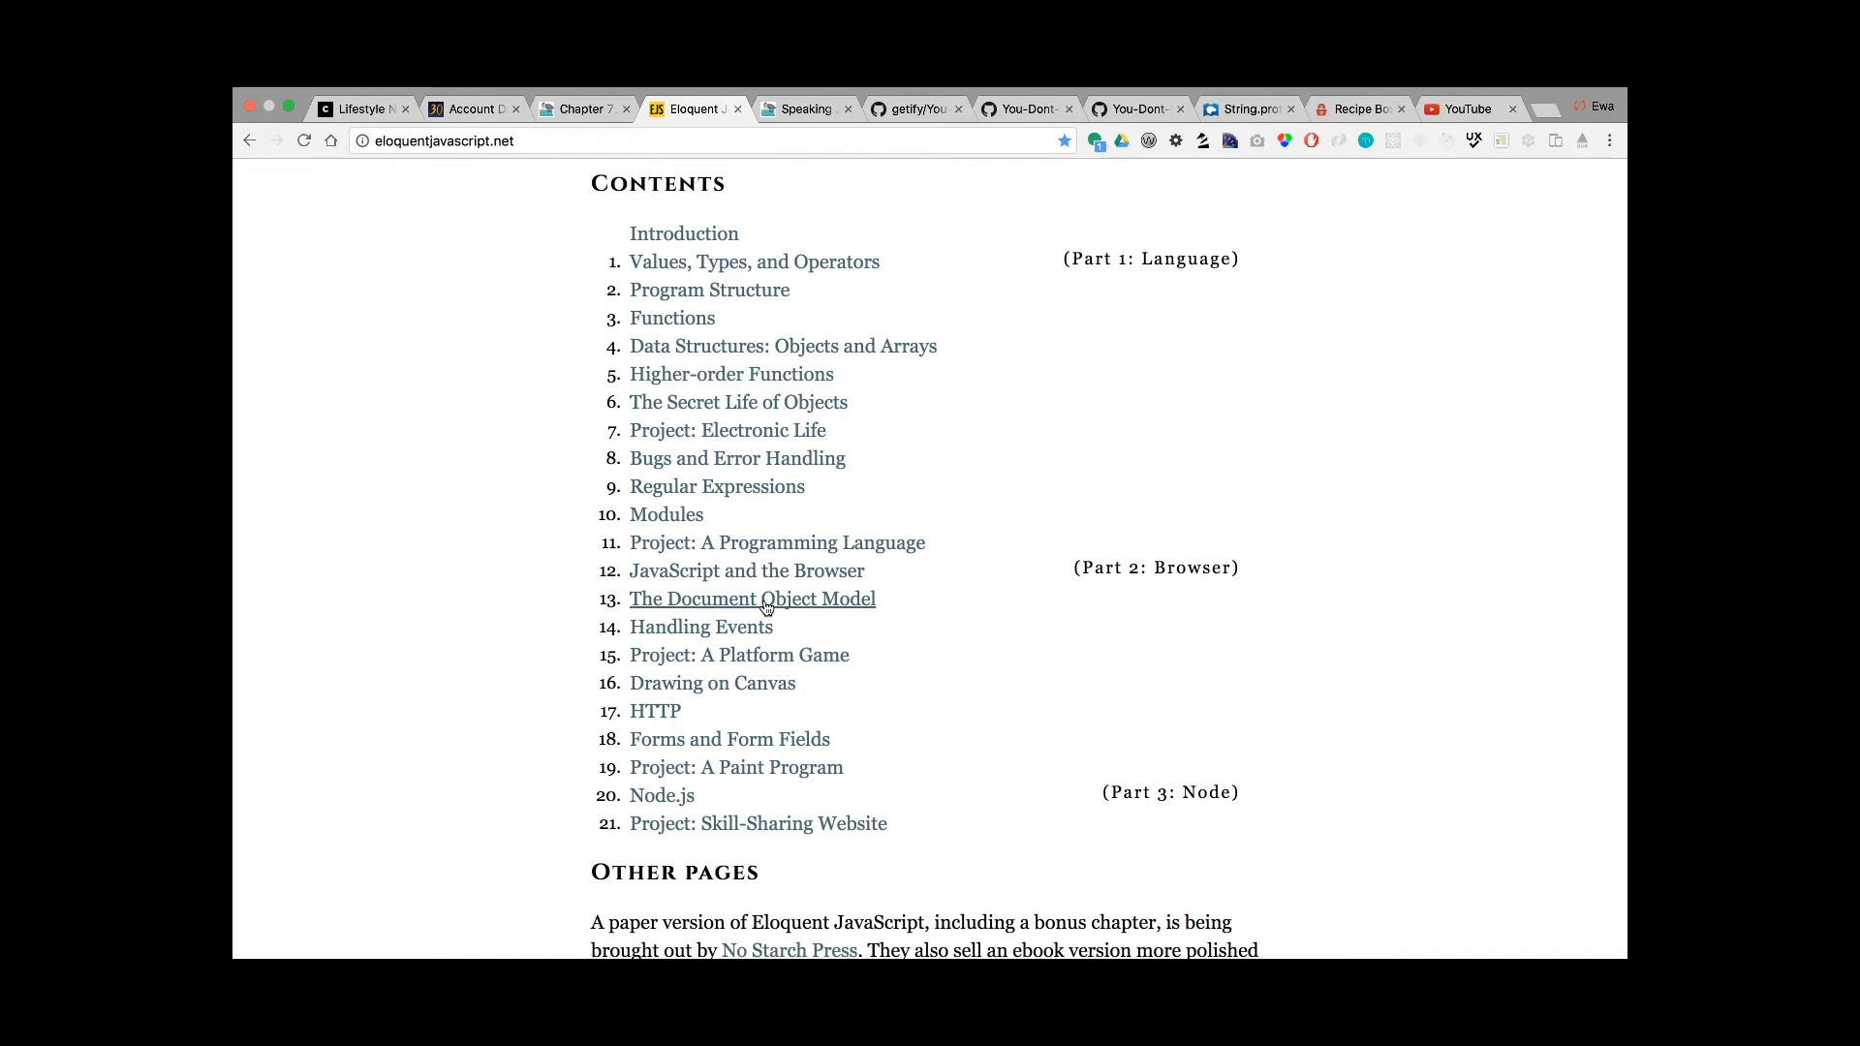
mouse_move(736, 459)
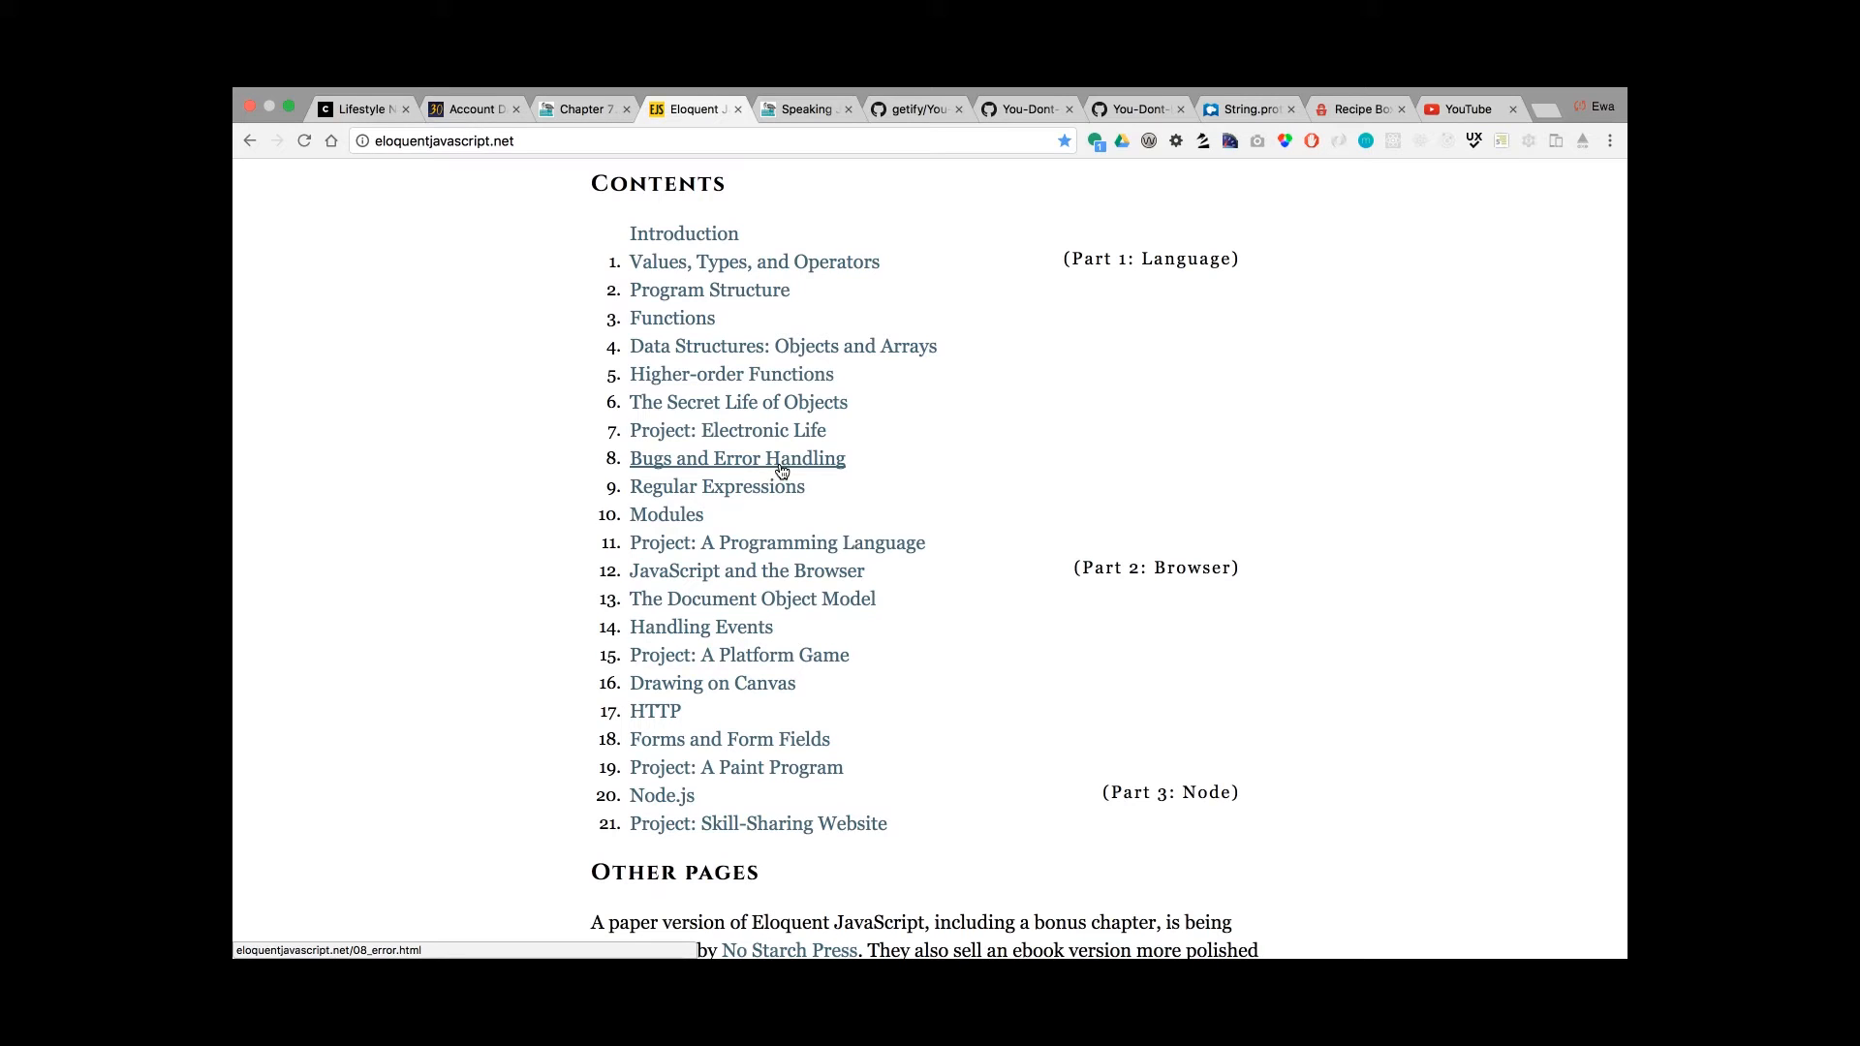
mouse_move(918, 503)
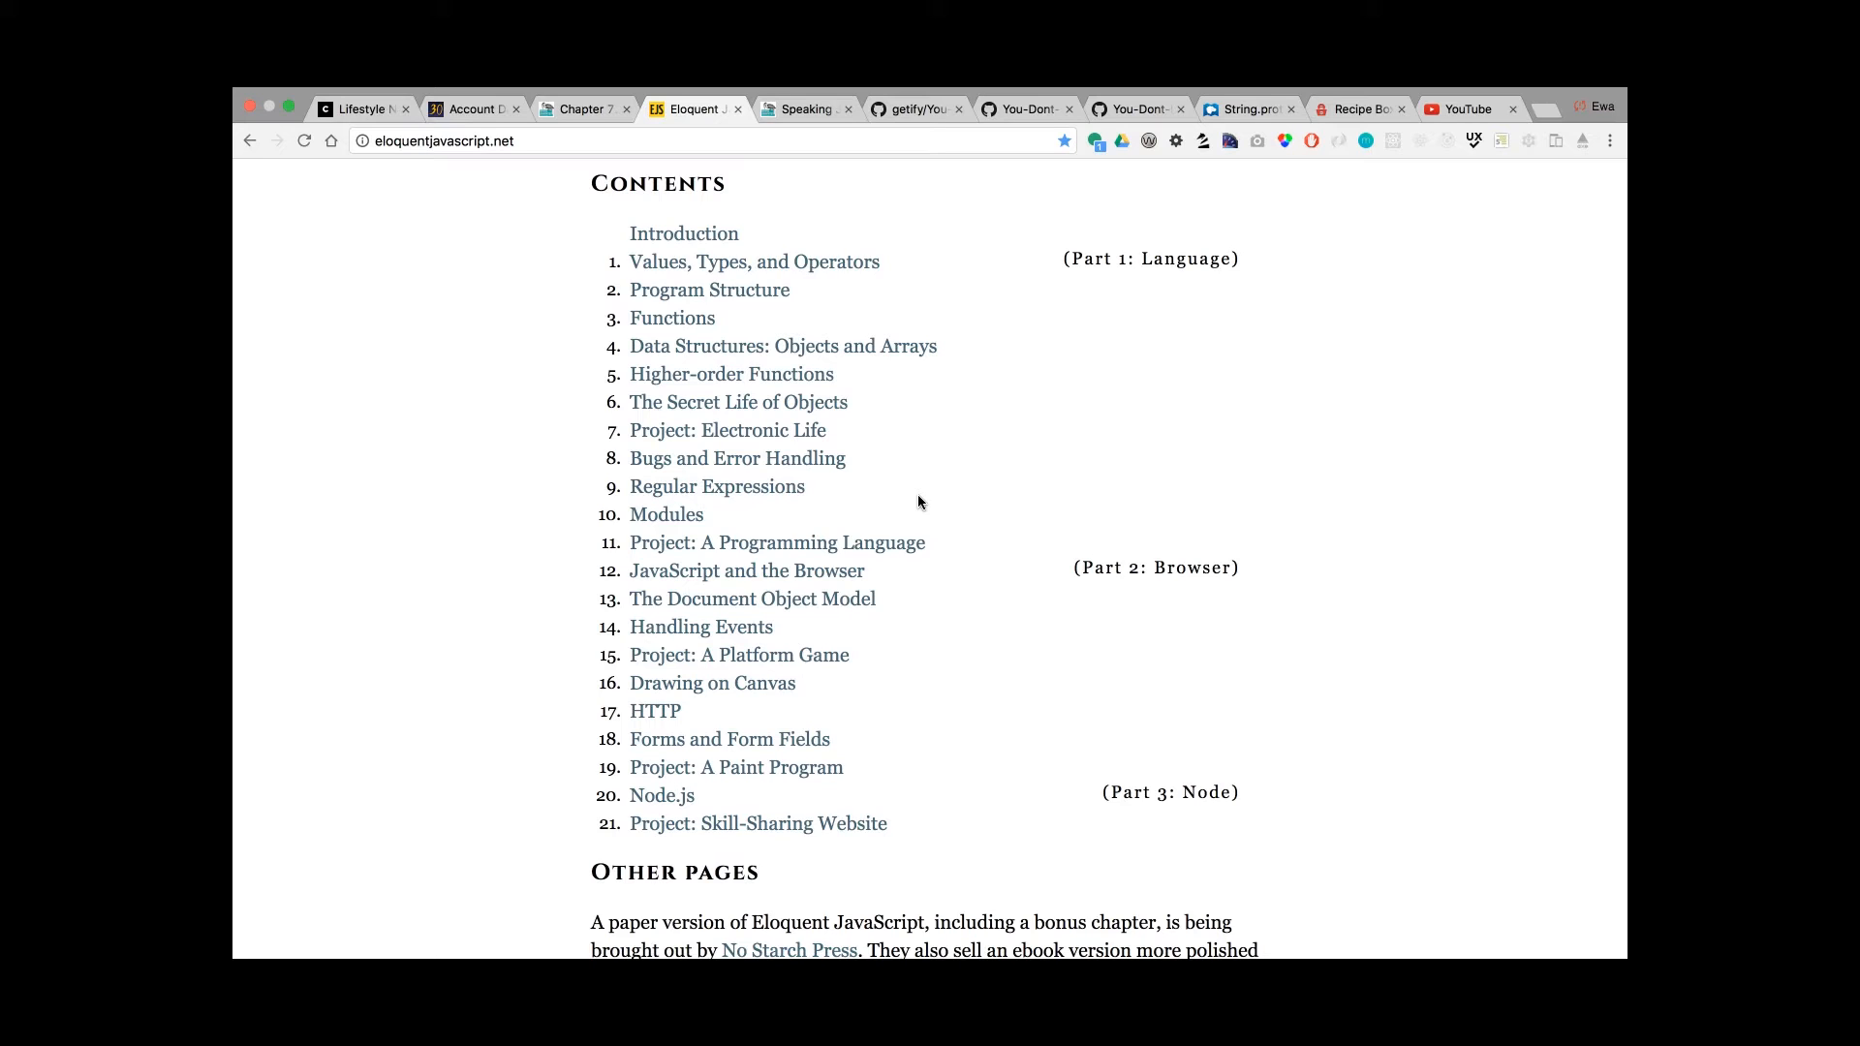
mouse_move(1029, 352)
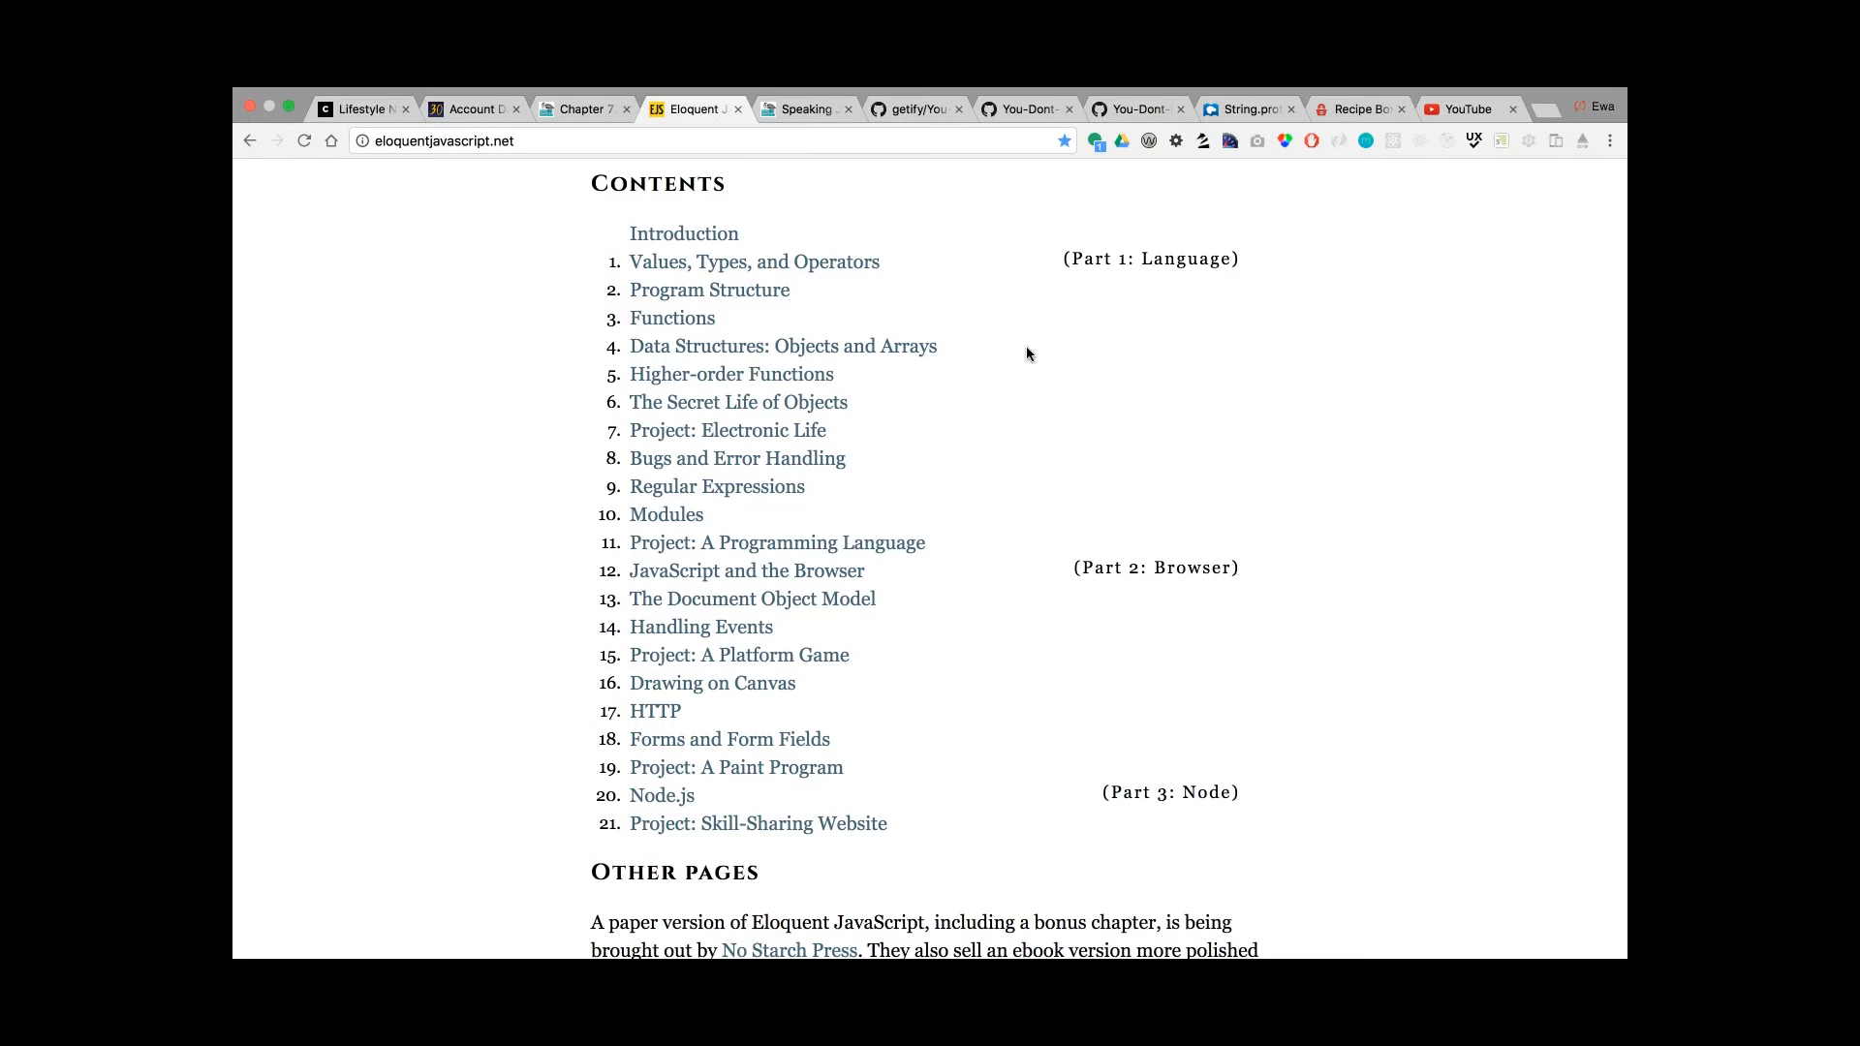
Switch to the Speaking JavaScript book page and scroll through it
click(806, 108)
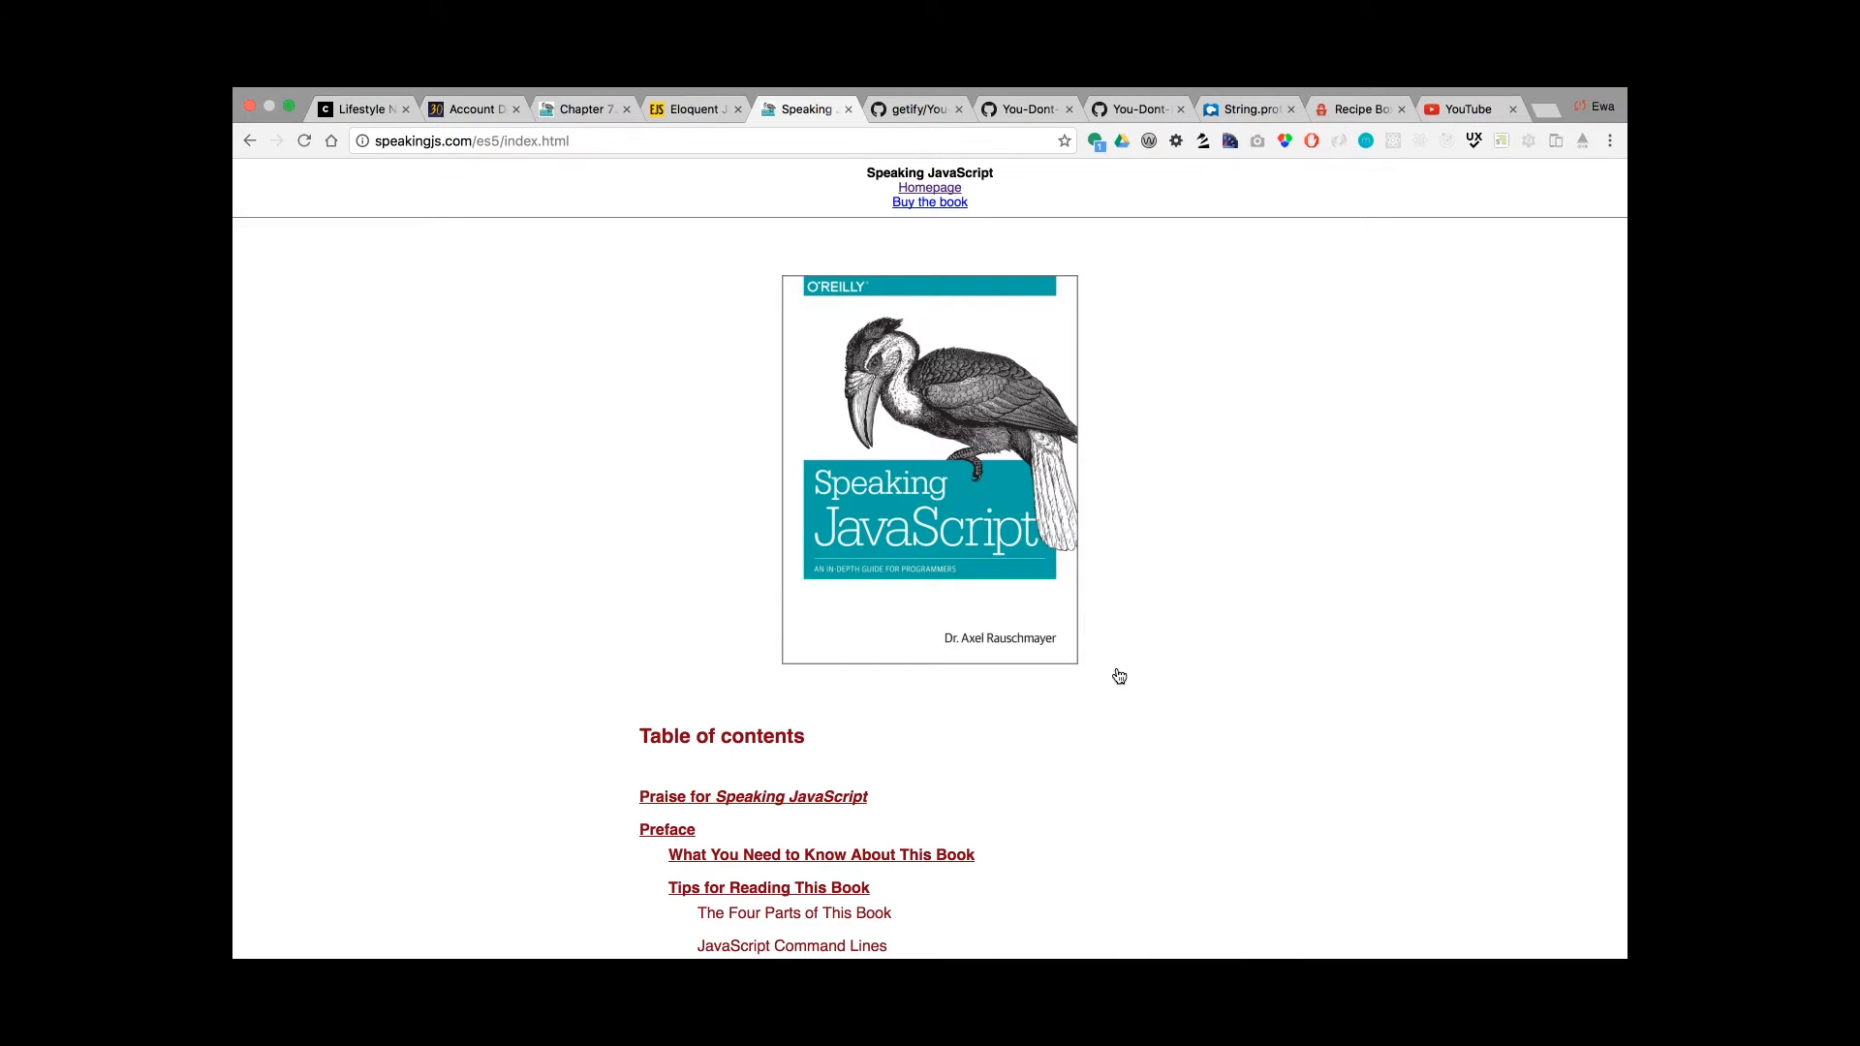
scroll(down, 3)
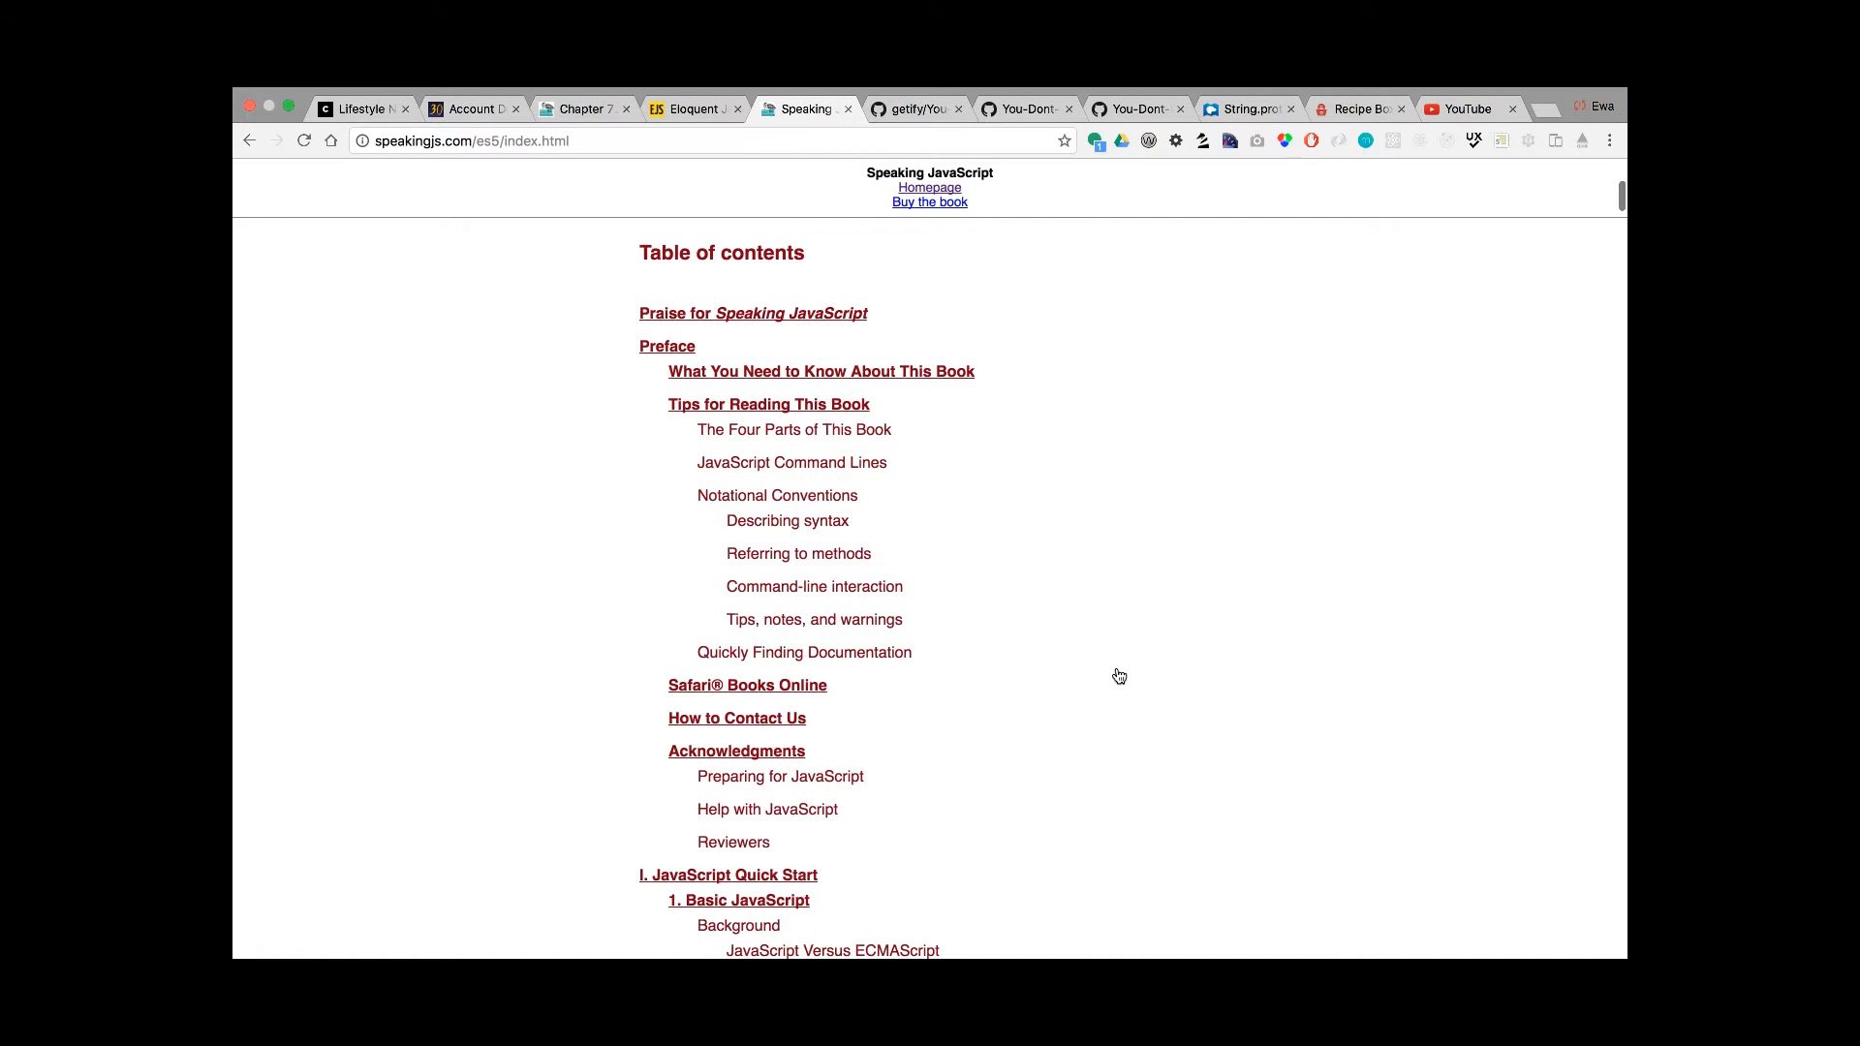
scroll(down, 3)
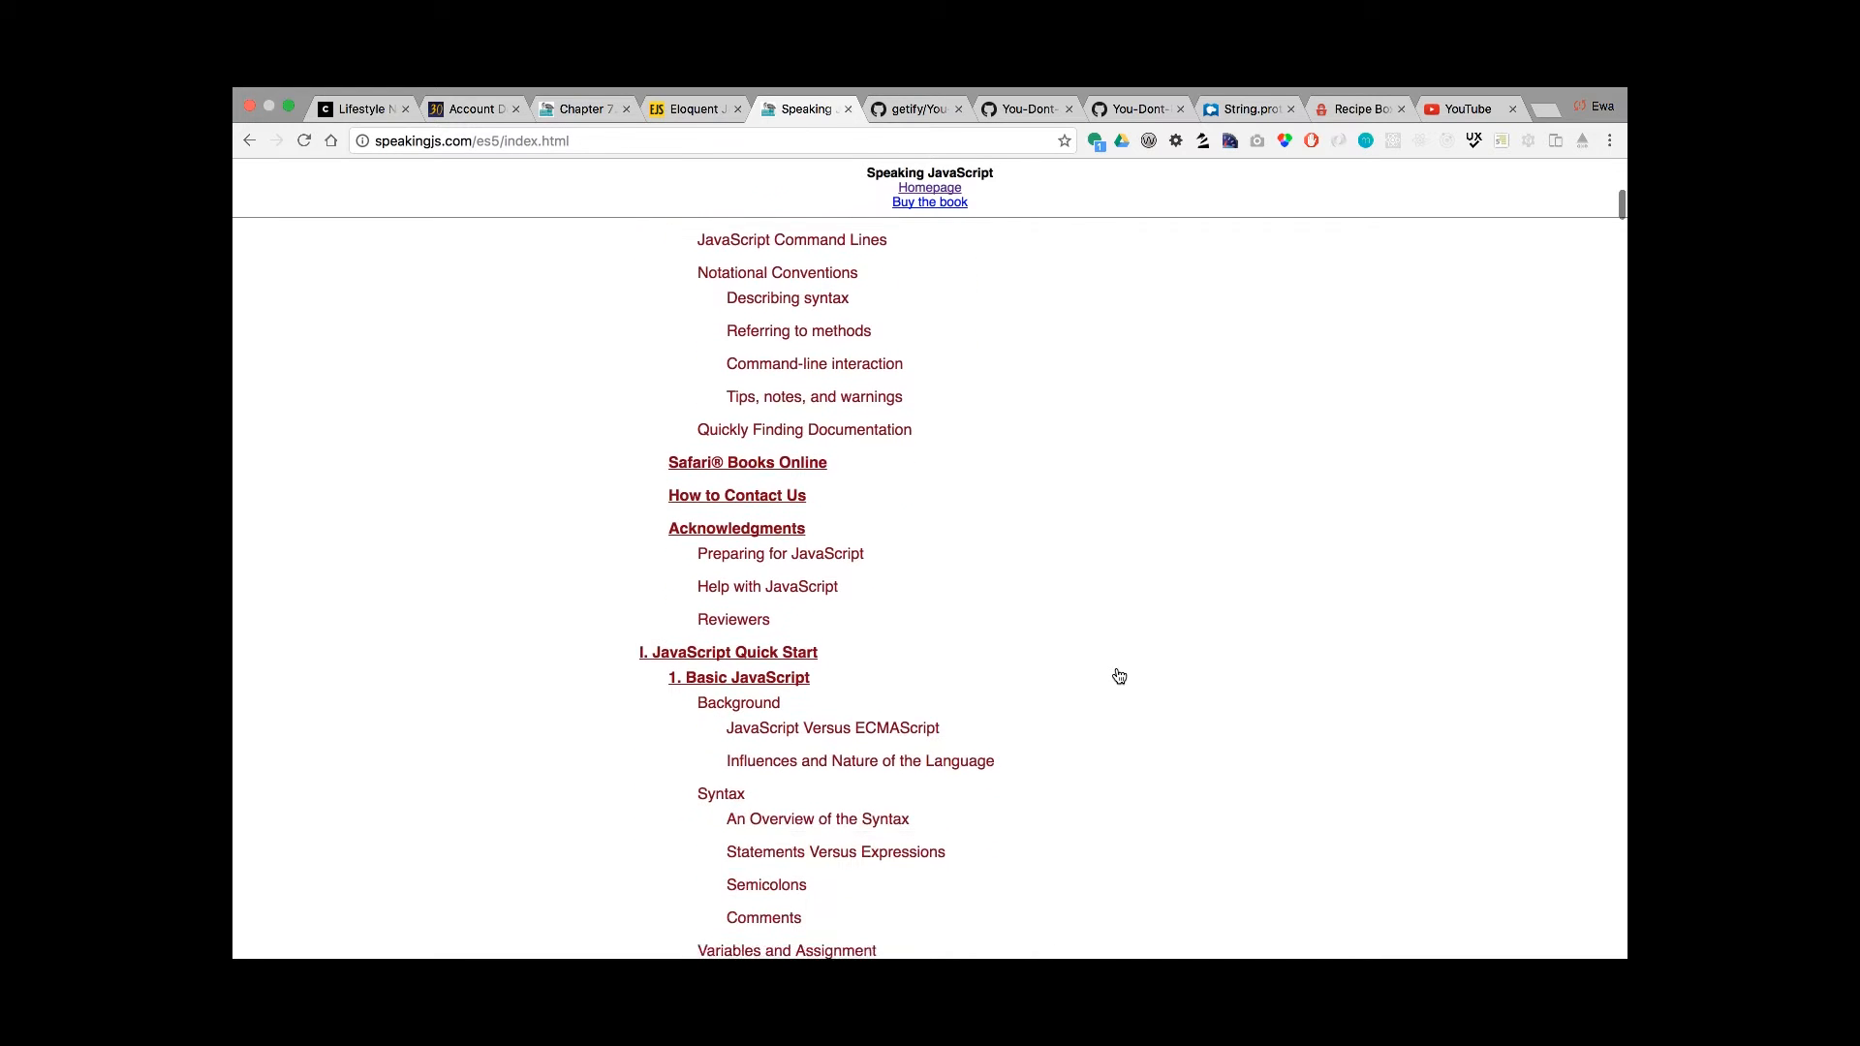
scroll(up, 3)
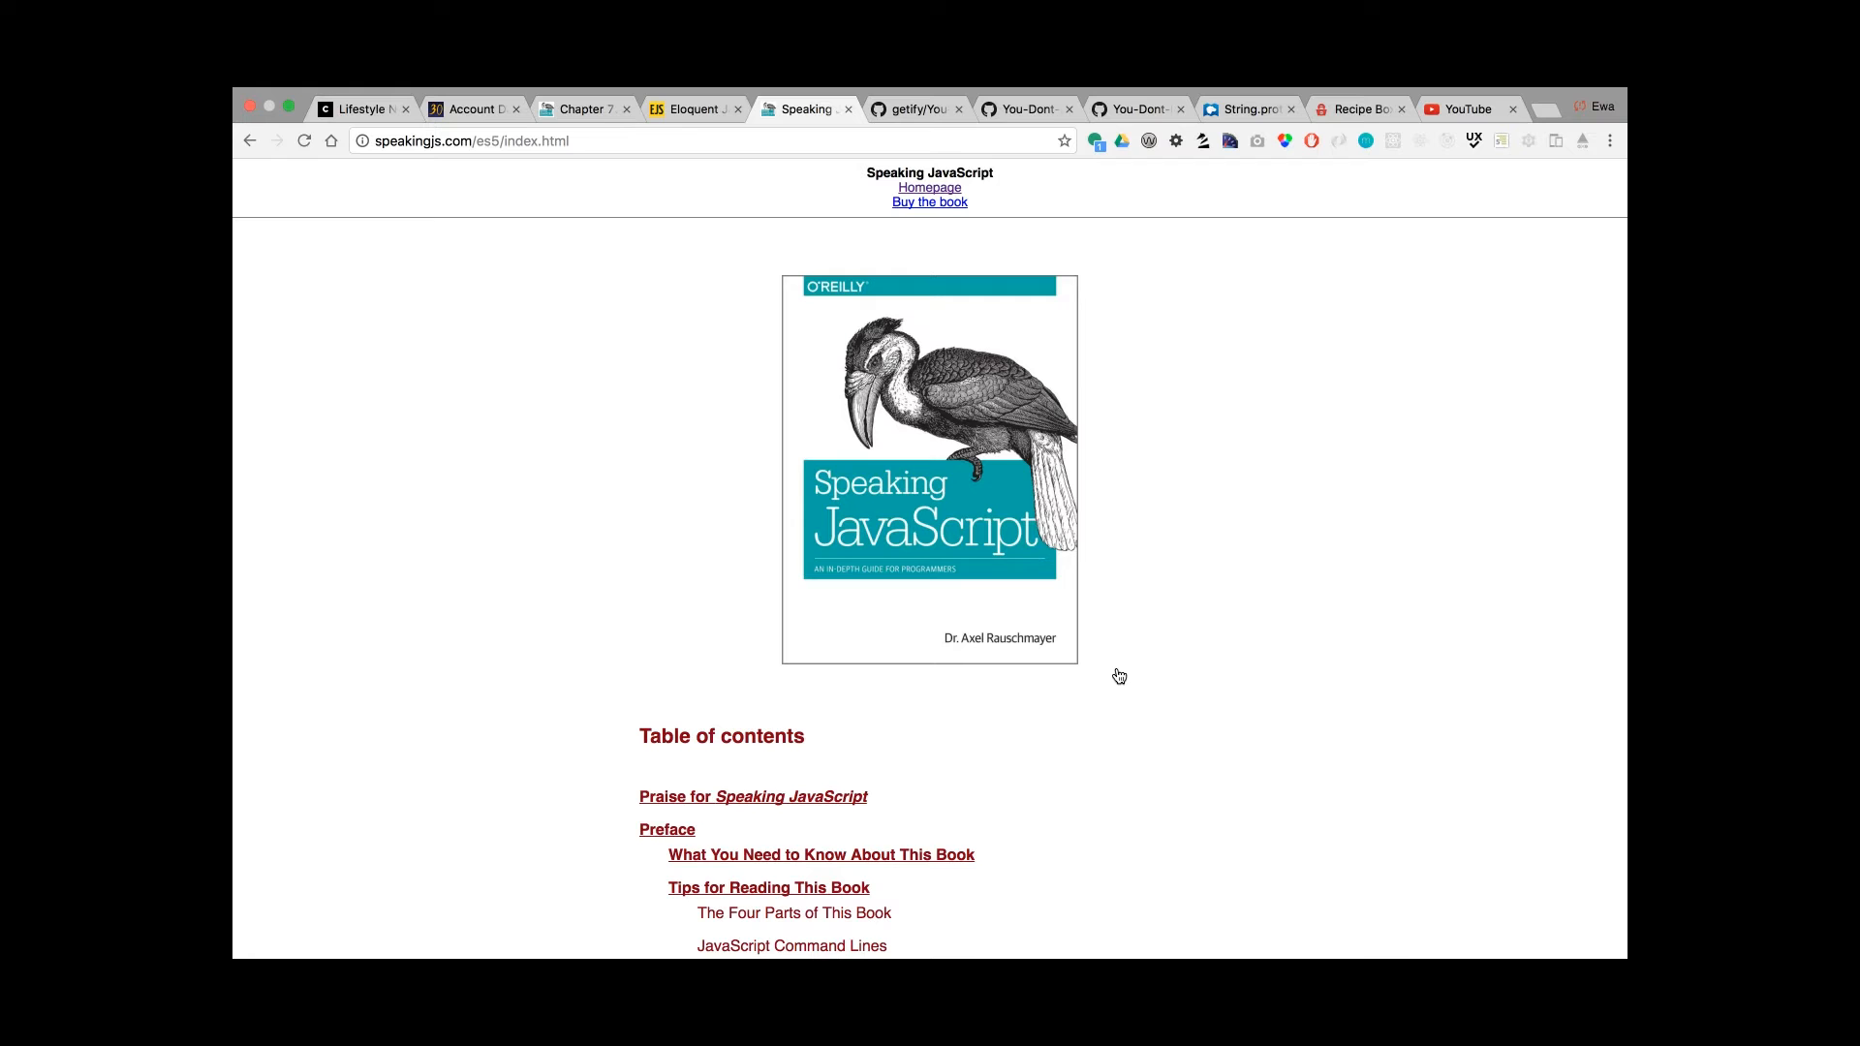
scroll(down, 3)
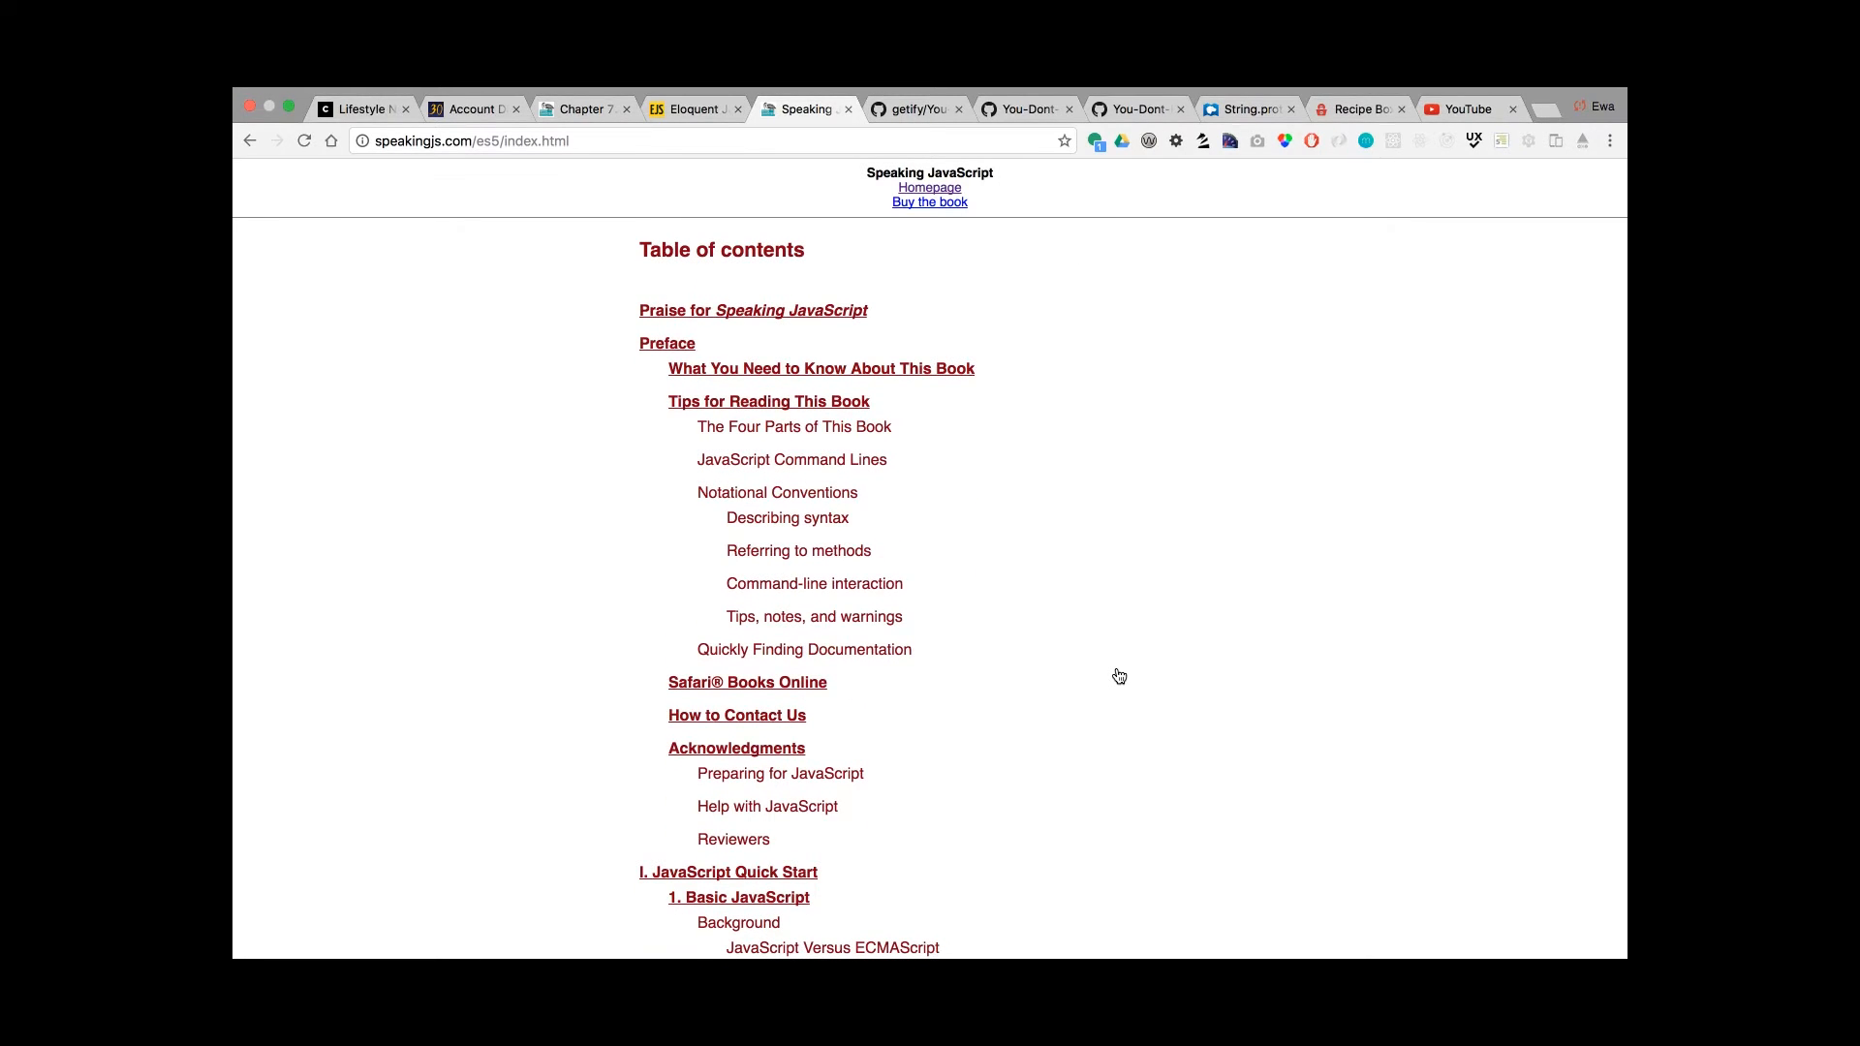
scroll(down, 3)
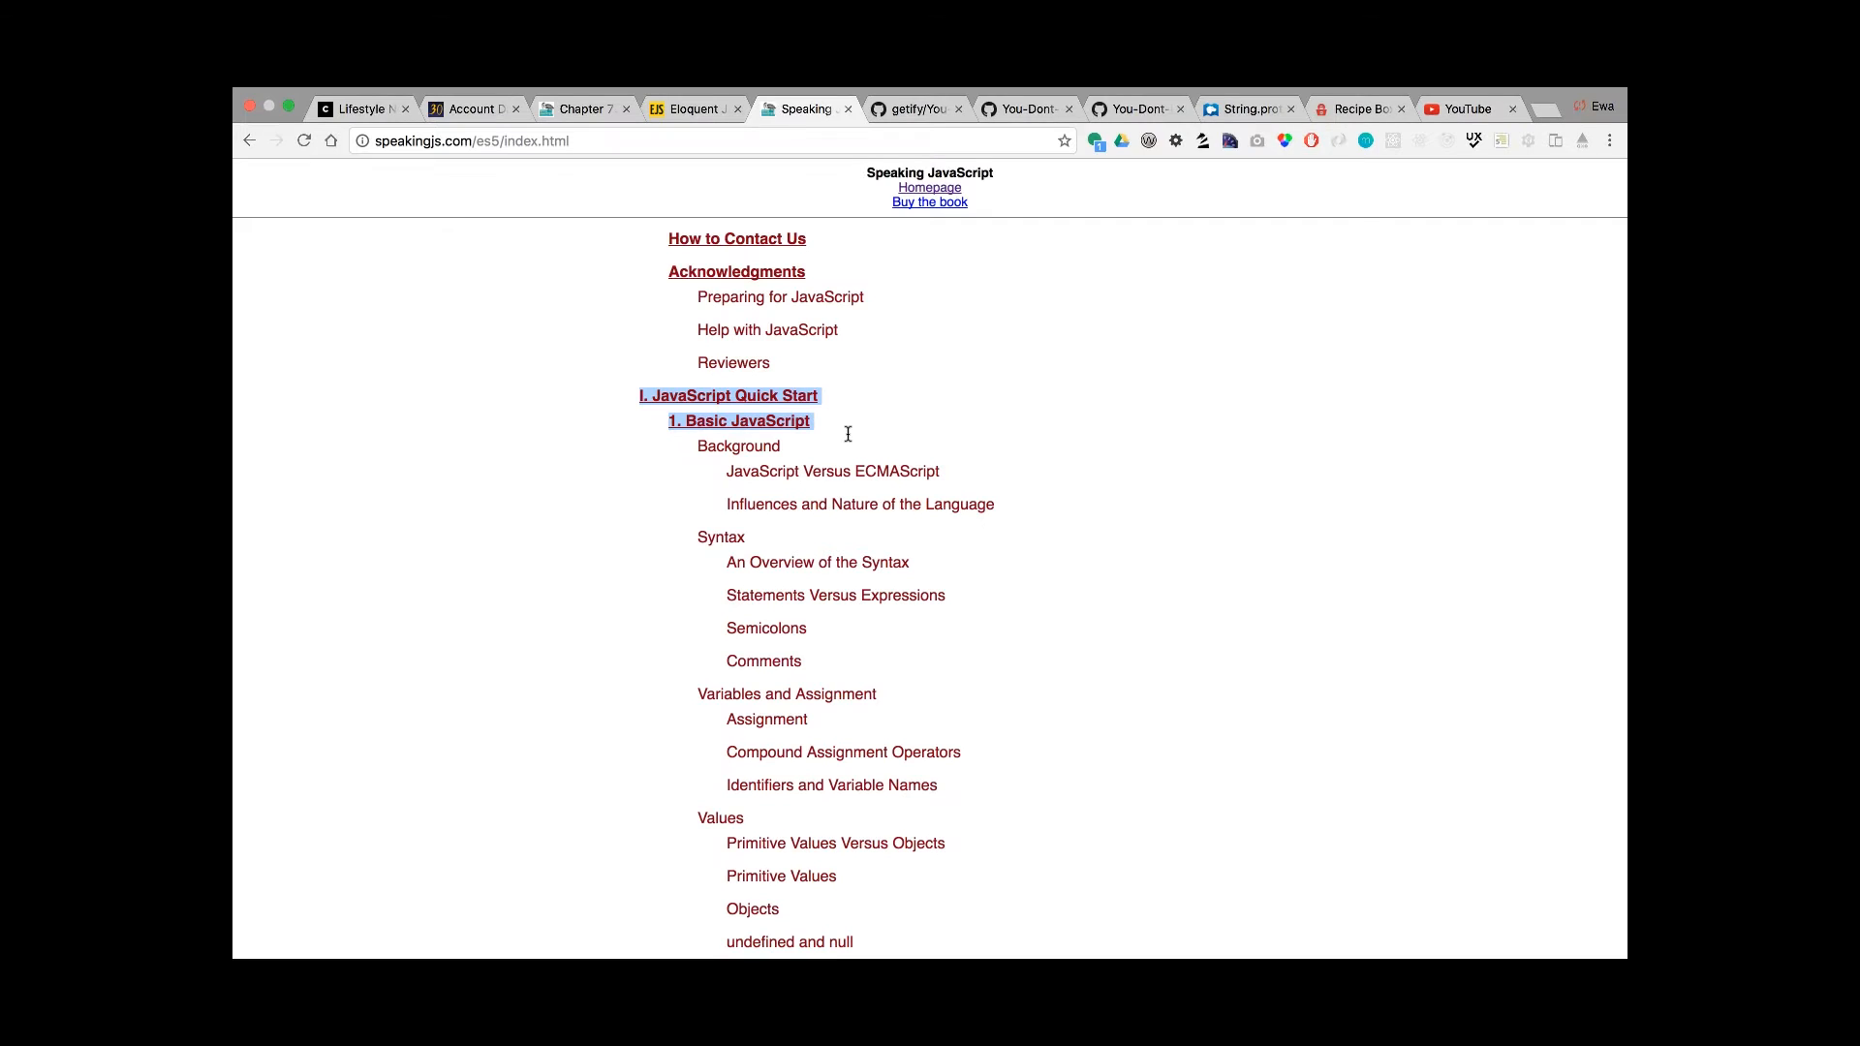
mouse_move(721, 536)
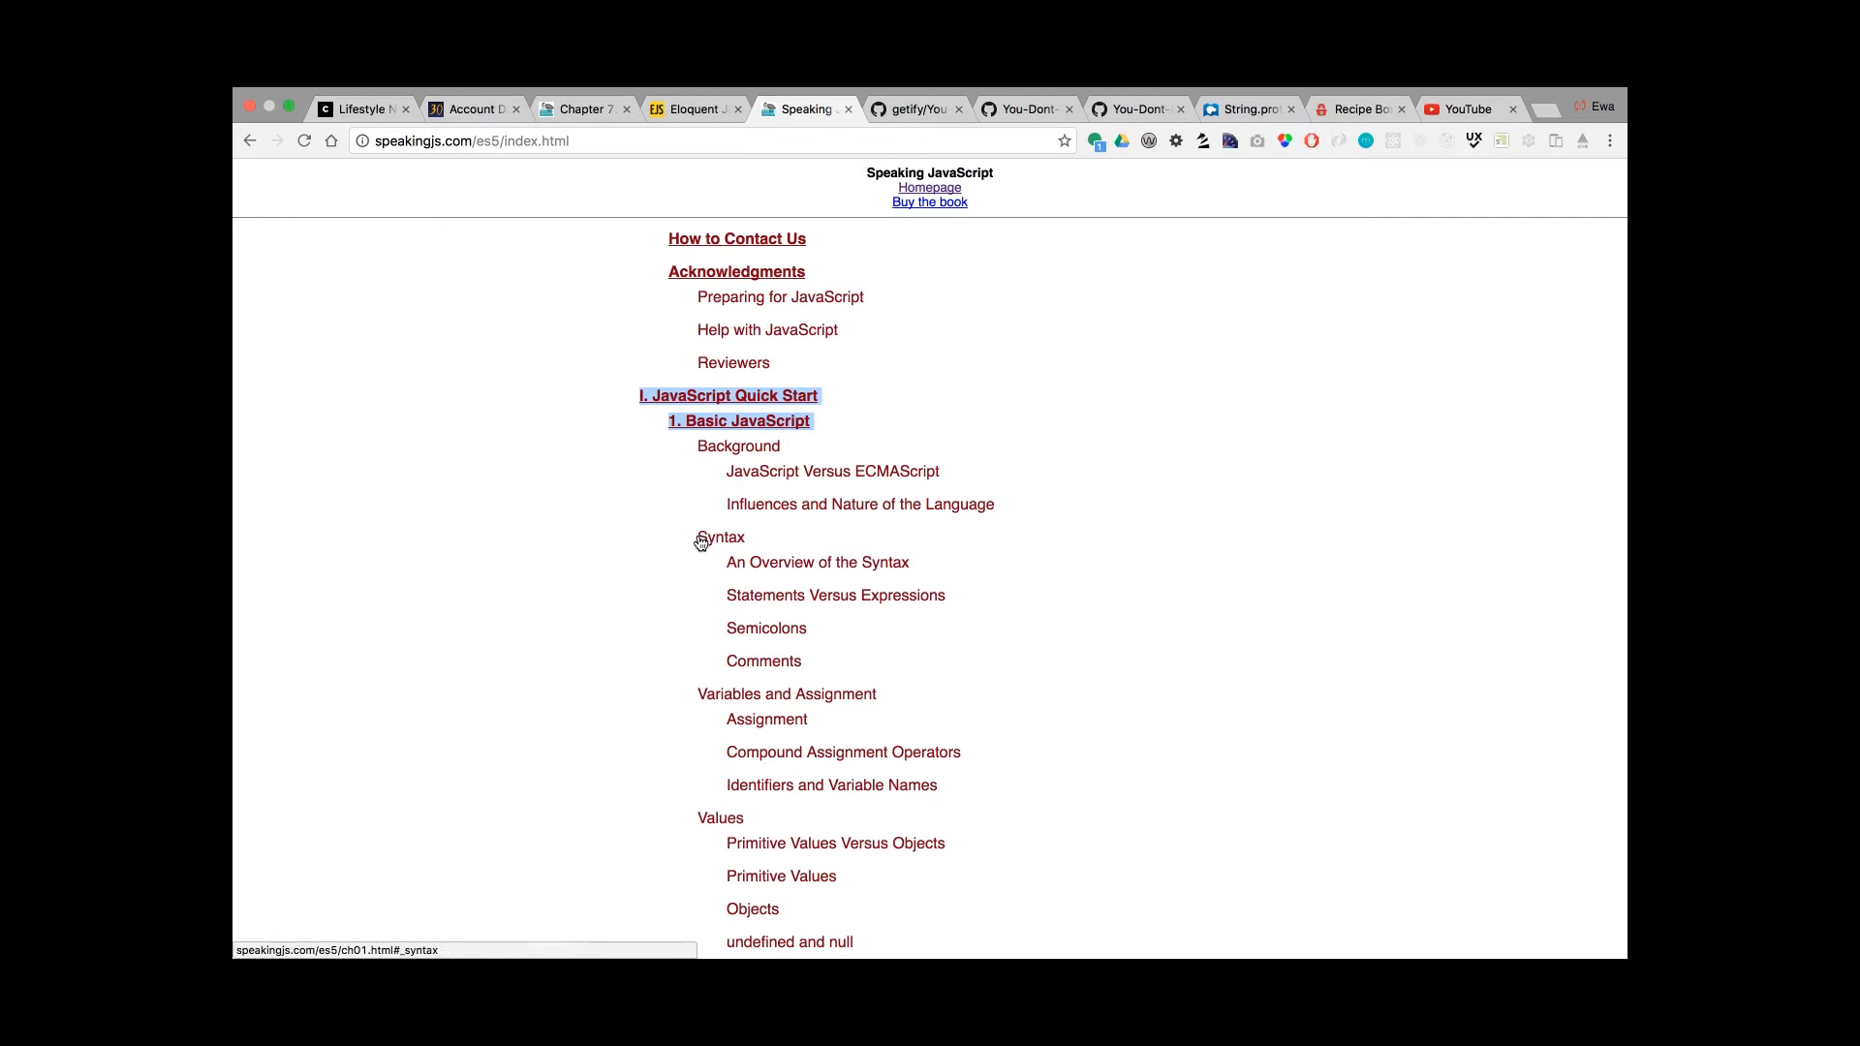
mouse_move(755, 630)
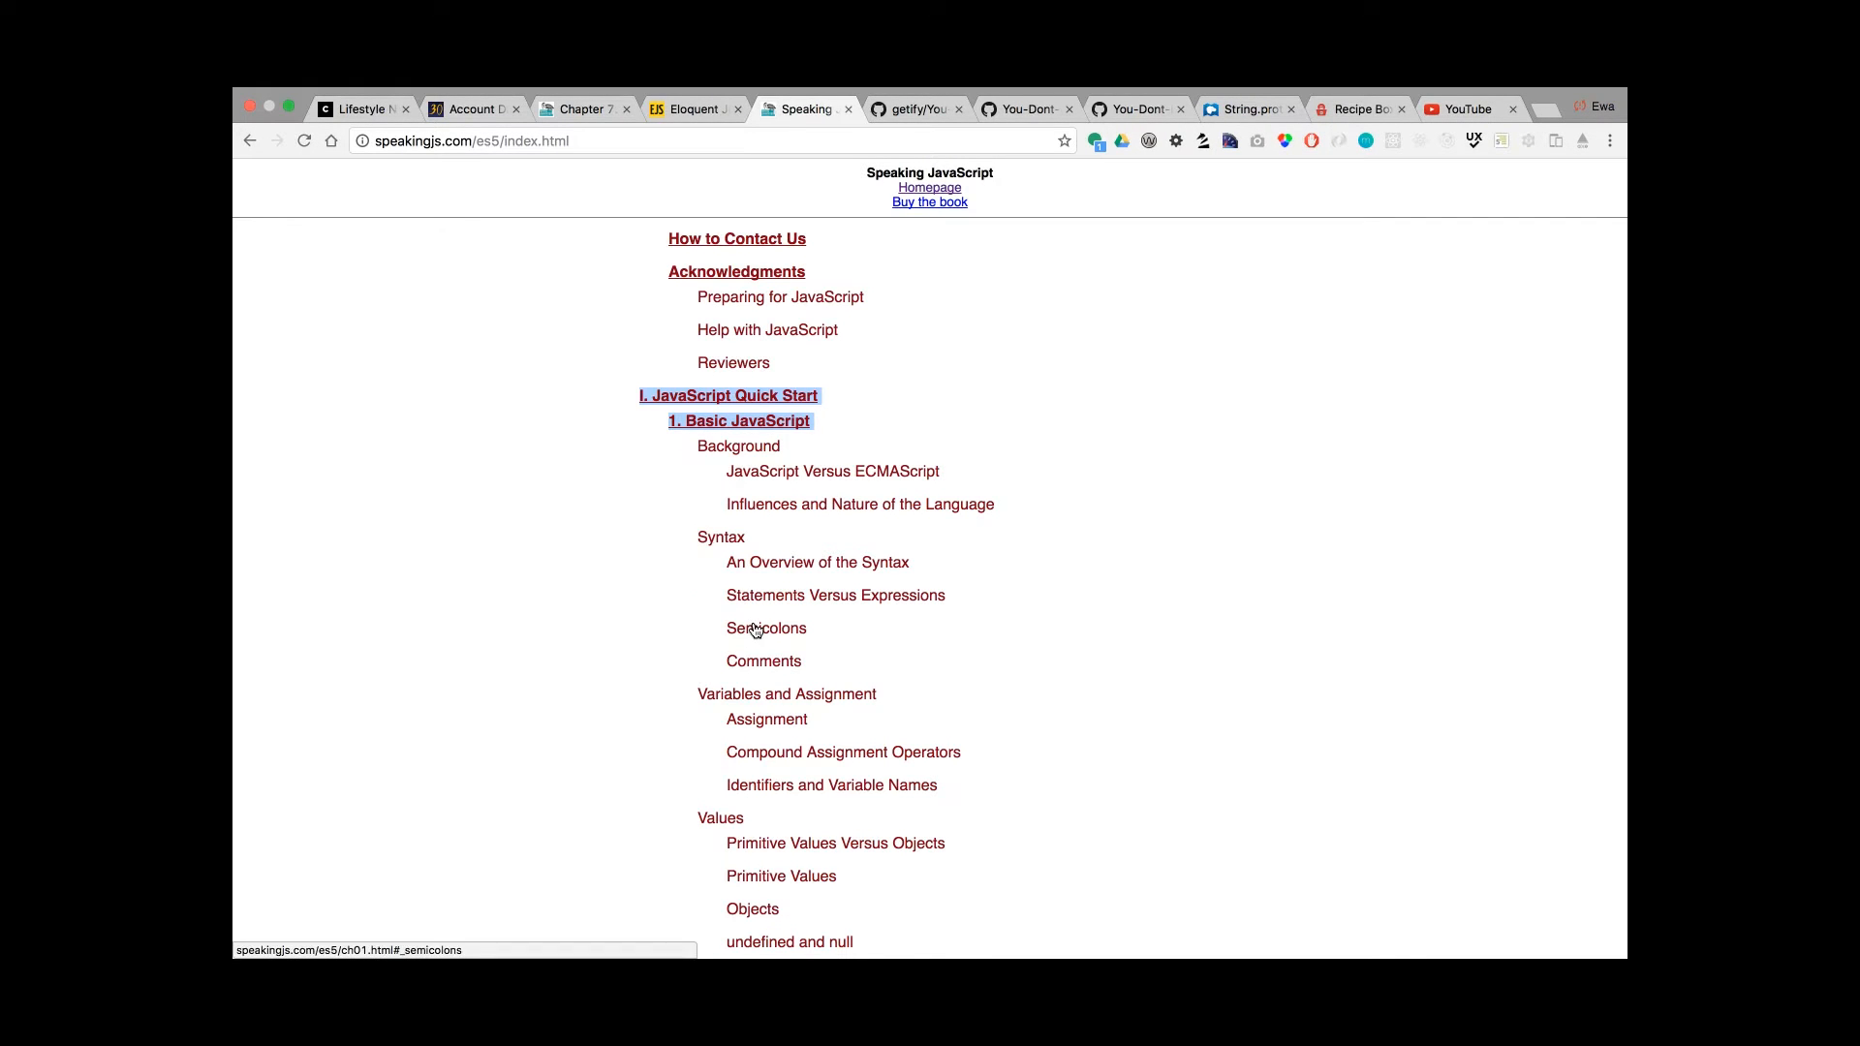
mouse_move(763, 661)
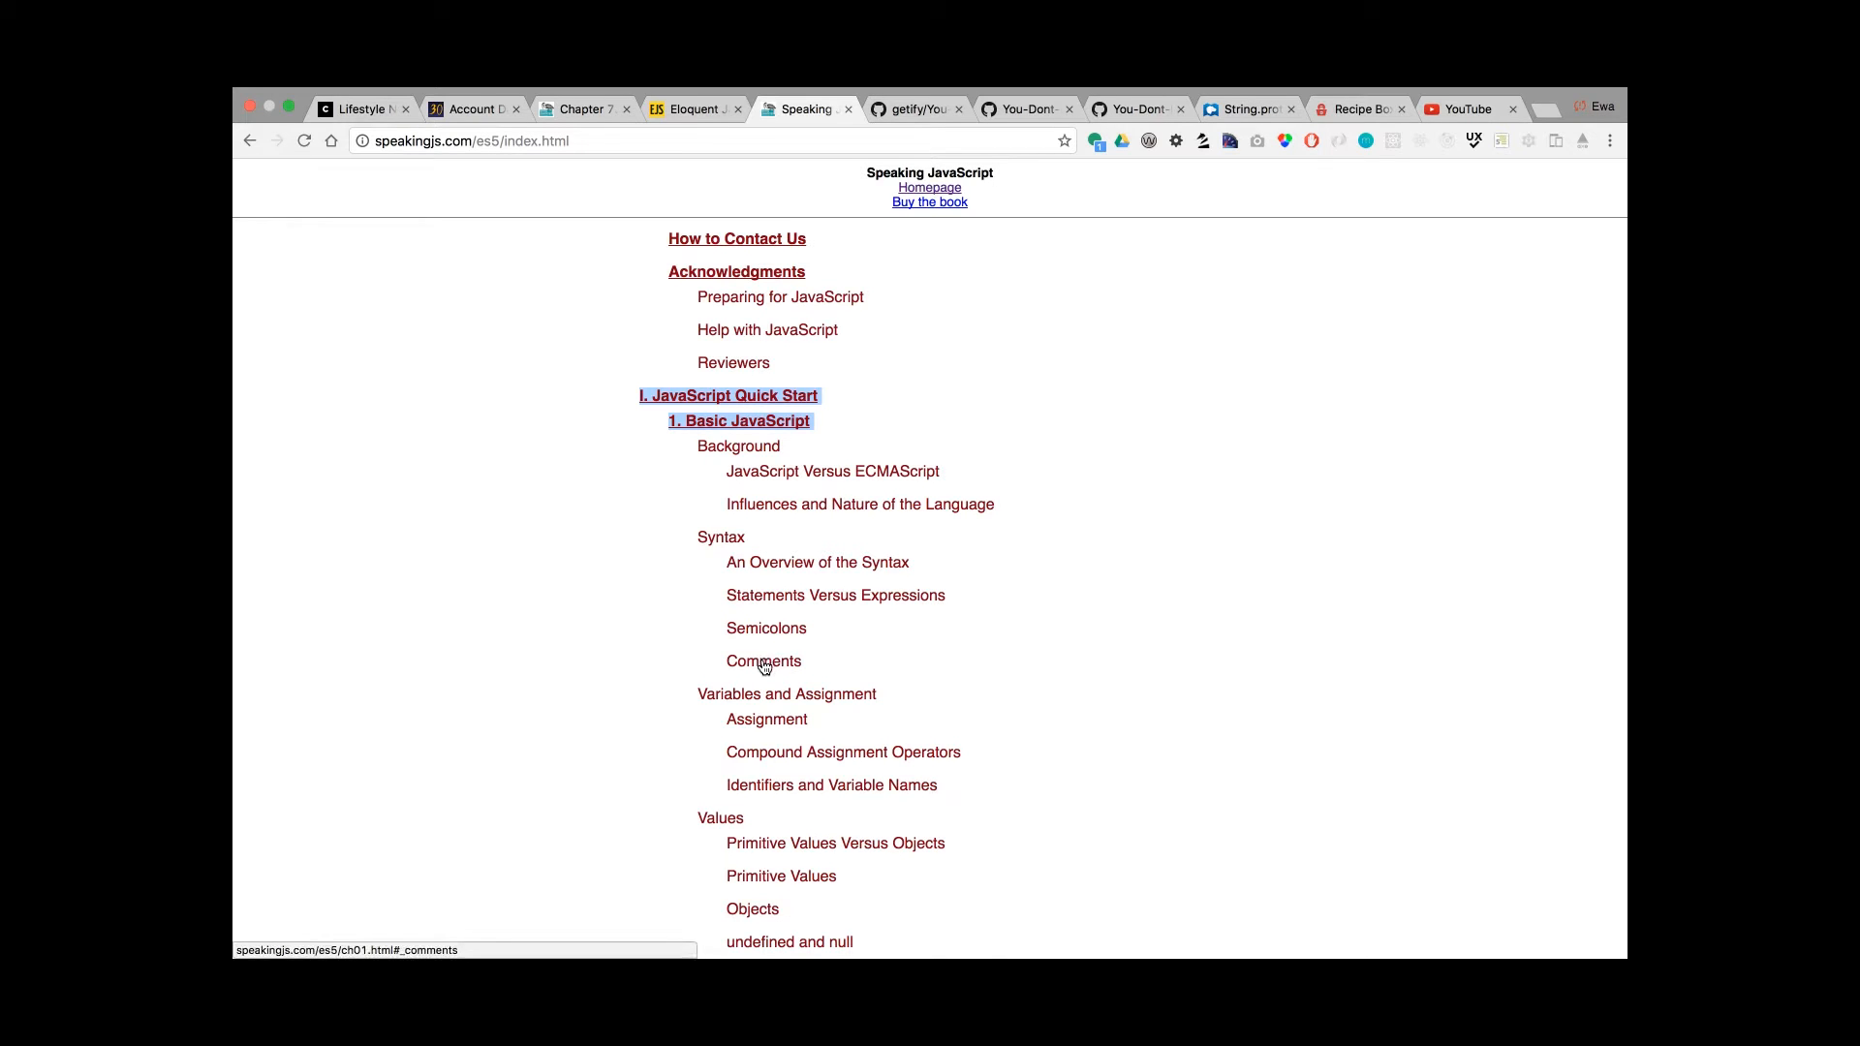
Finish browsing Speaking JavaScript and switch to the javascript30.com tab
scroll(down, 3)
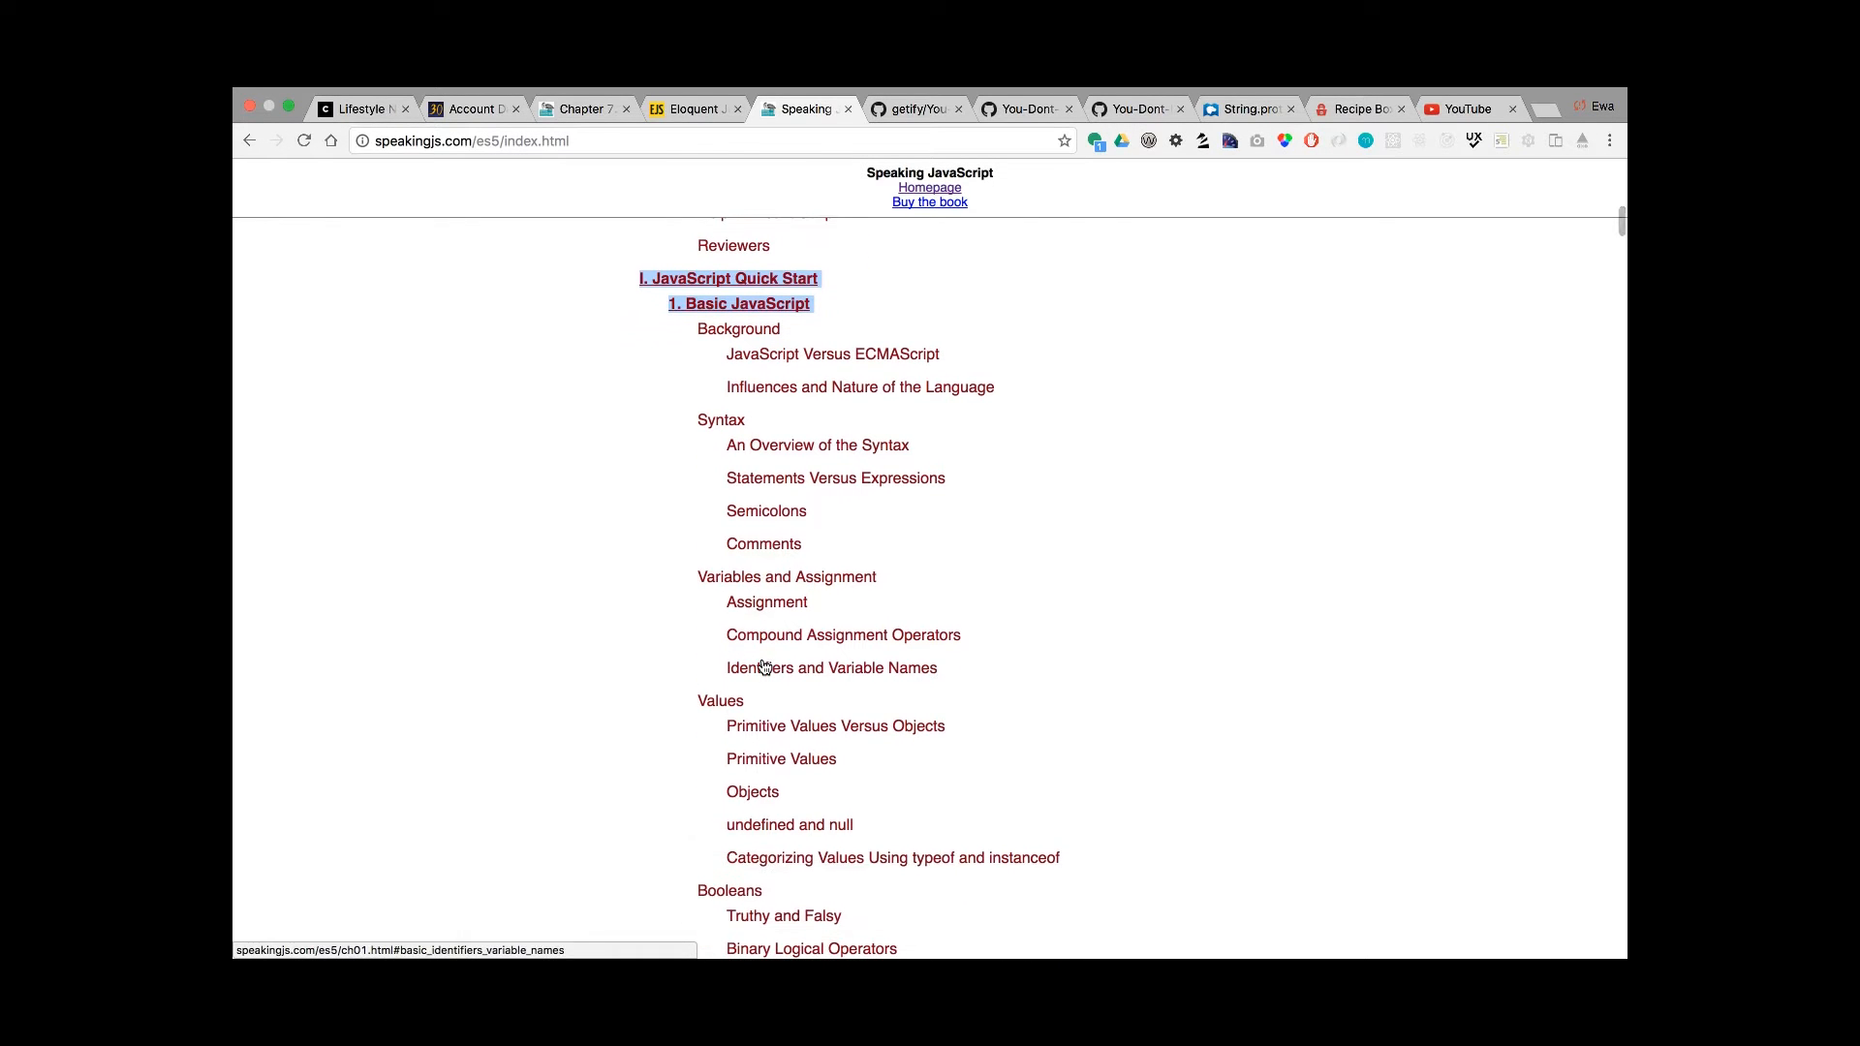
scroll(down, 3)
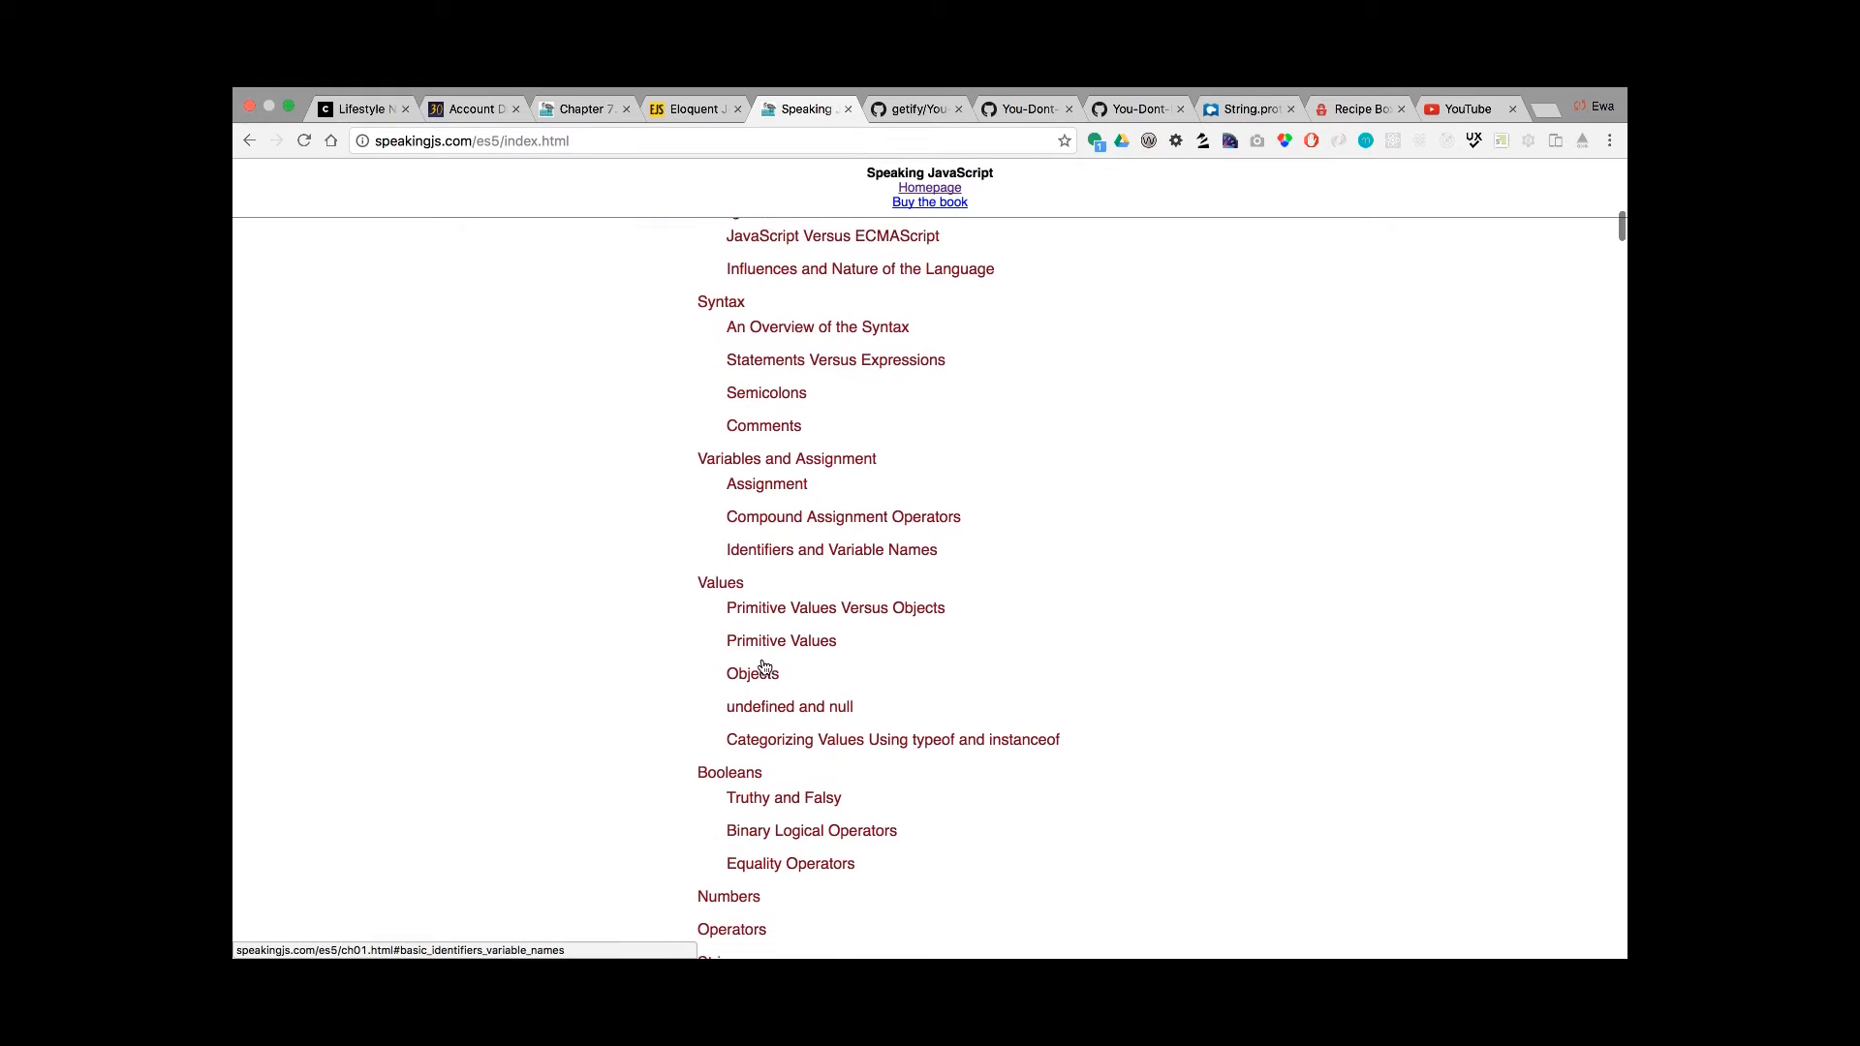
scroll(down, 3)
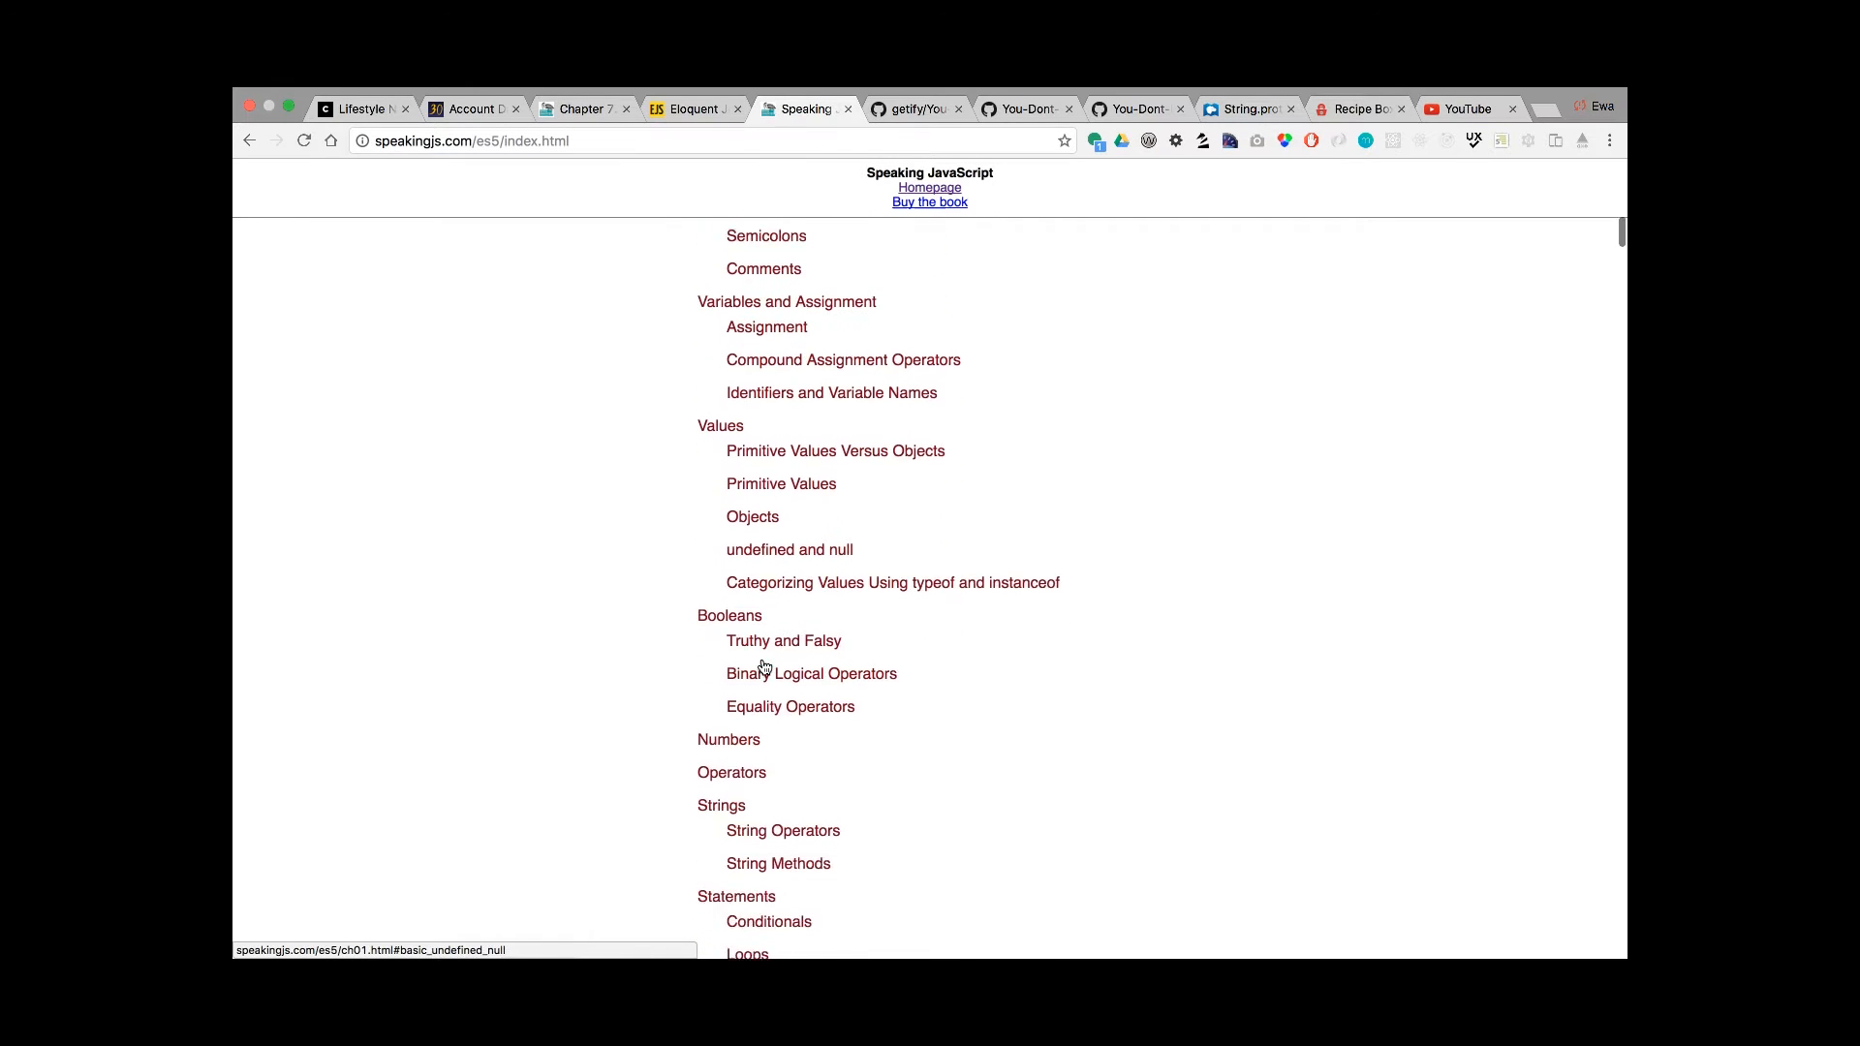
scroll(down, 3)
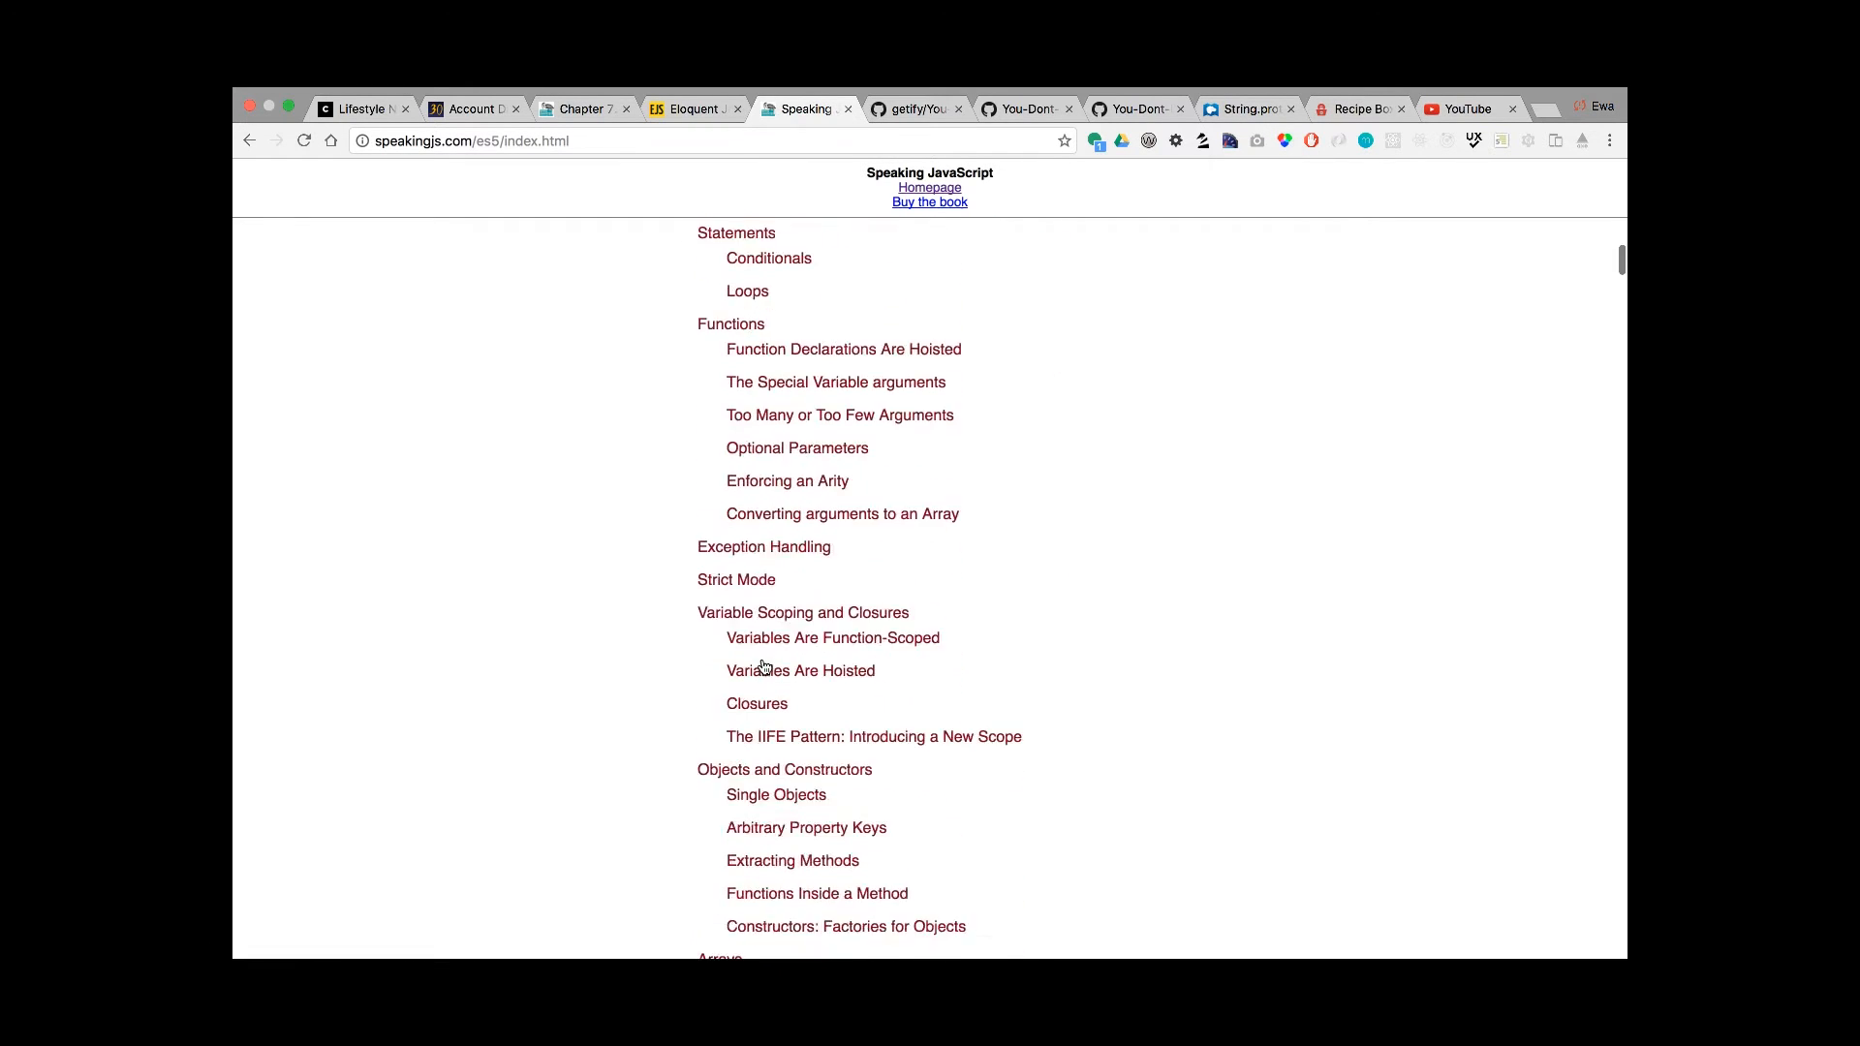
scroll(up, 3)
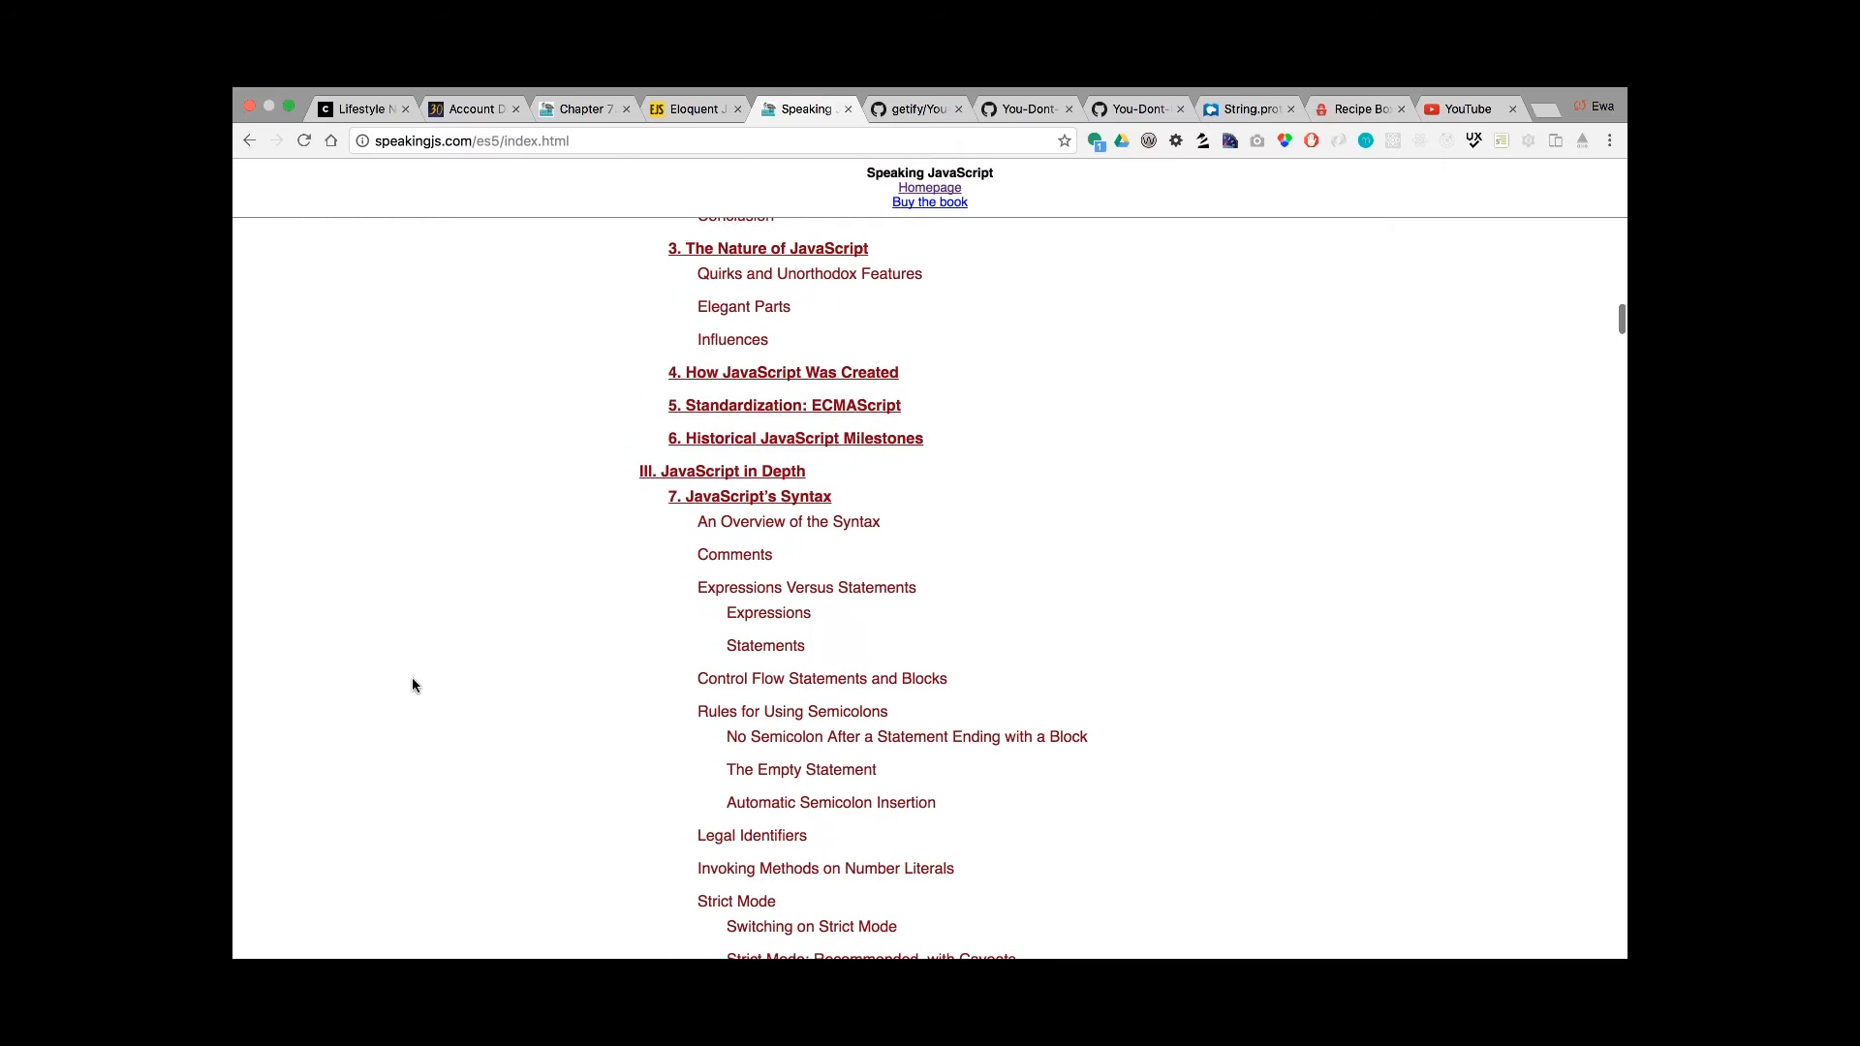
scroll(down, 3)
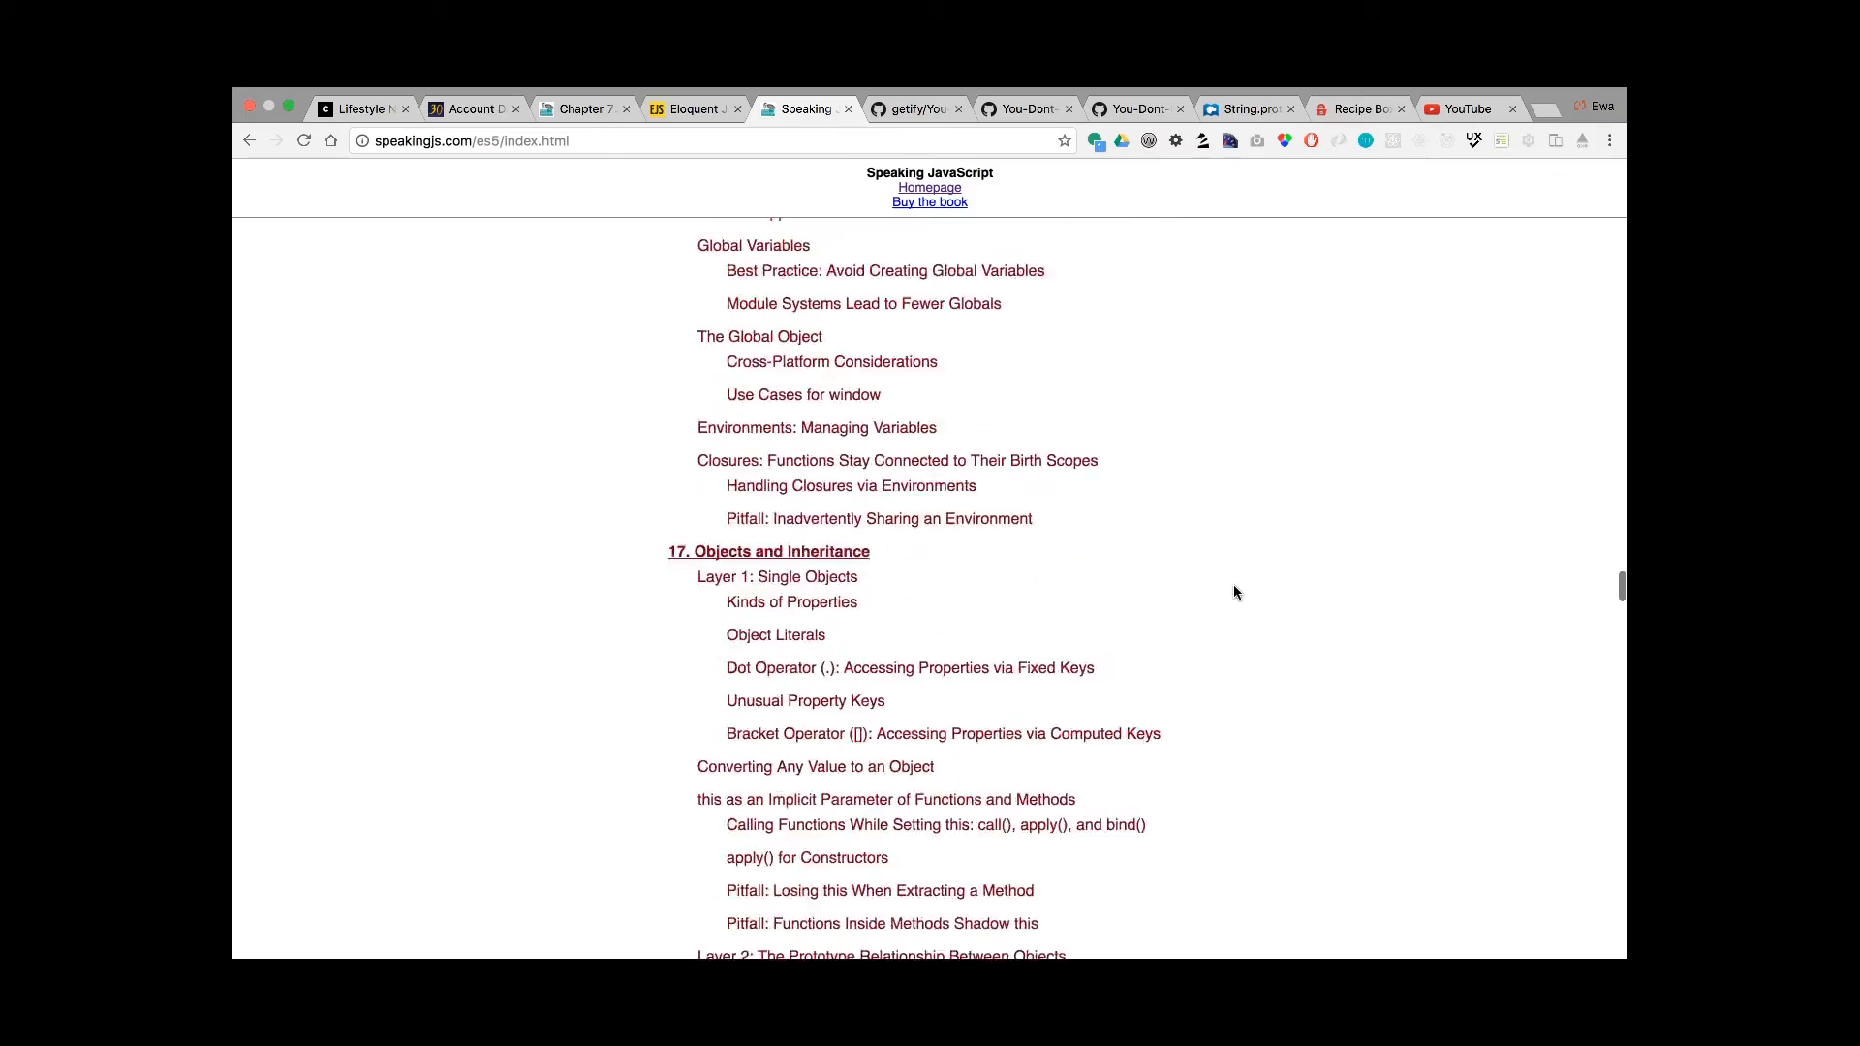
click(912, 108)
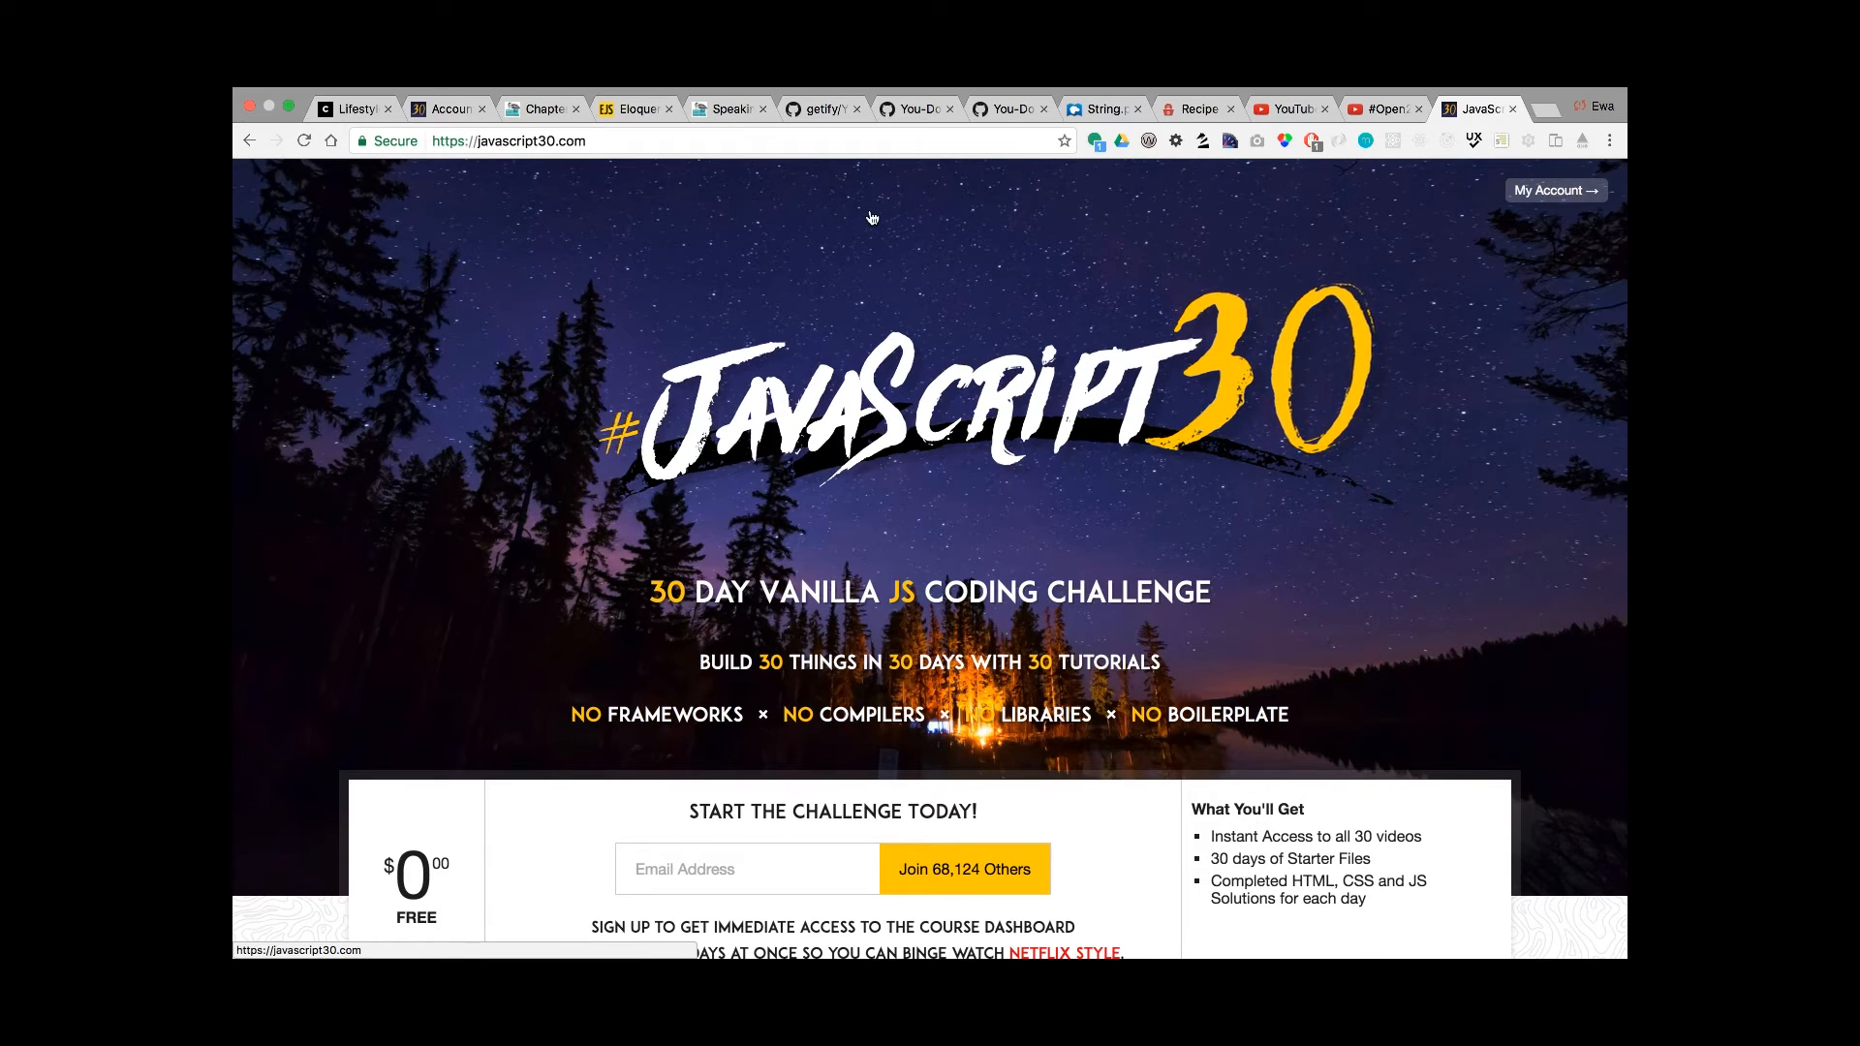
click(1199, 109)
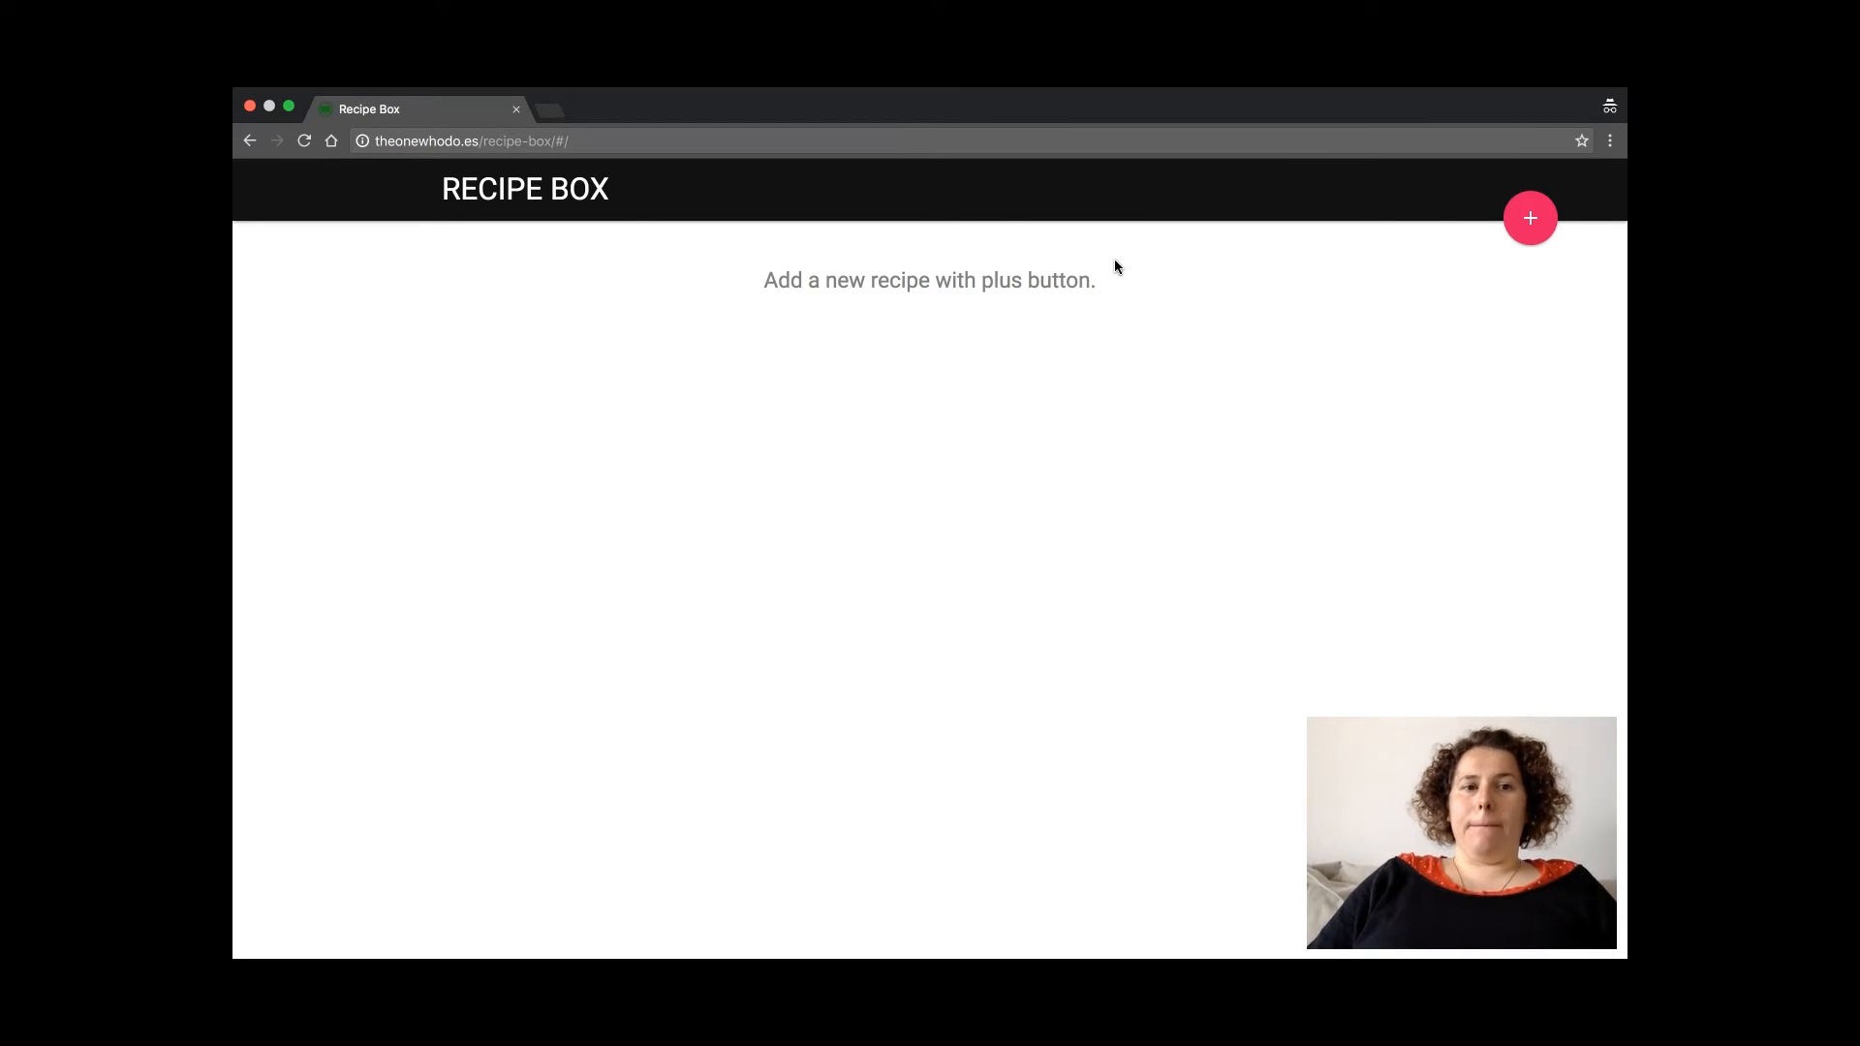
mouse_move(1557, 514)
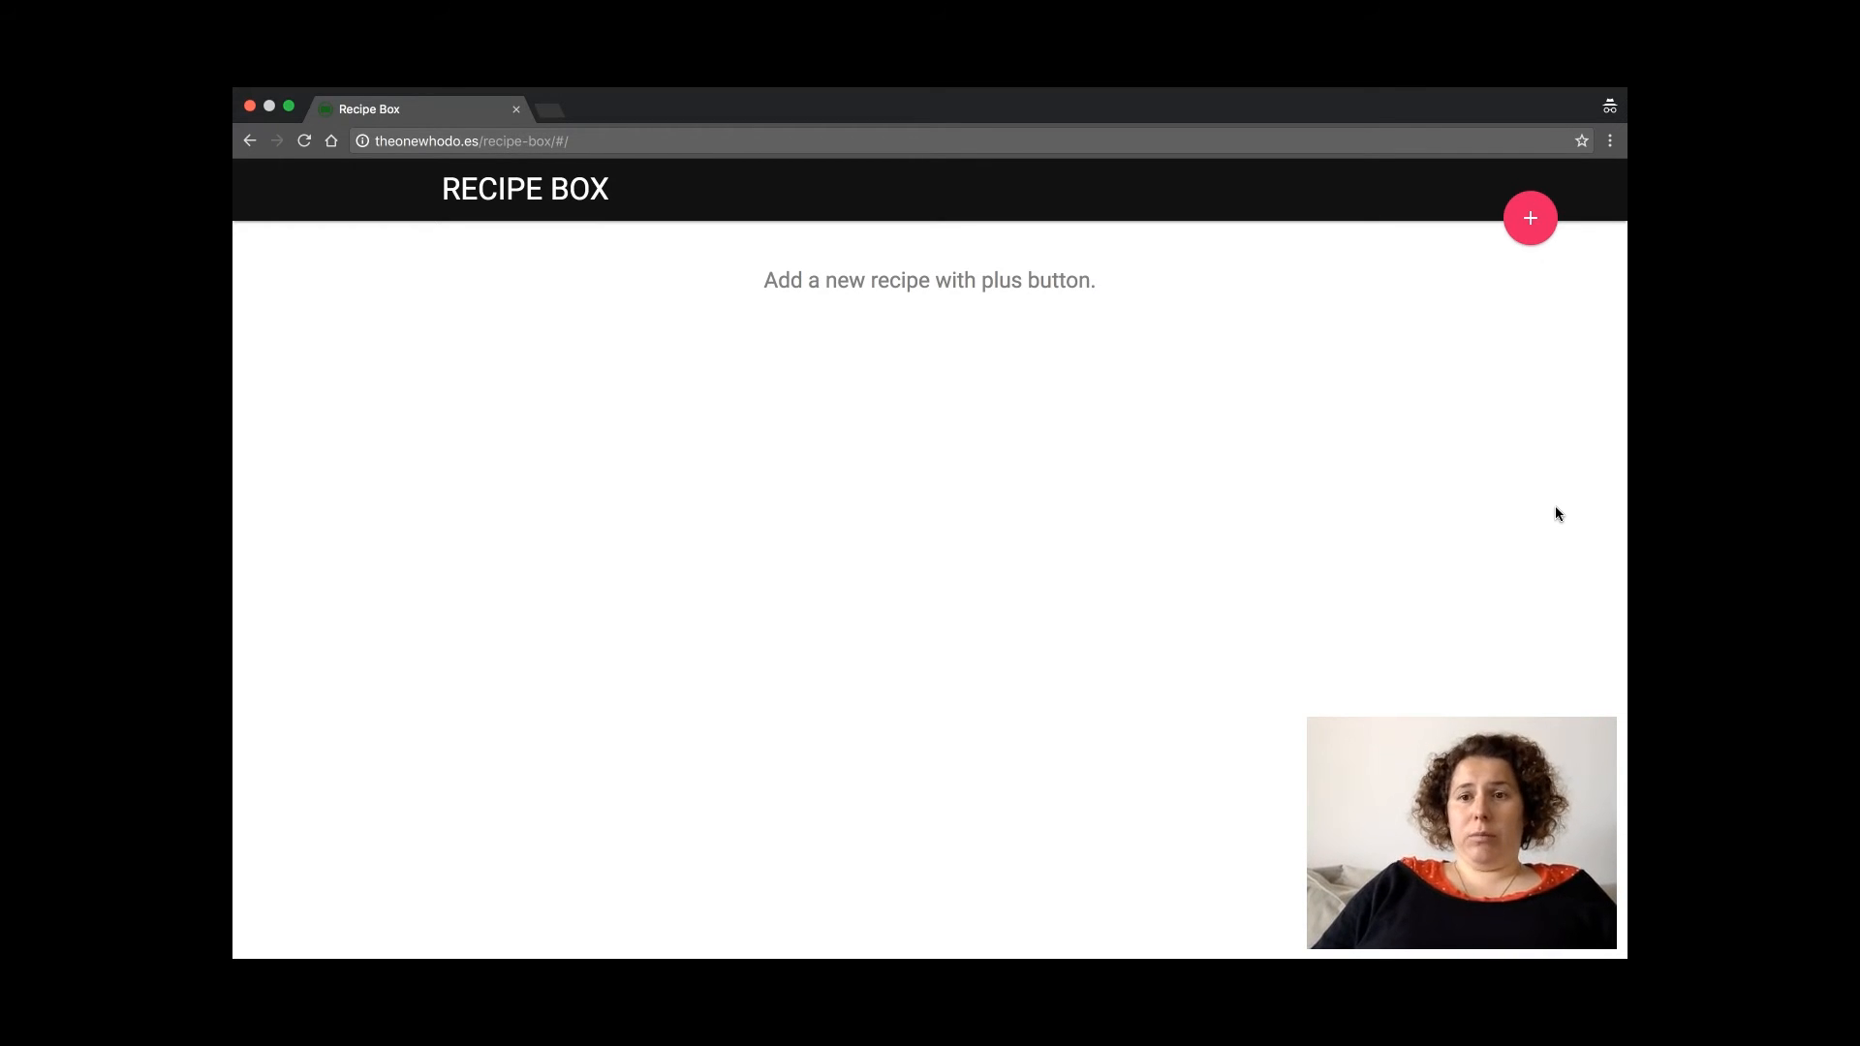
click(1529, 219)
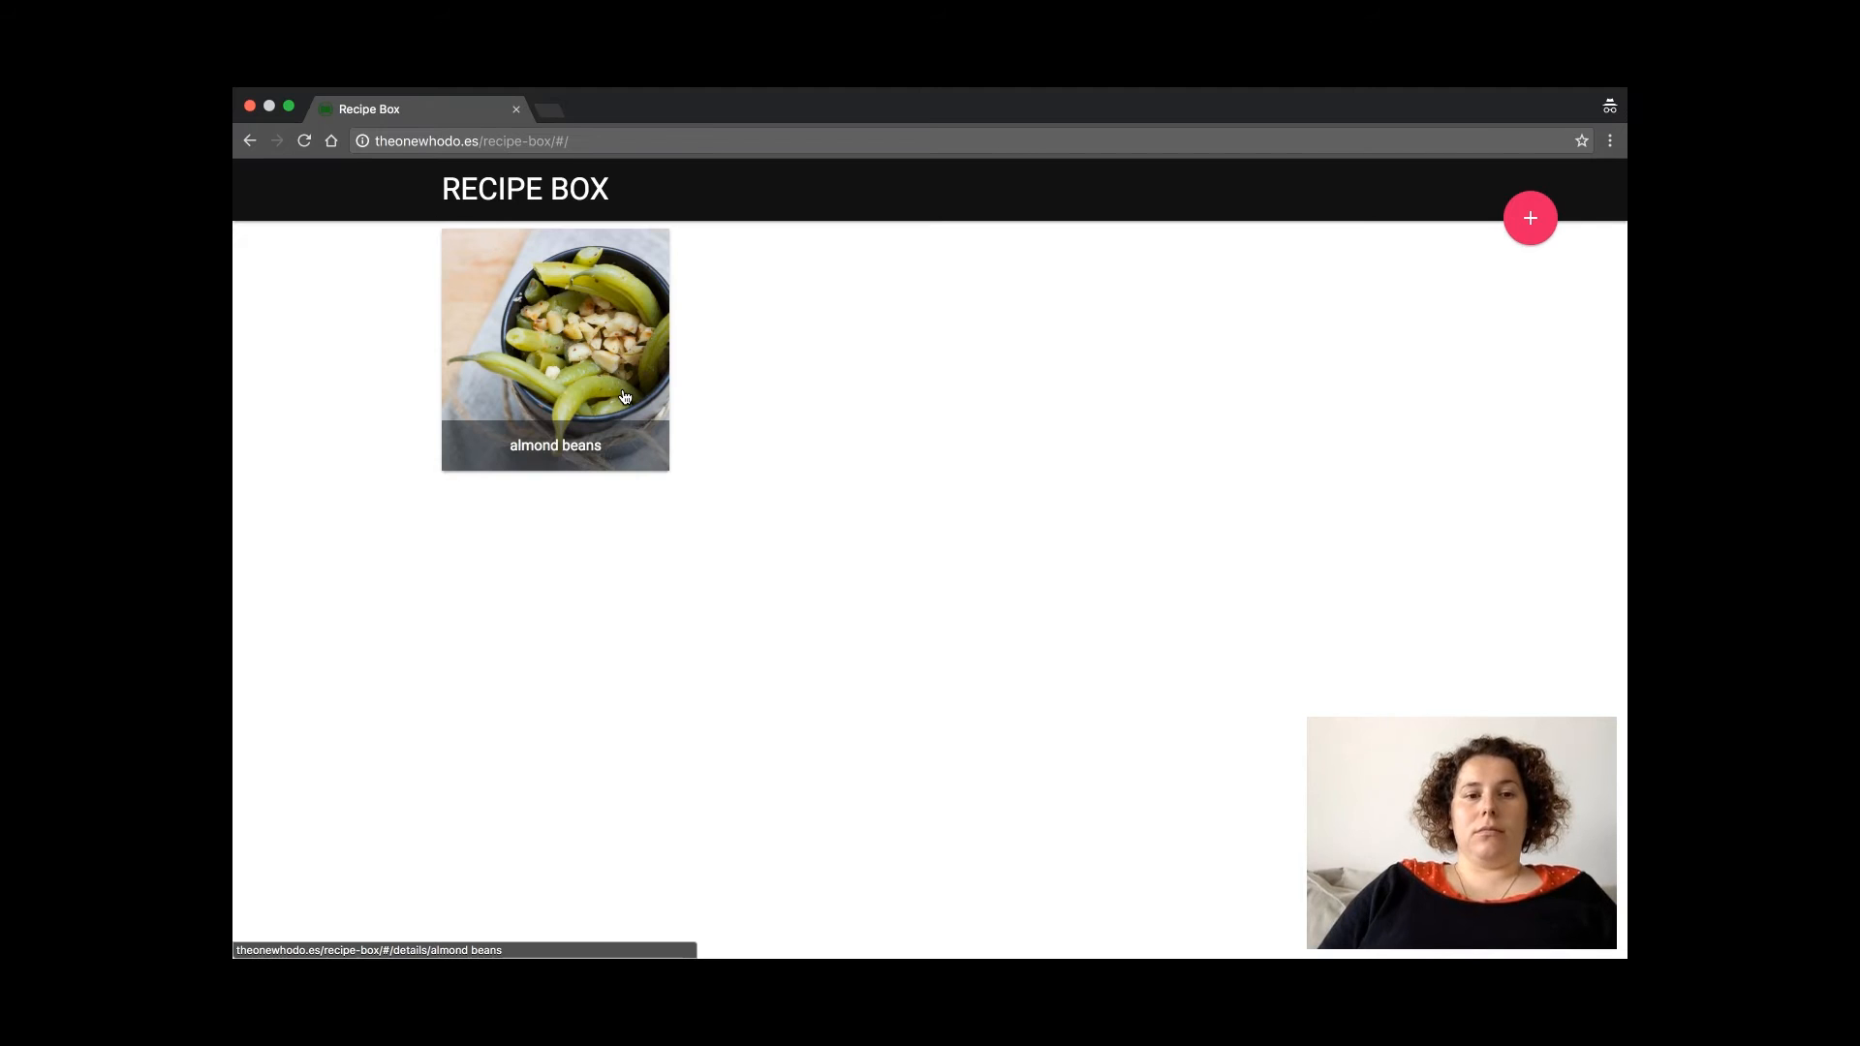
click(554, 351)
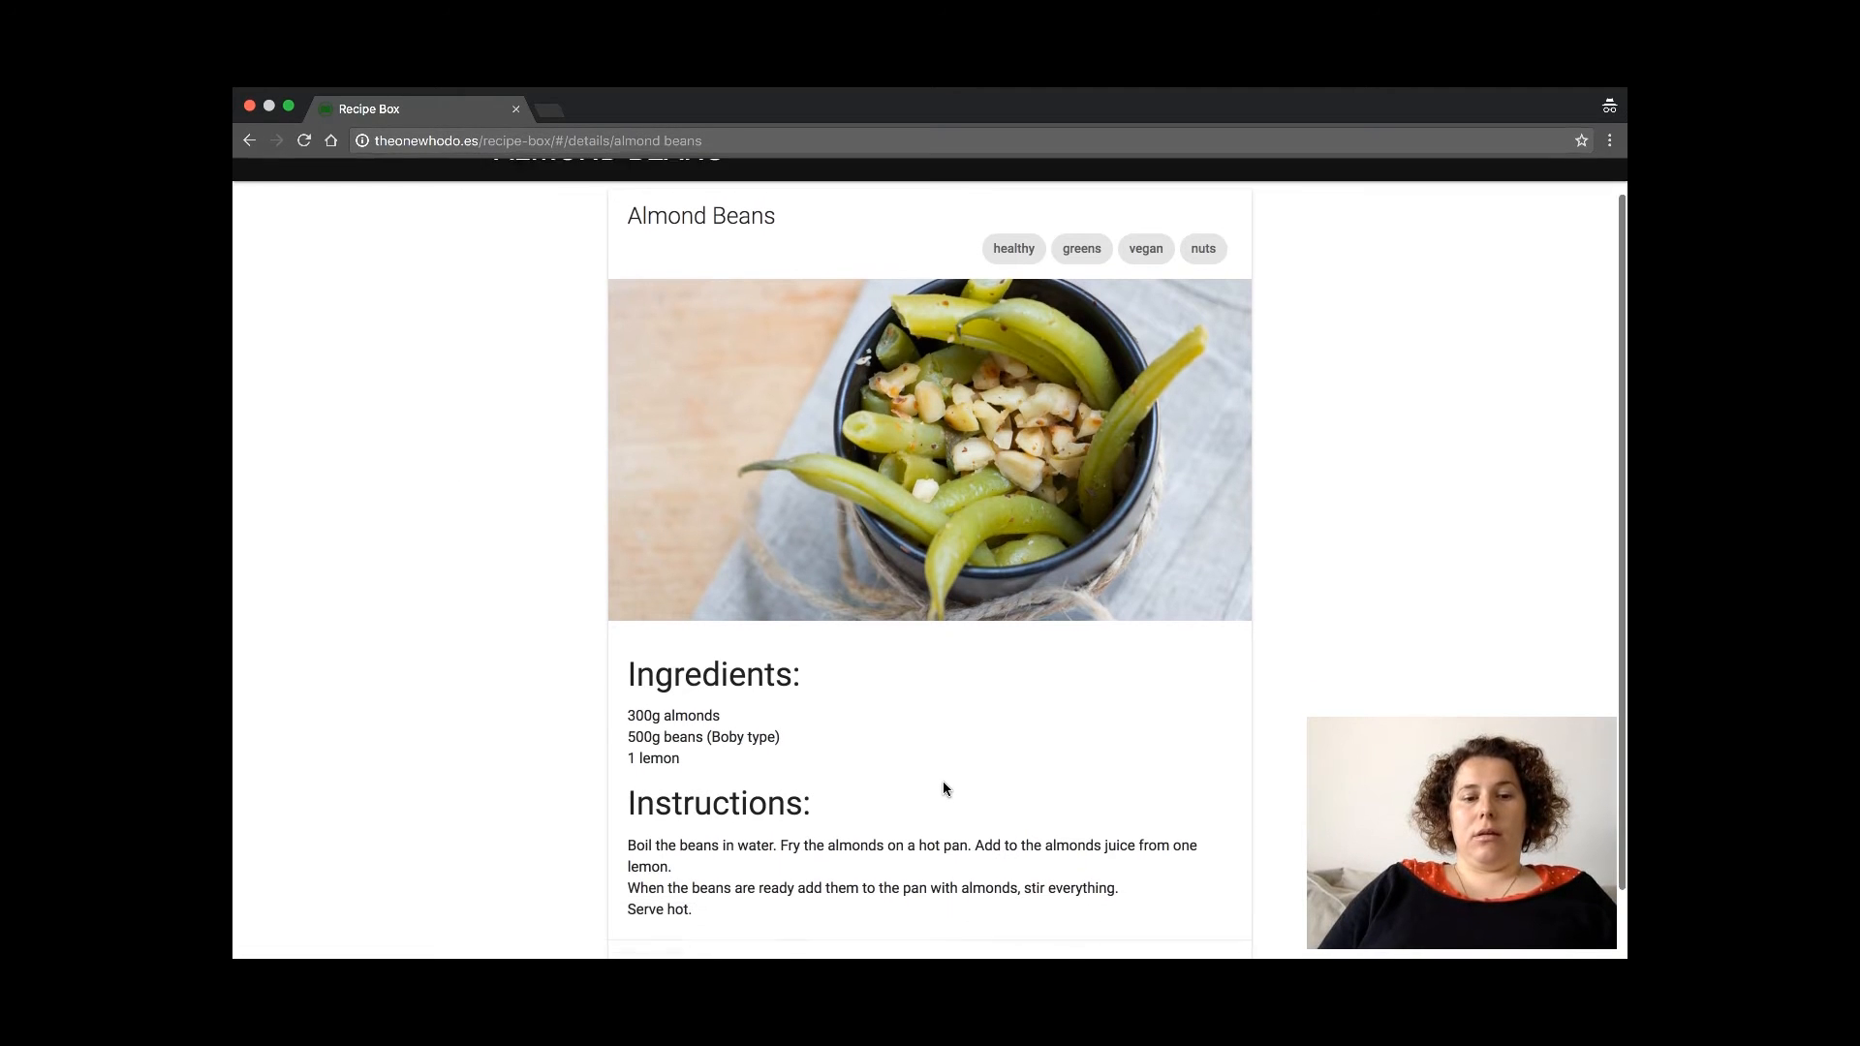
scroll(down, 3)
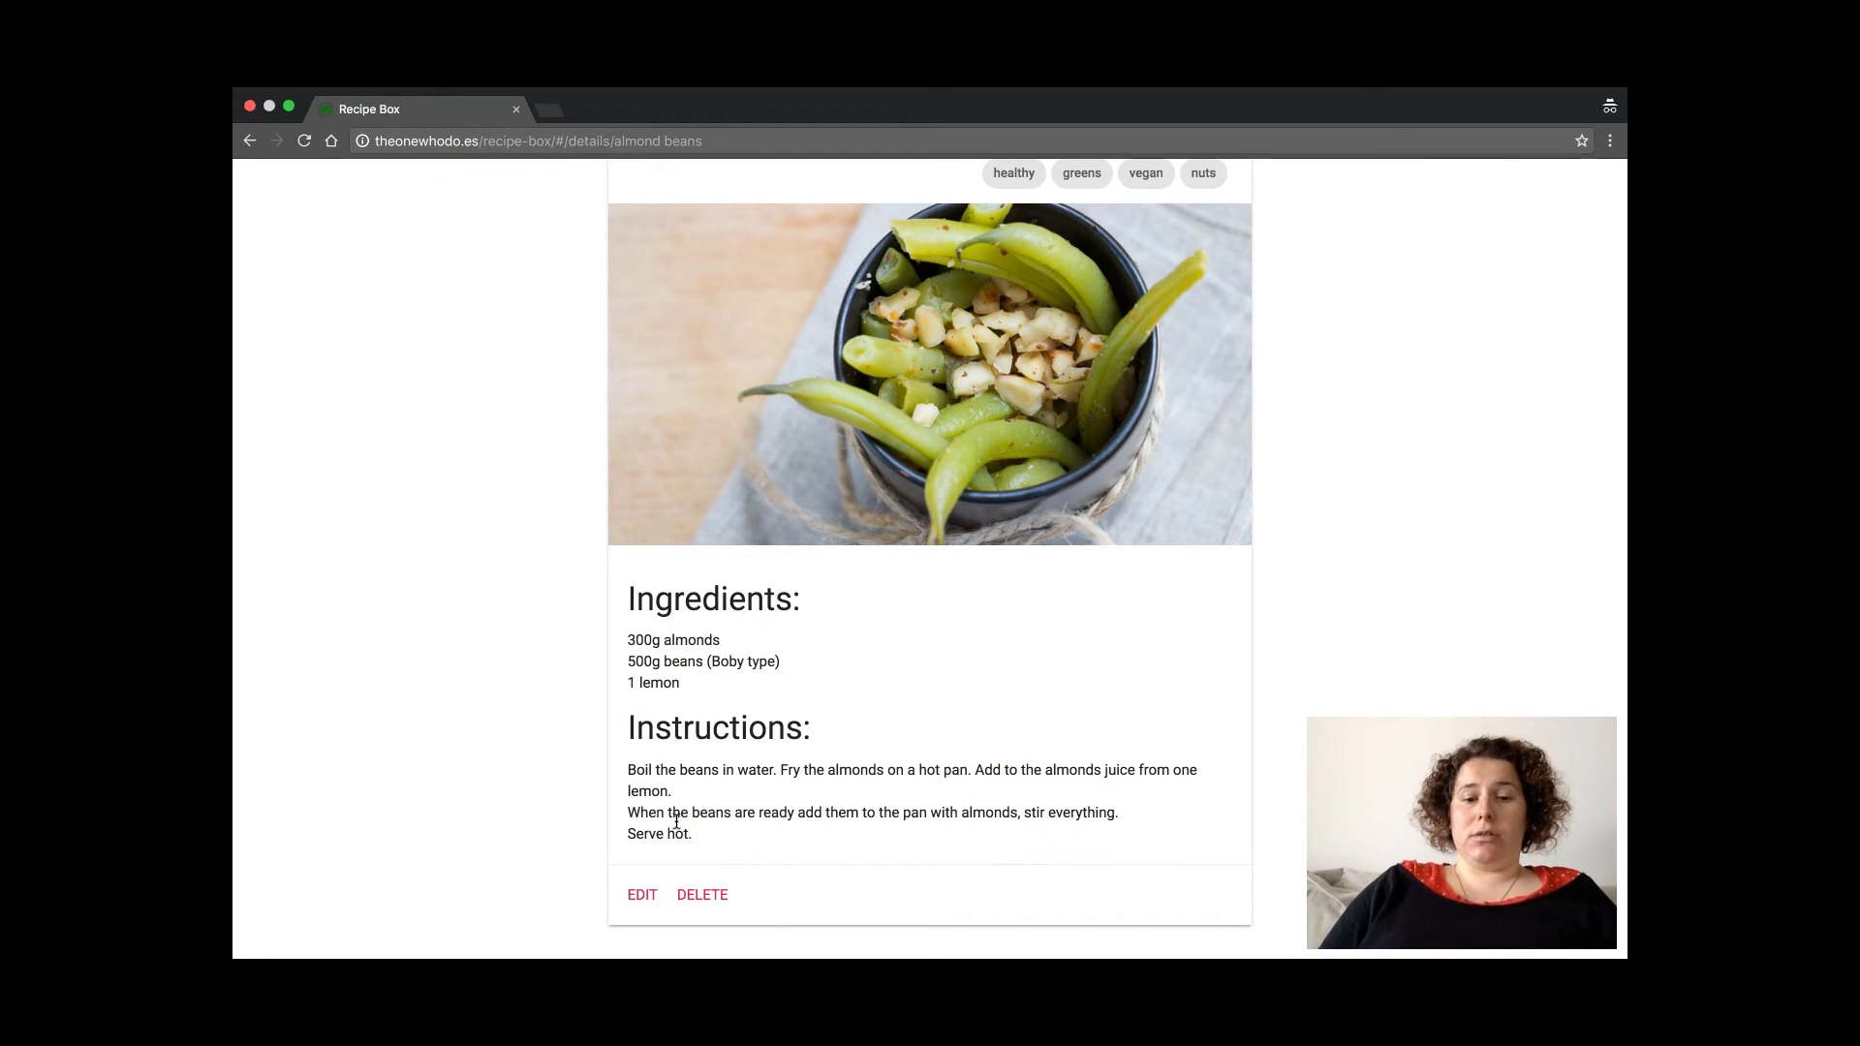
mouse_move(733, 653)
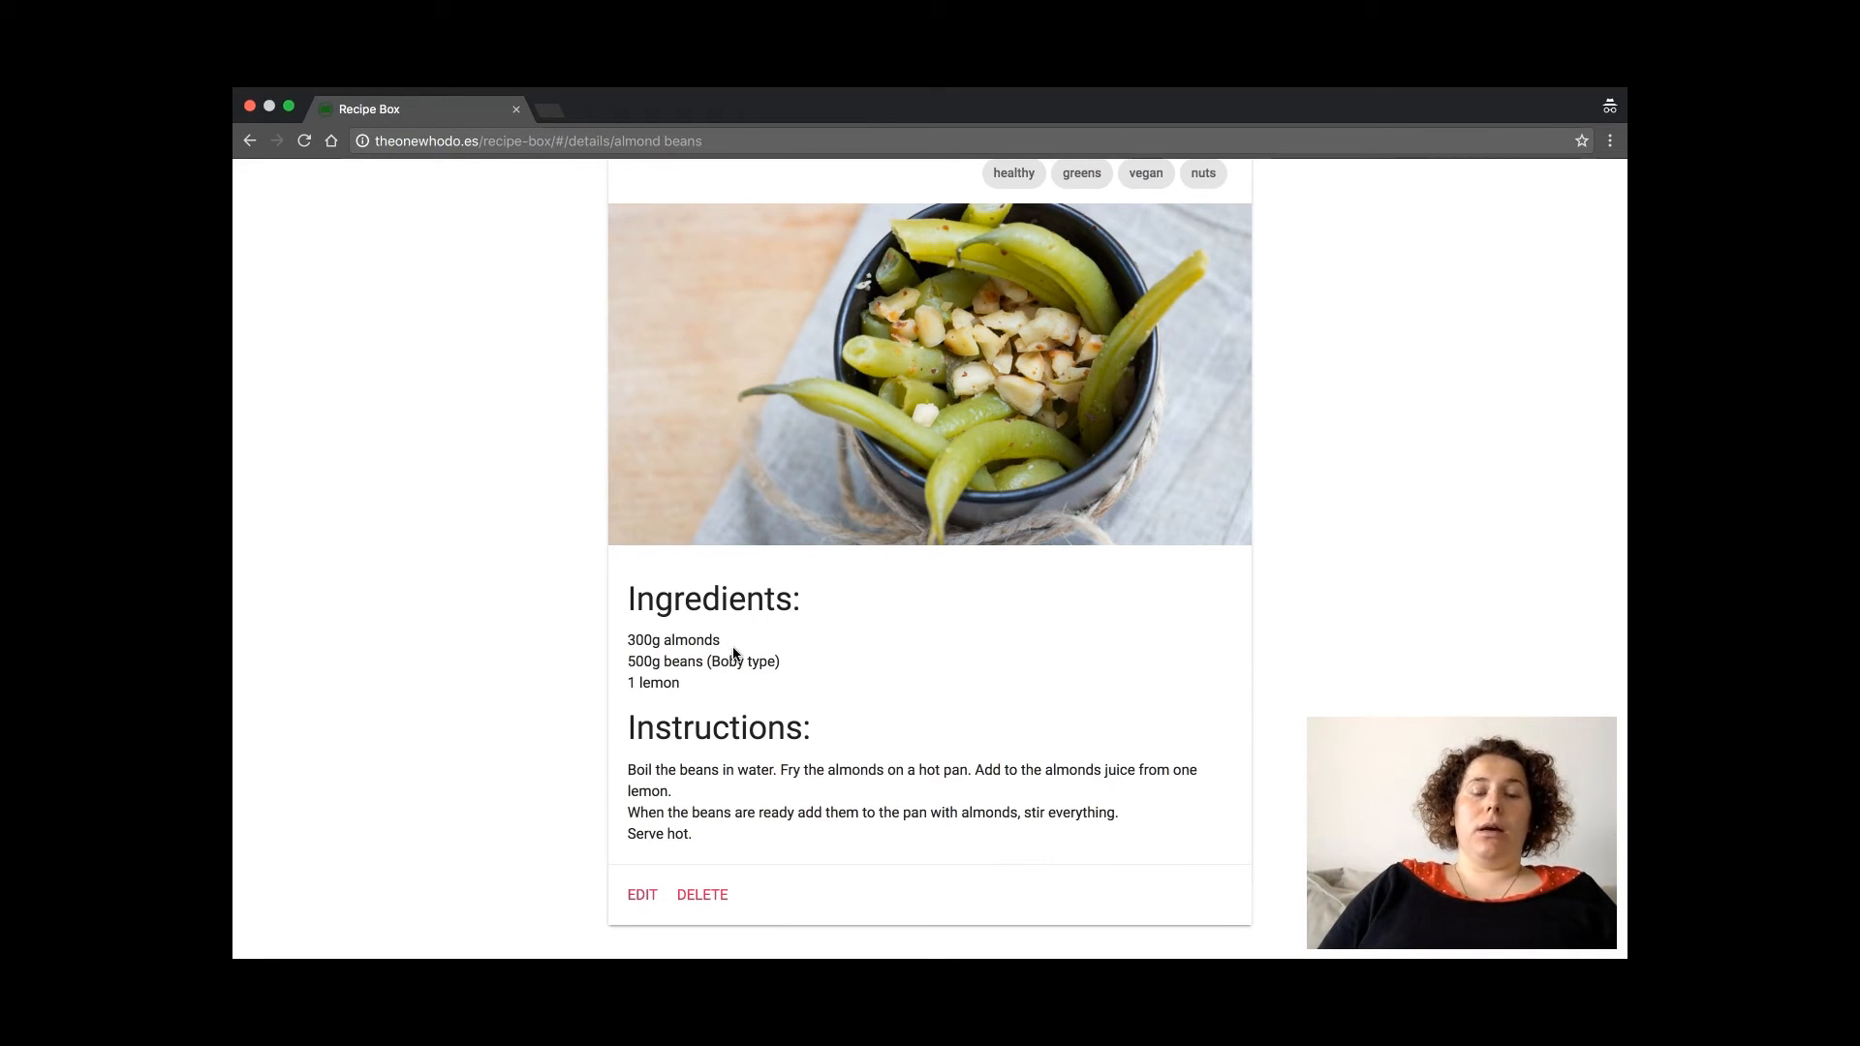
mouse_move(740, 647)
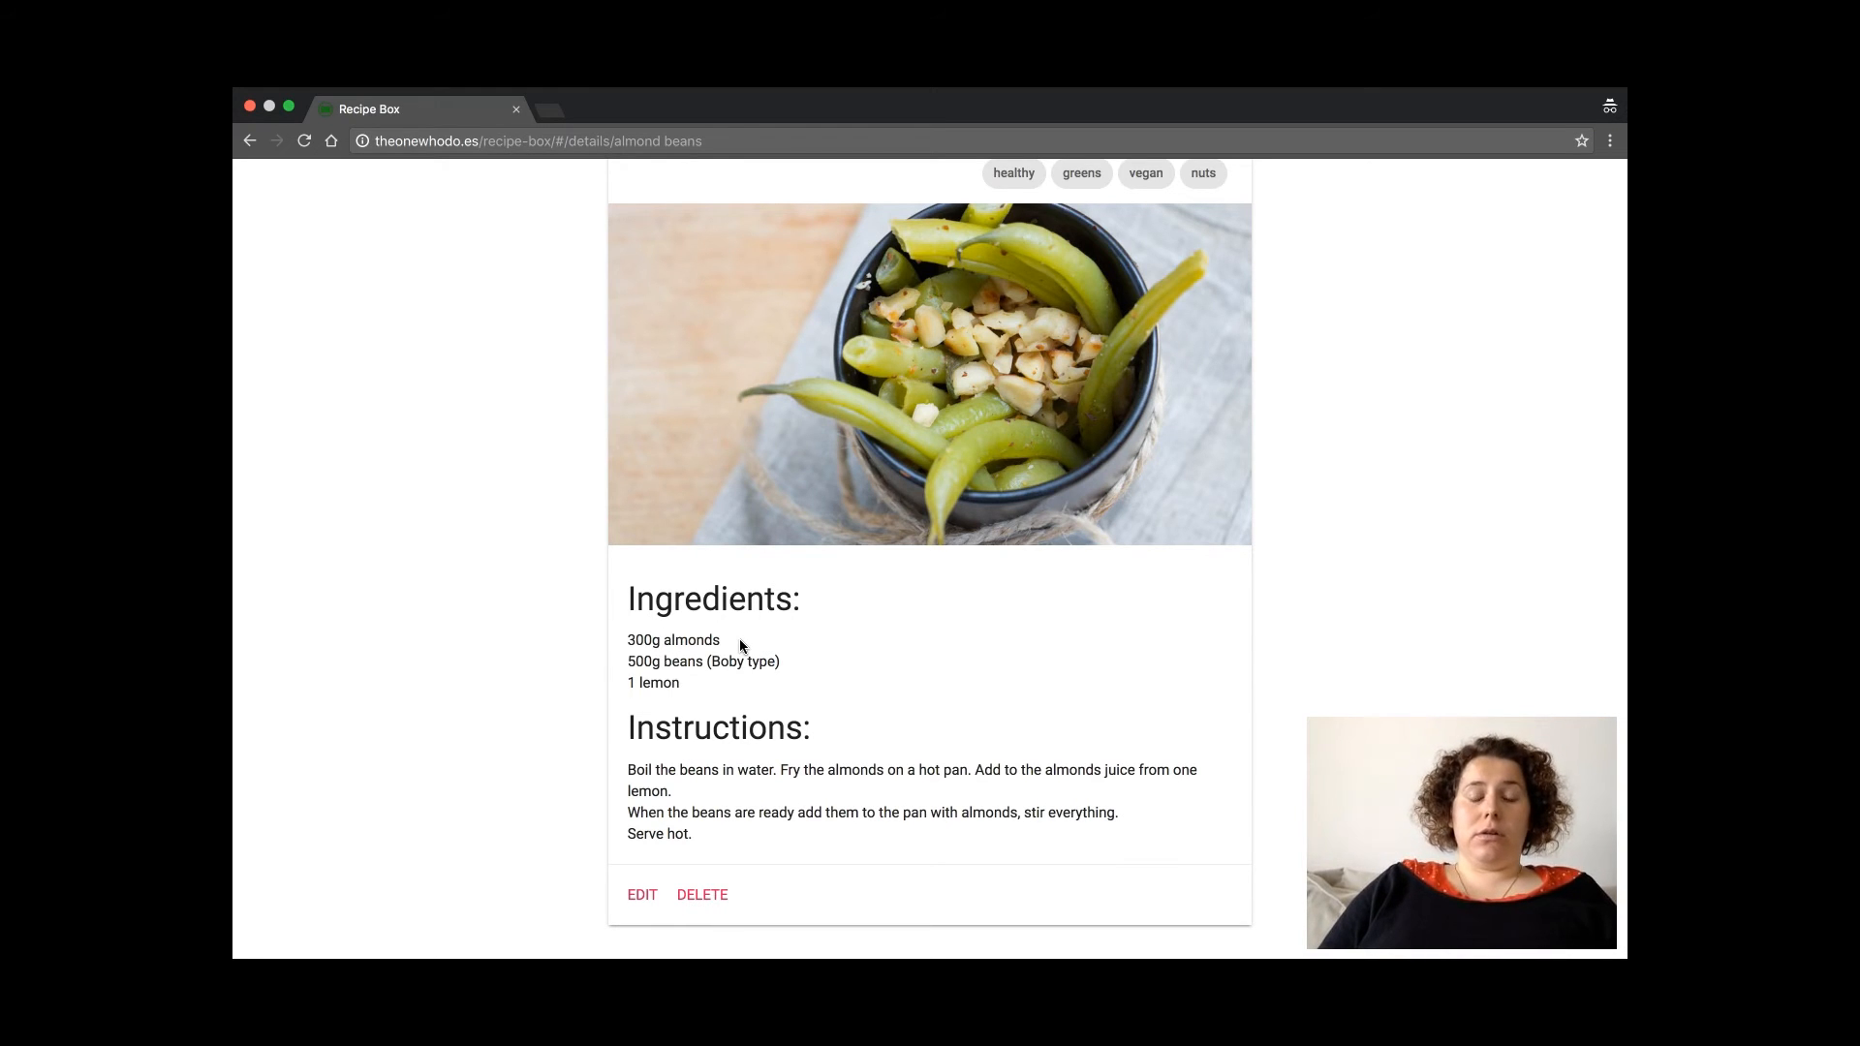
mouse_move(711, 816)
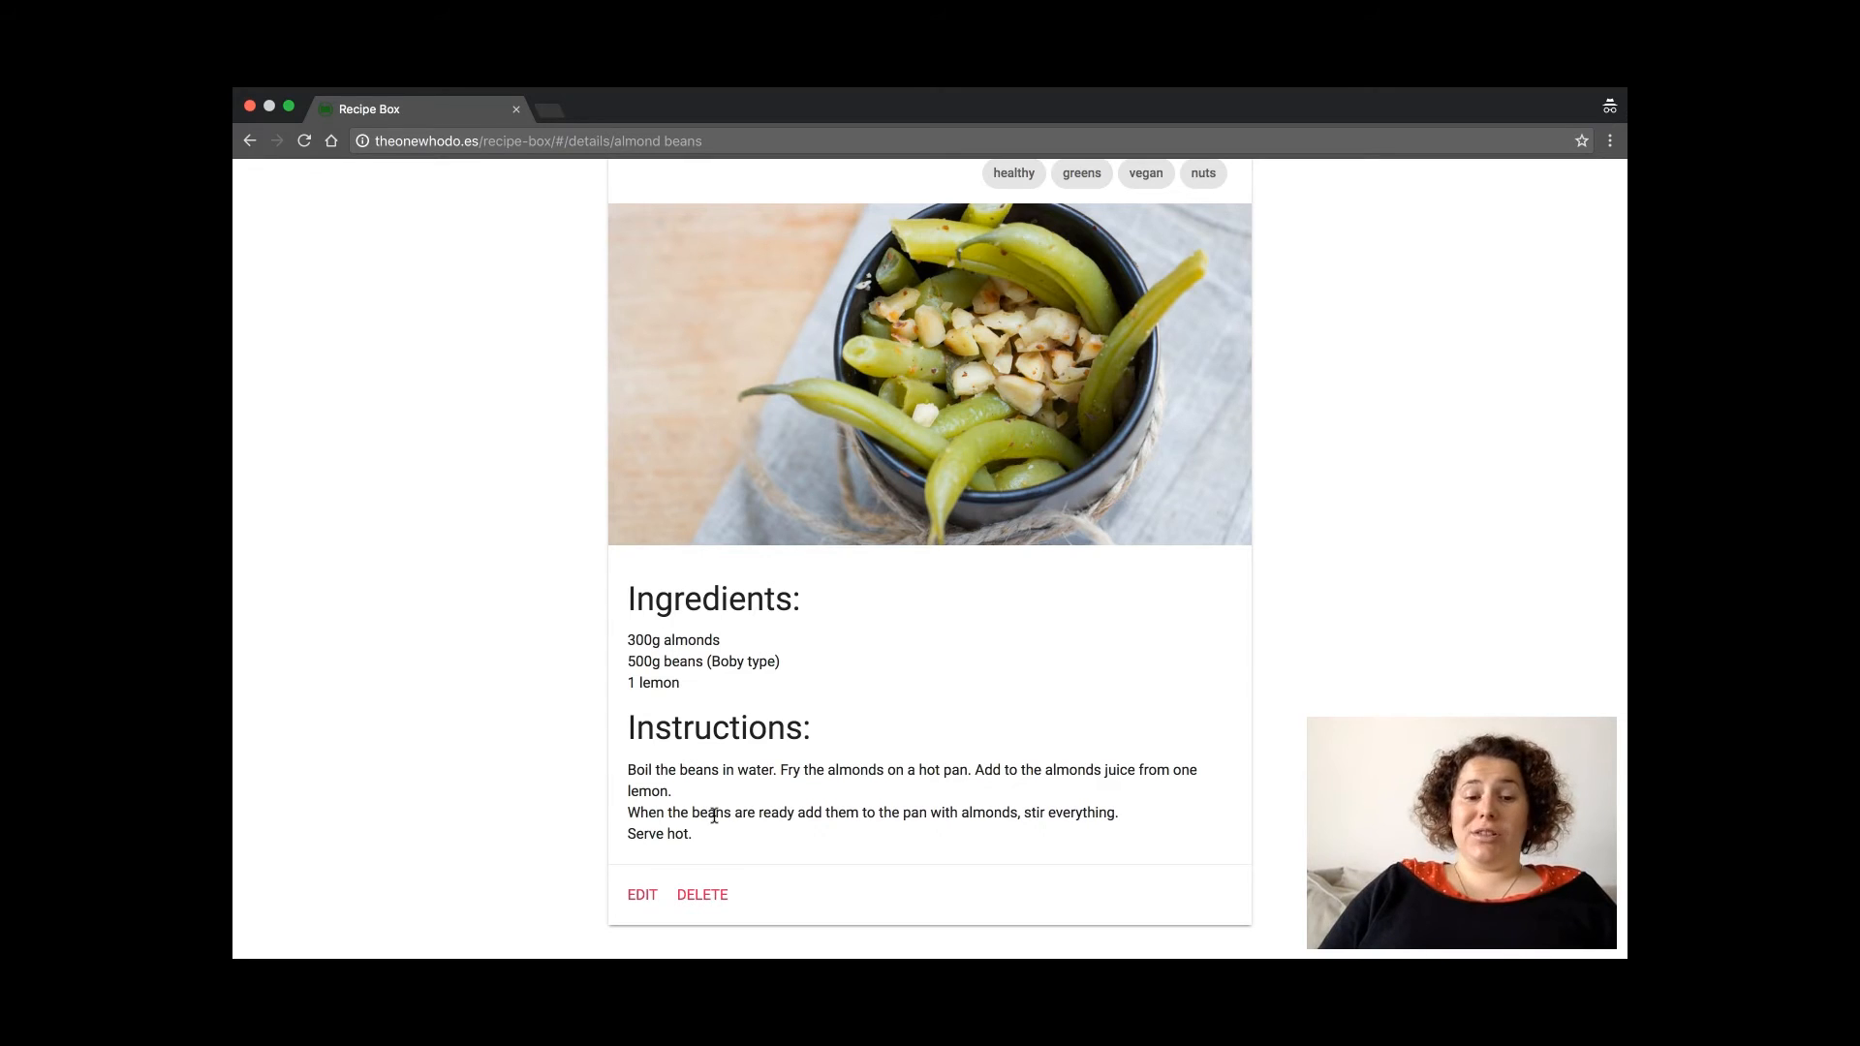
mouse_move(717, 804)
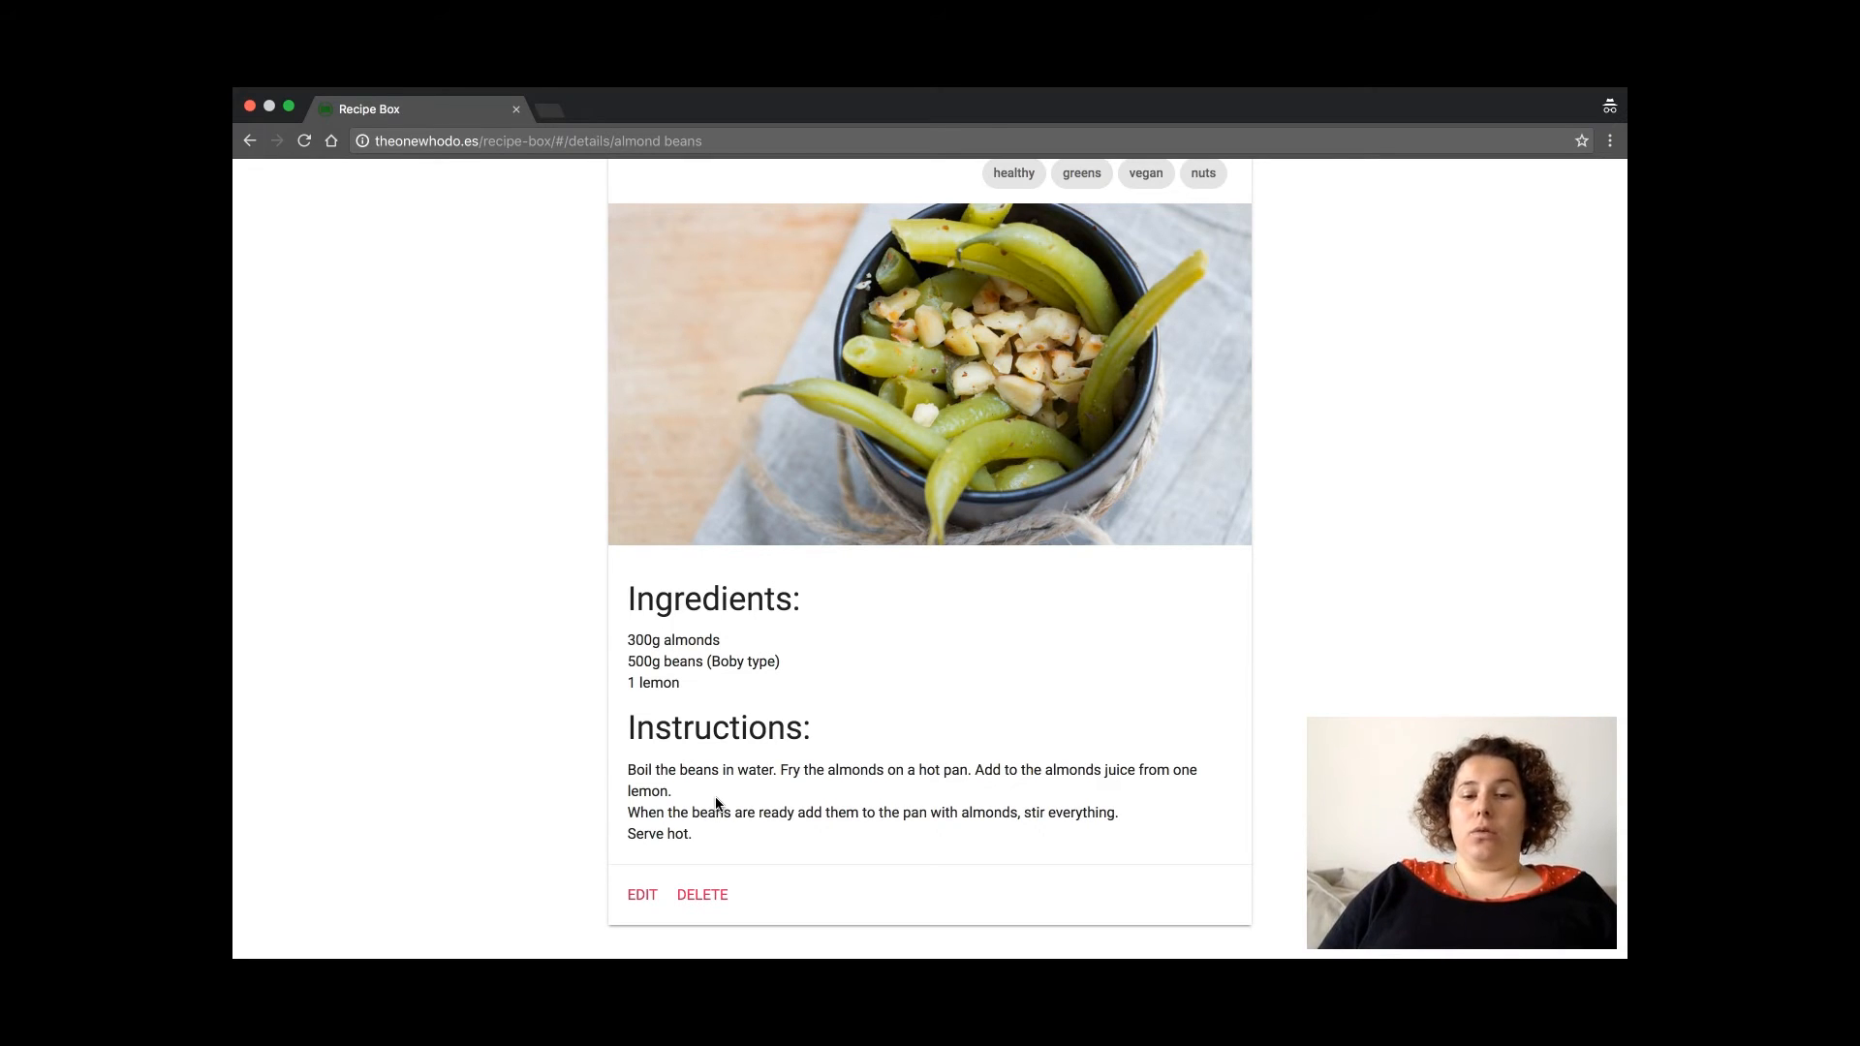
mouse_move(716, 796)
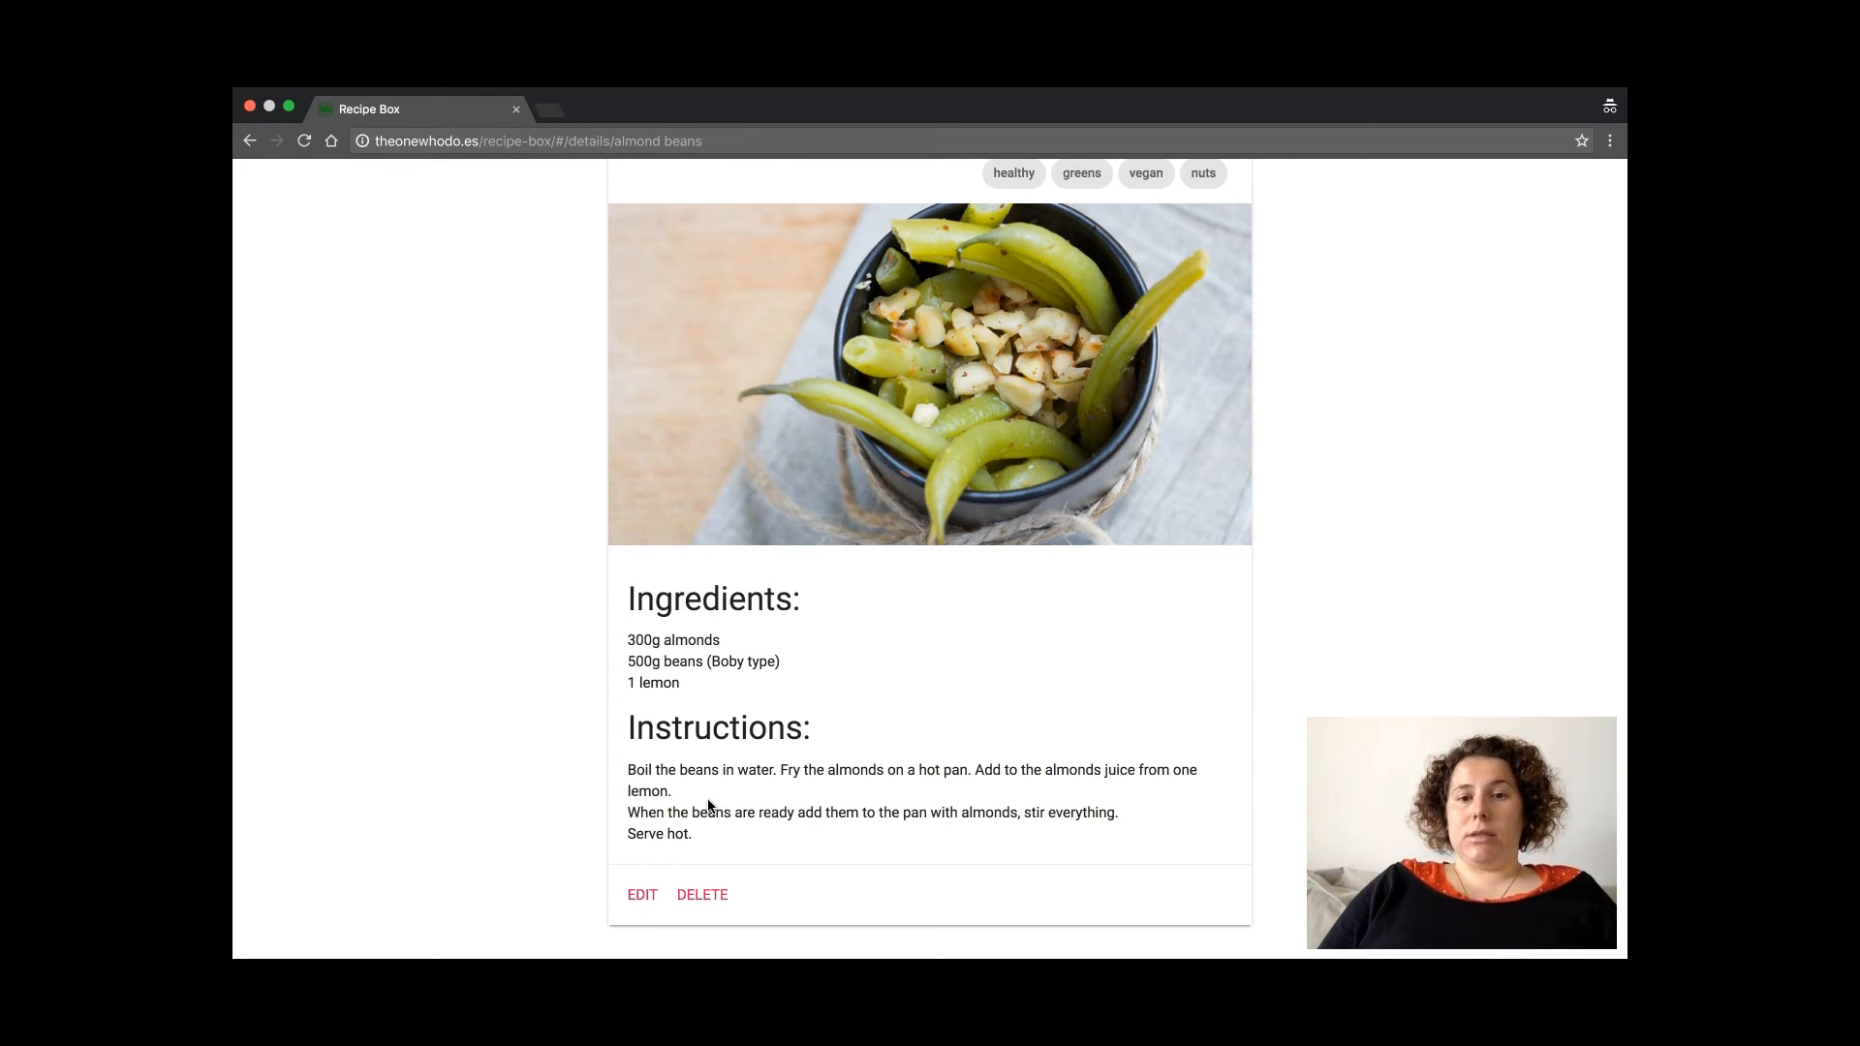
mouse_move(791, 831)
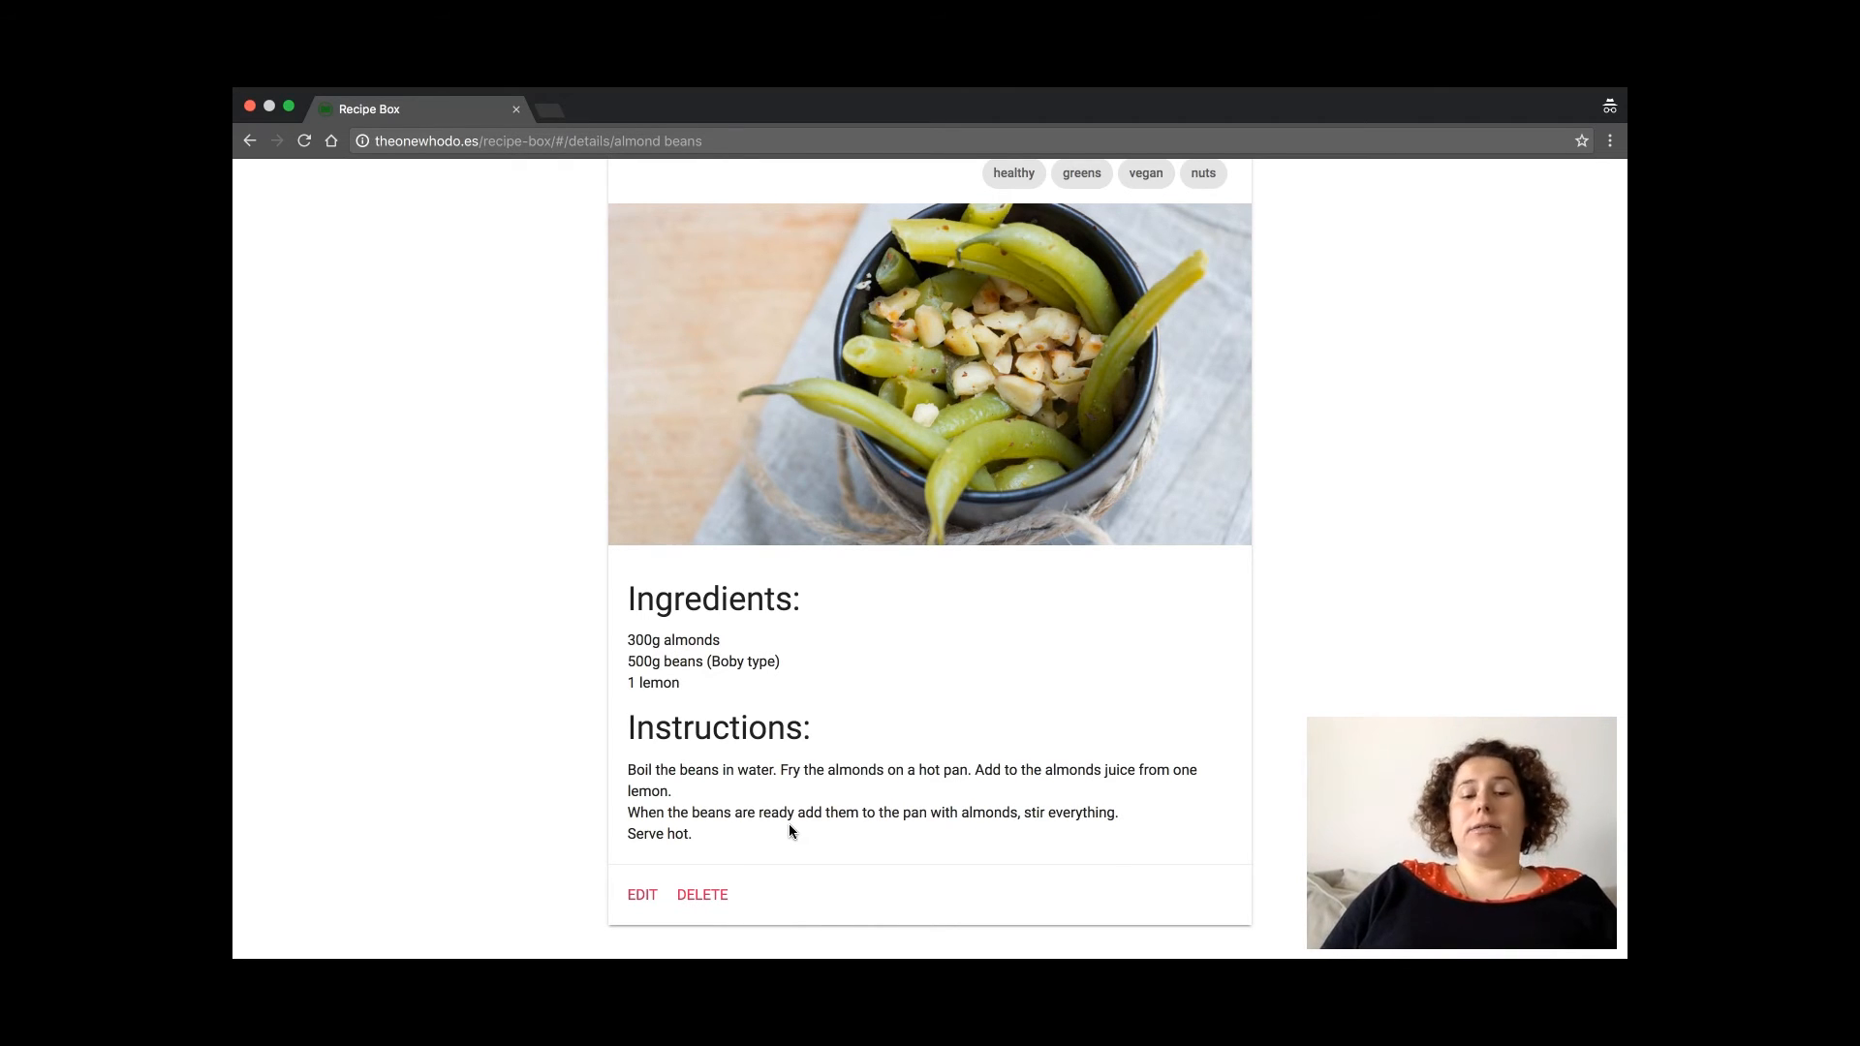
click(701, 895)
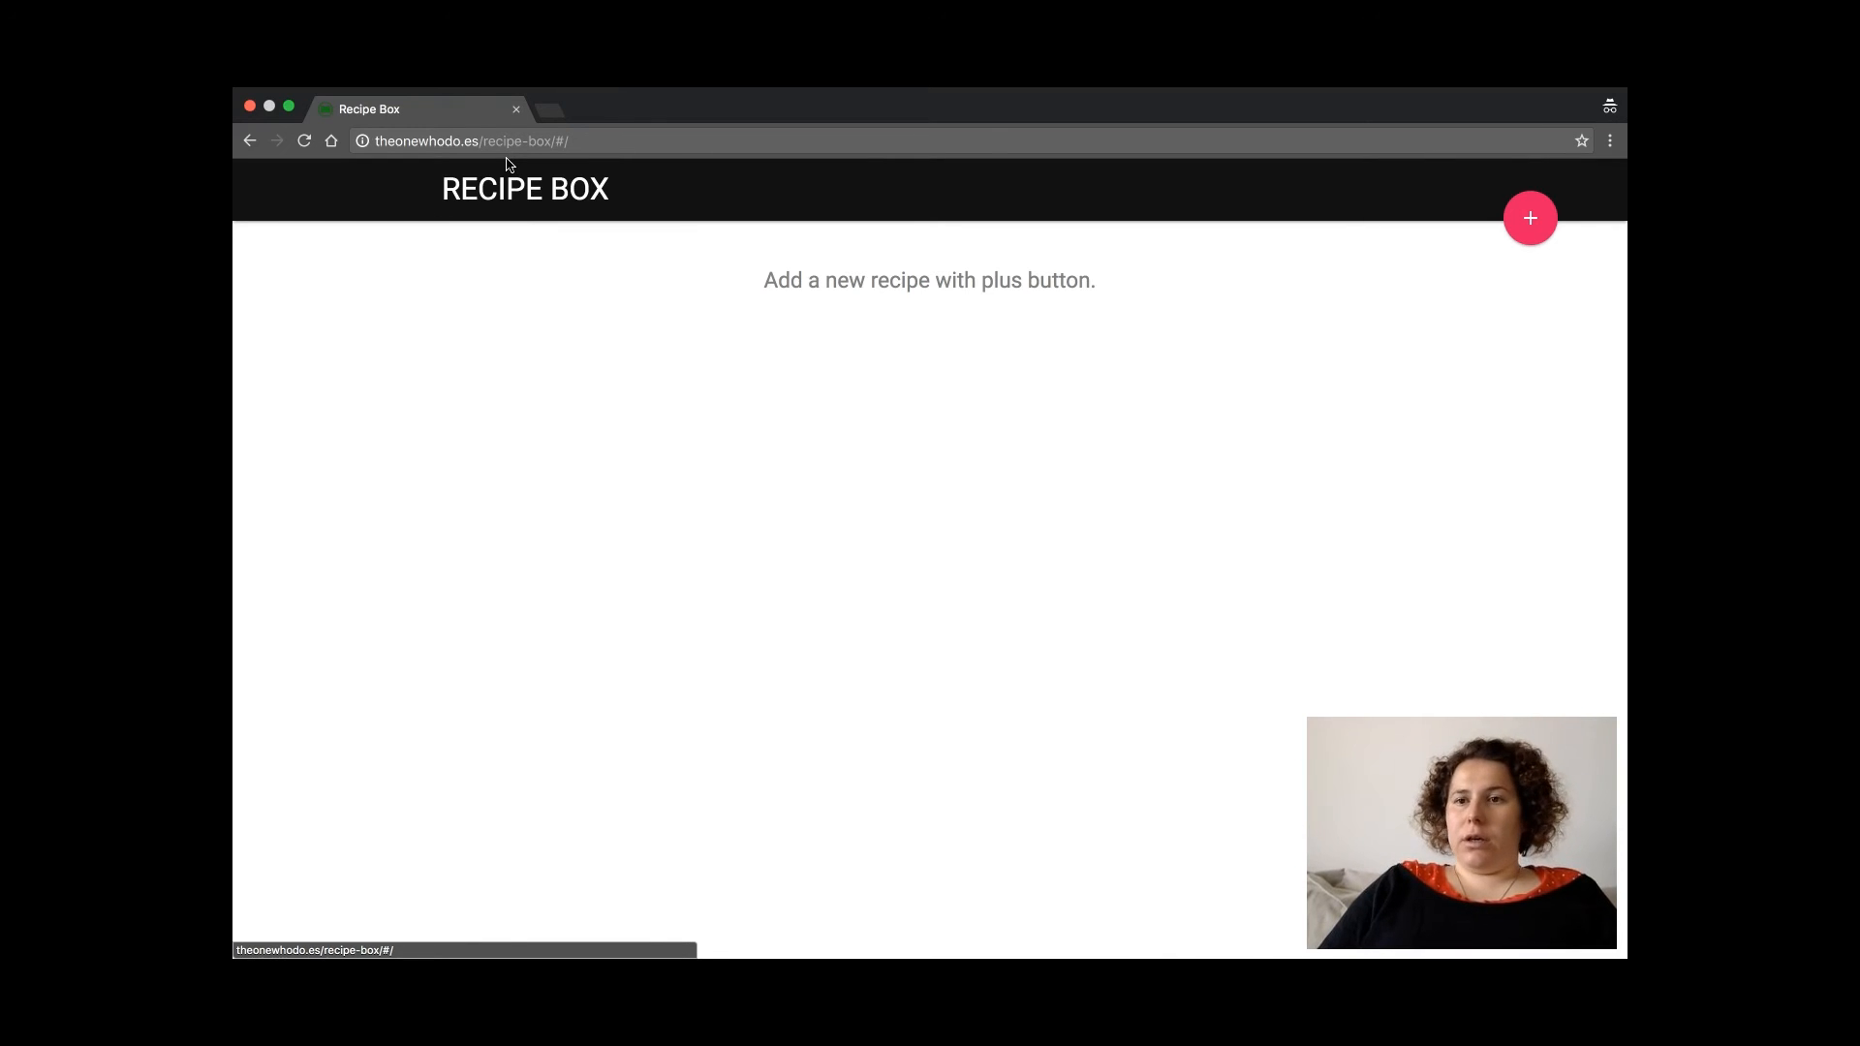
Open the fries recipe, edit and resave it, returning to the six-recipe grid
click(1529, 217)
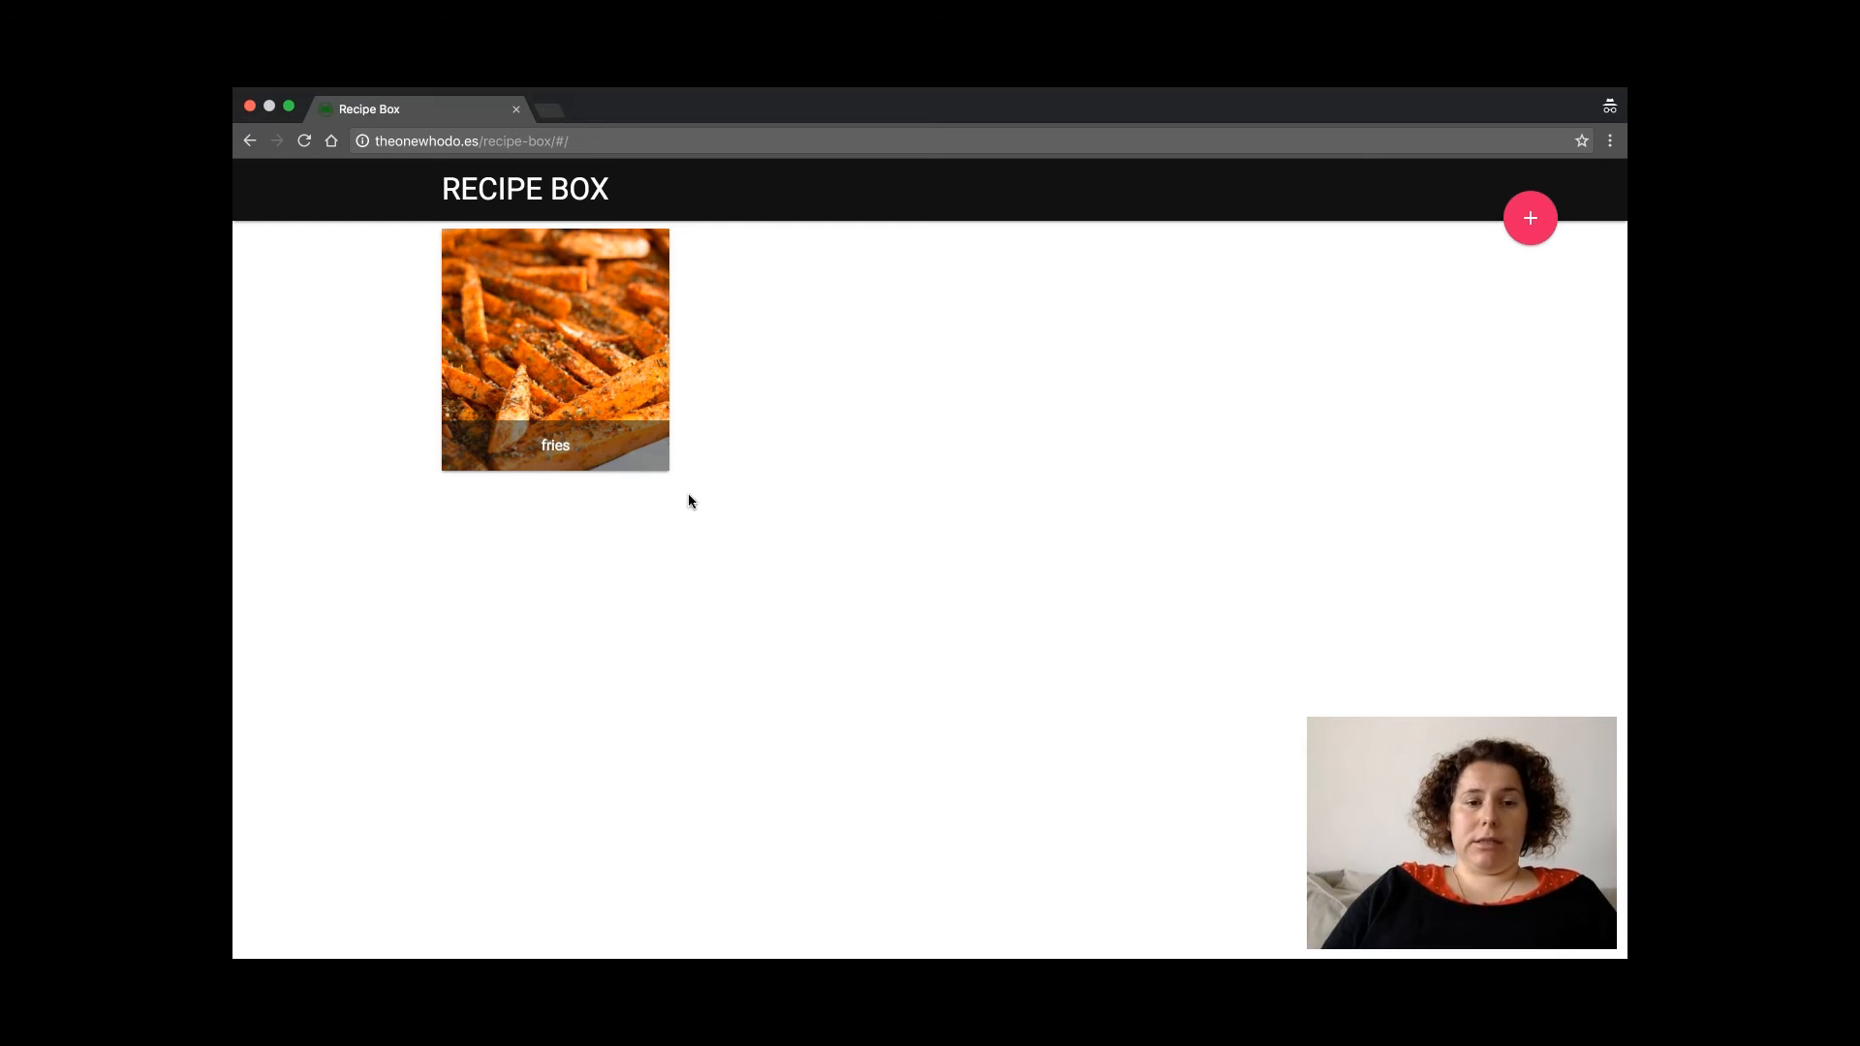
click(554, 351)
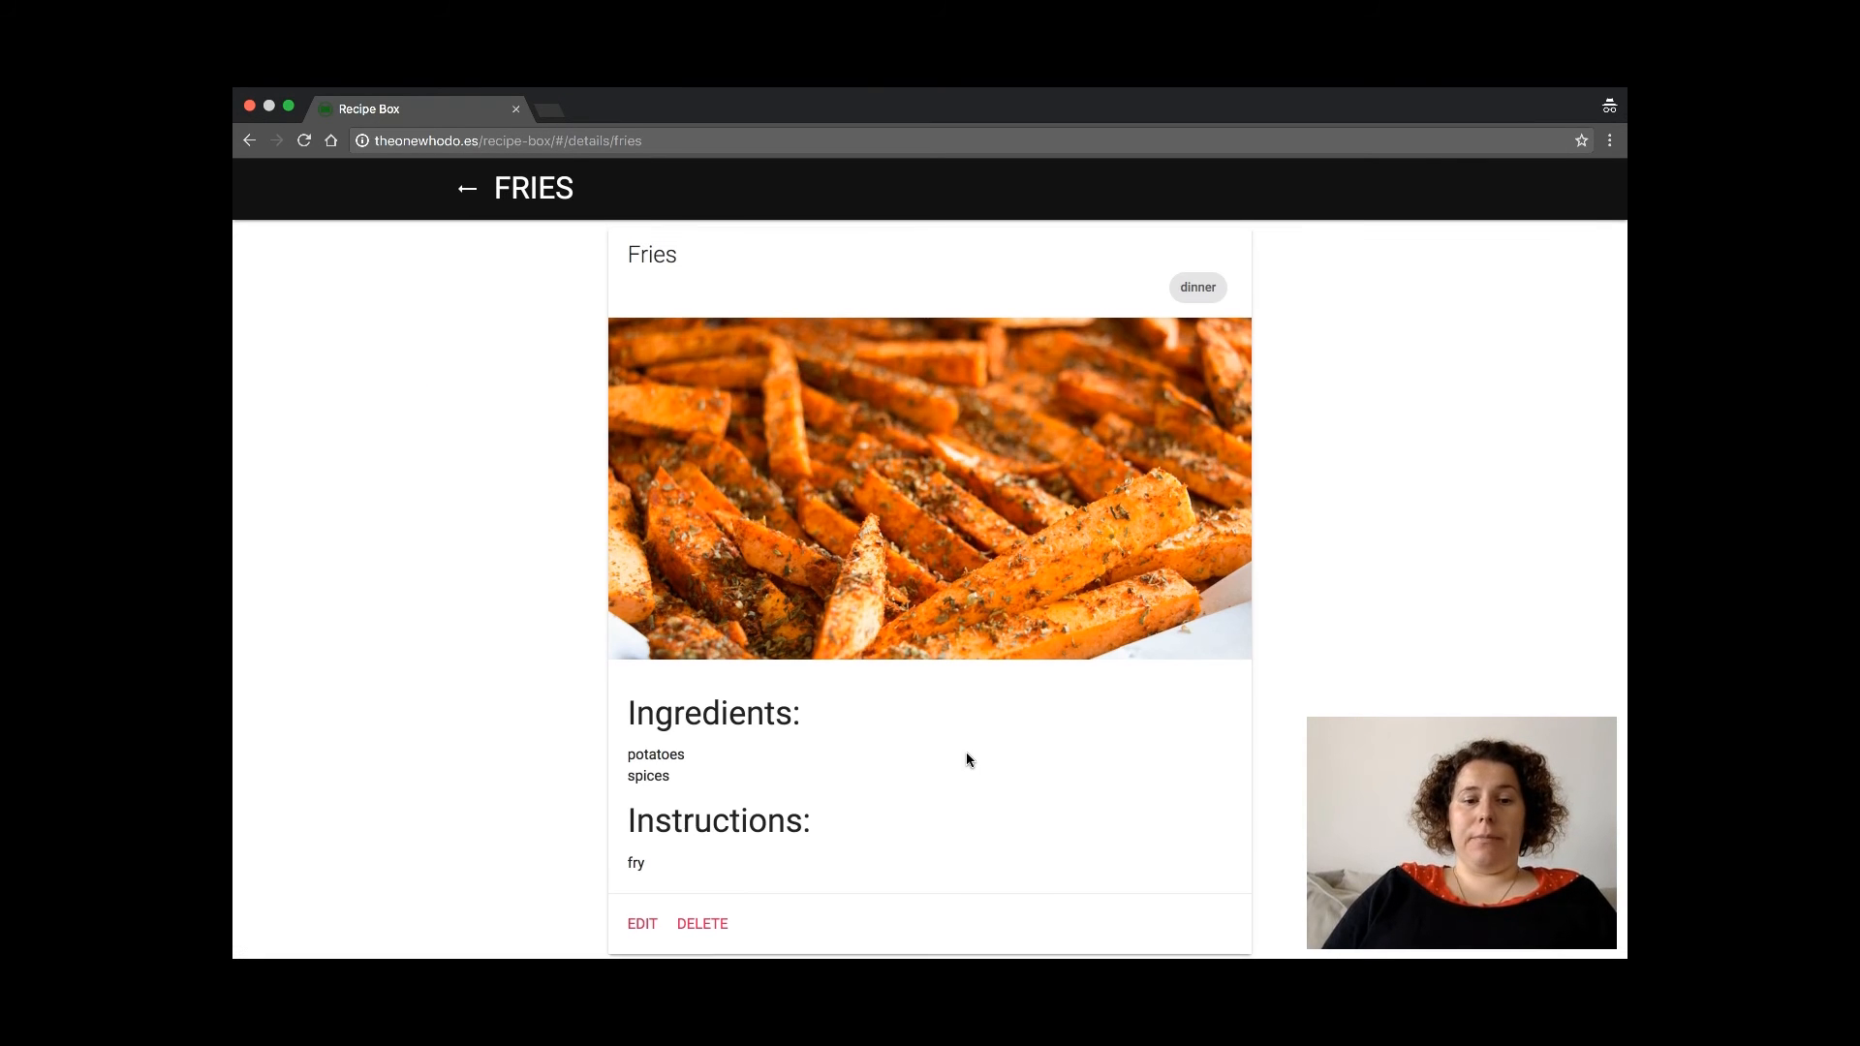
click(642, 923)
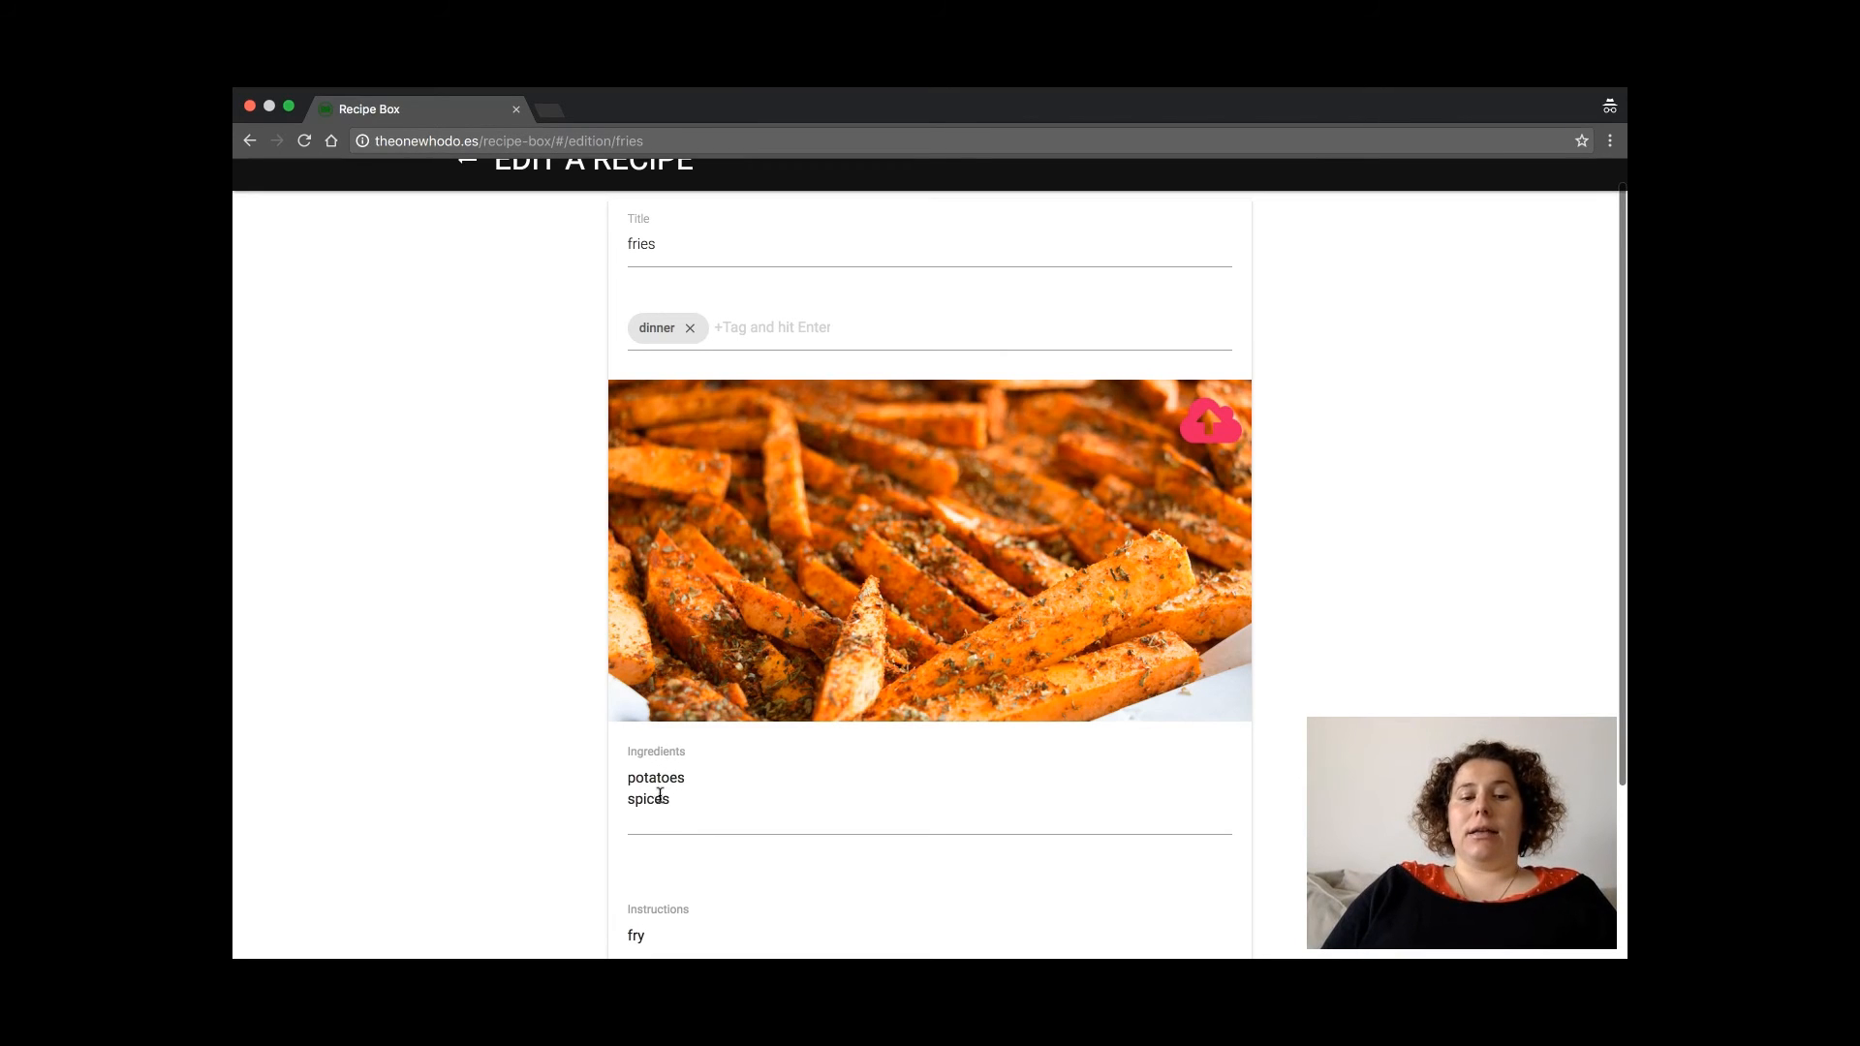
mouse_move(678, 781)
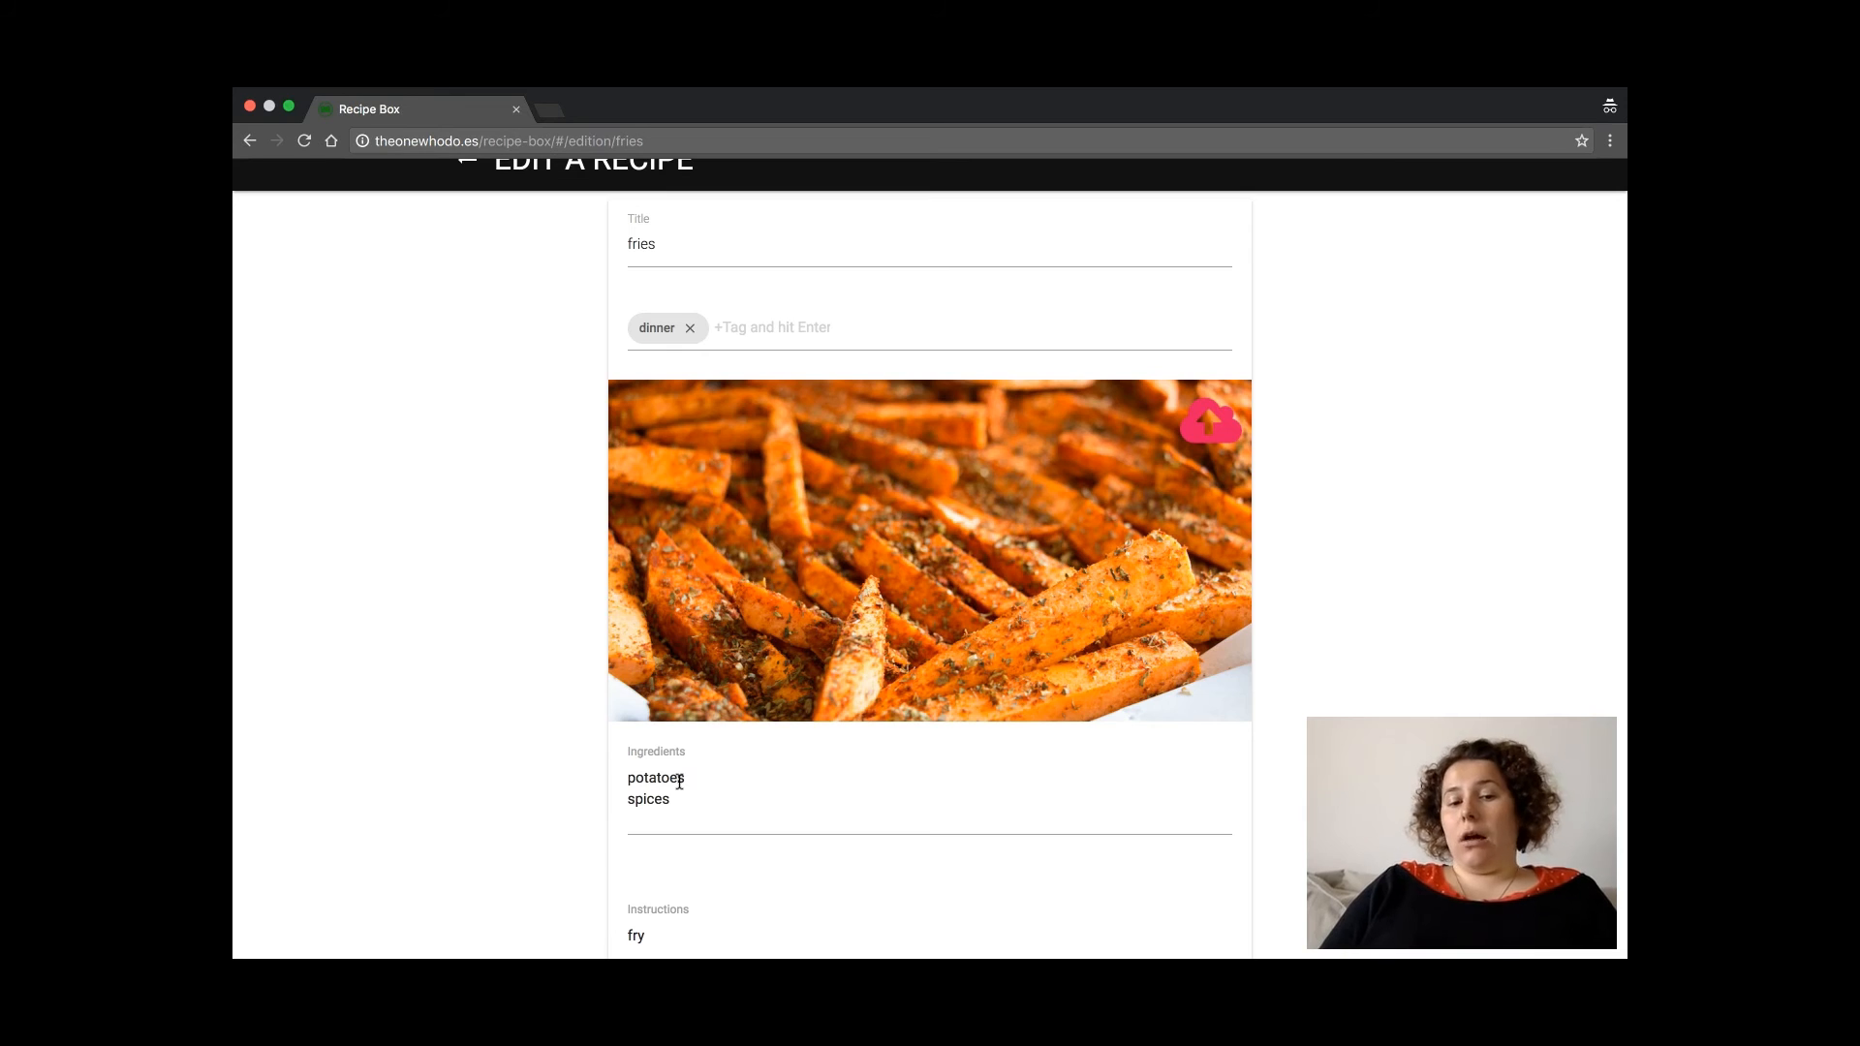
scroll(down, 3)
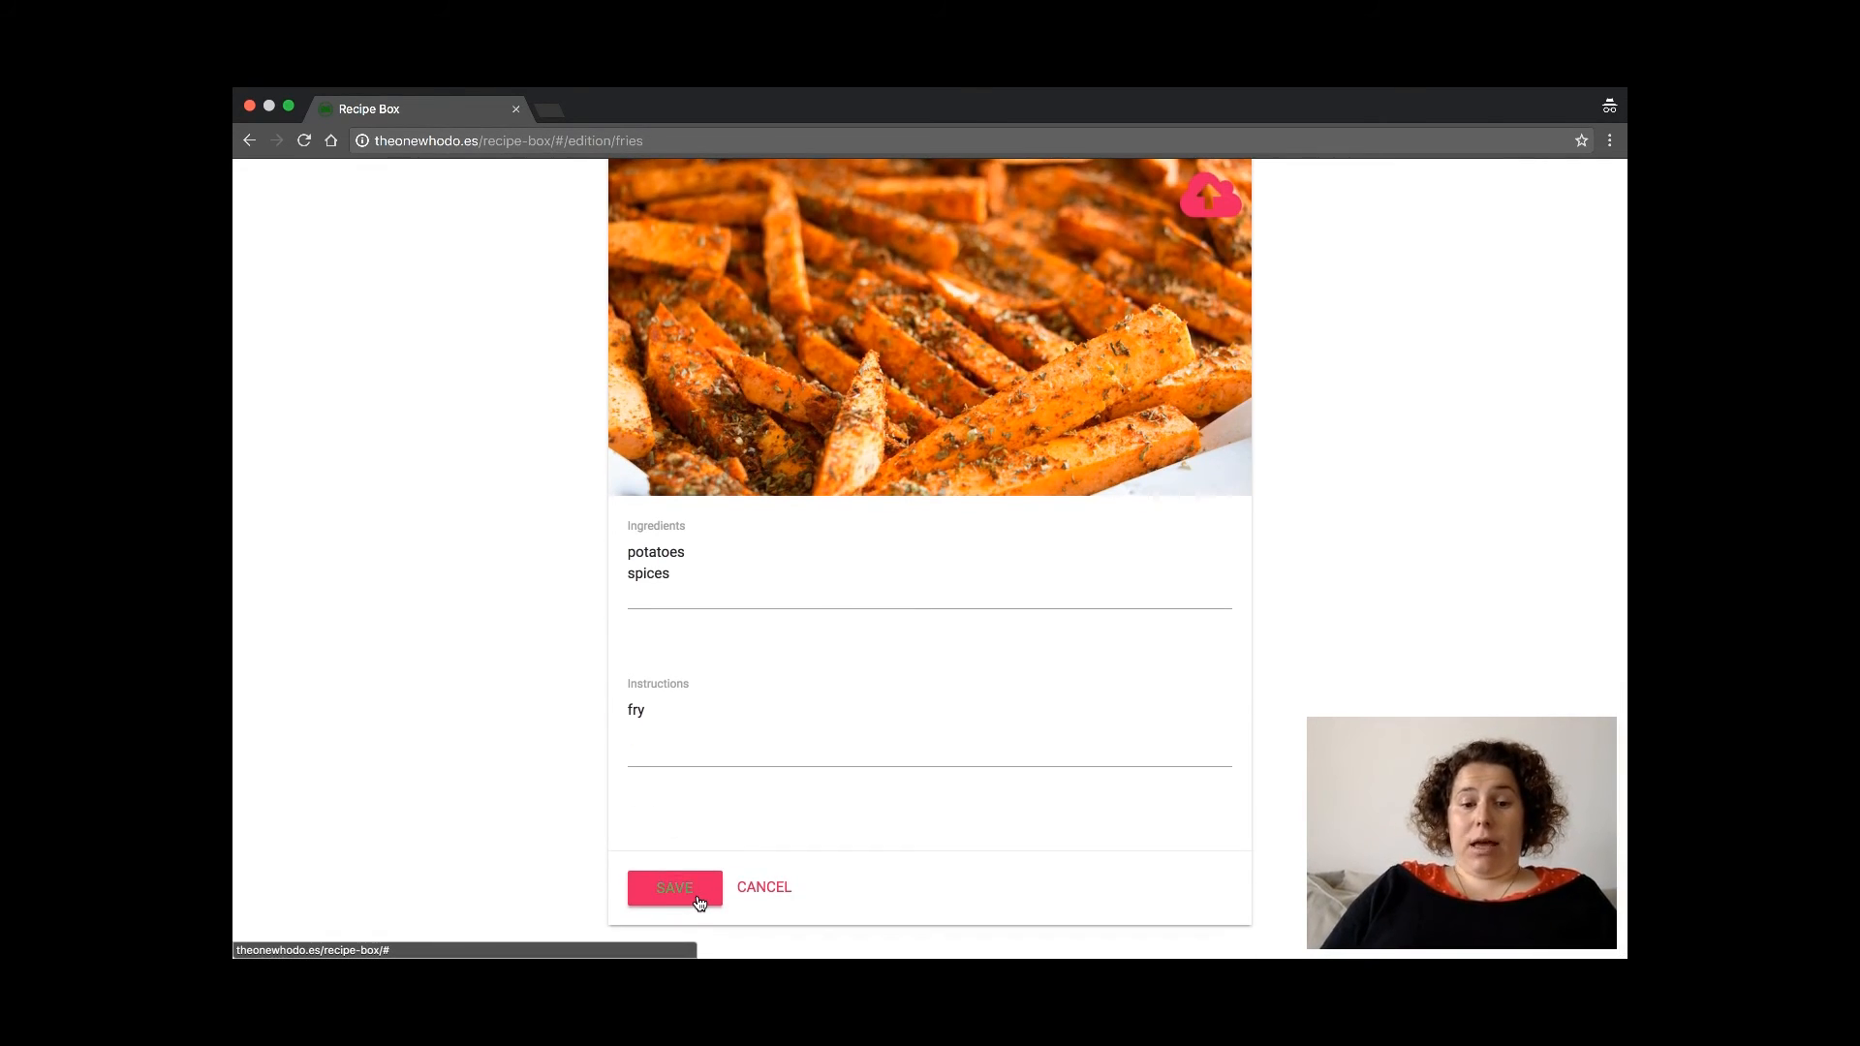
click(675, 887)
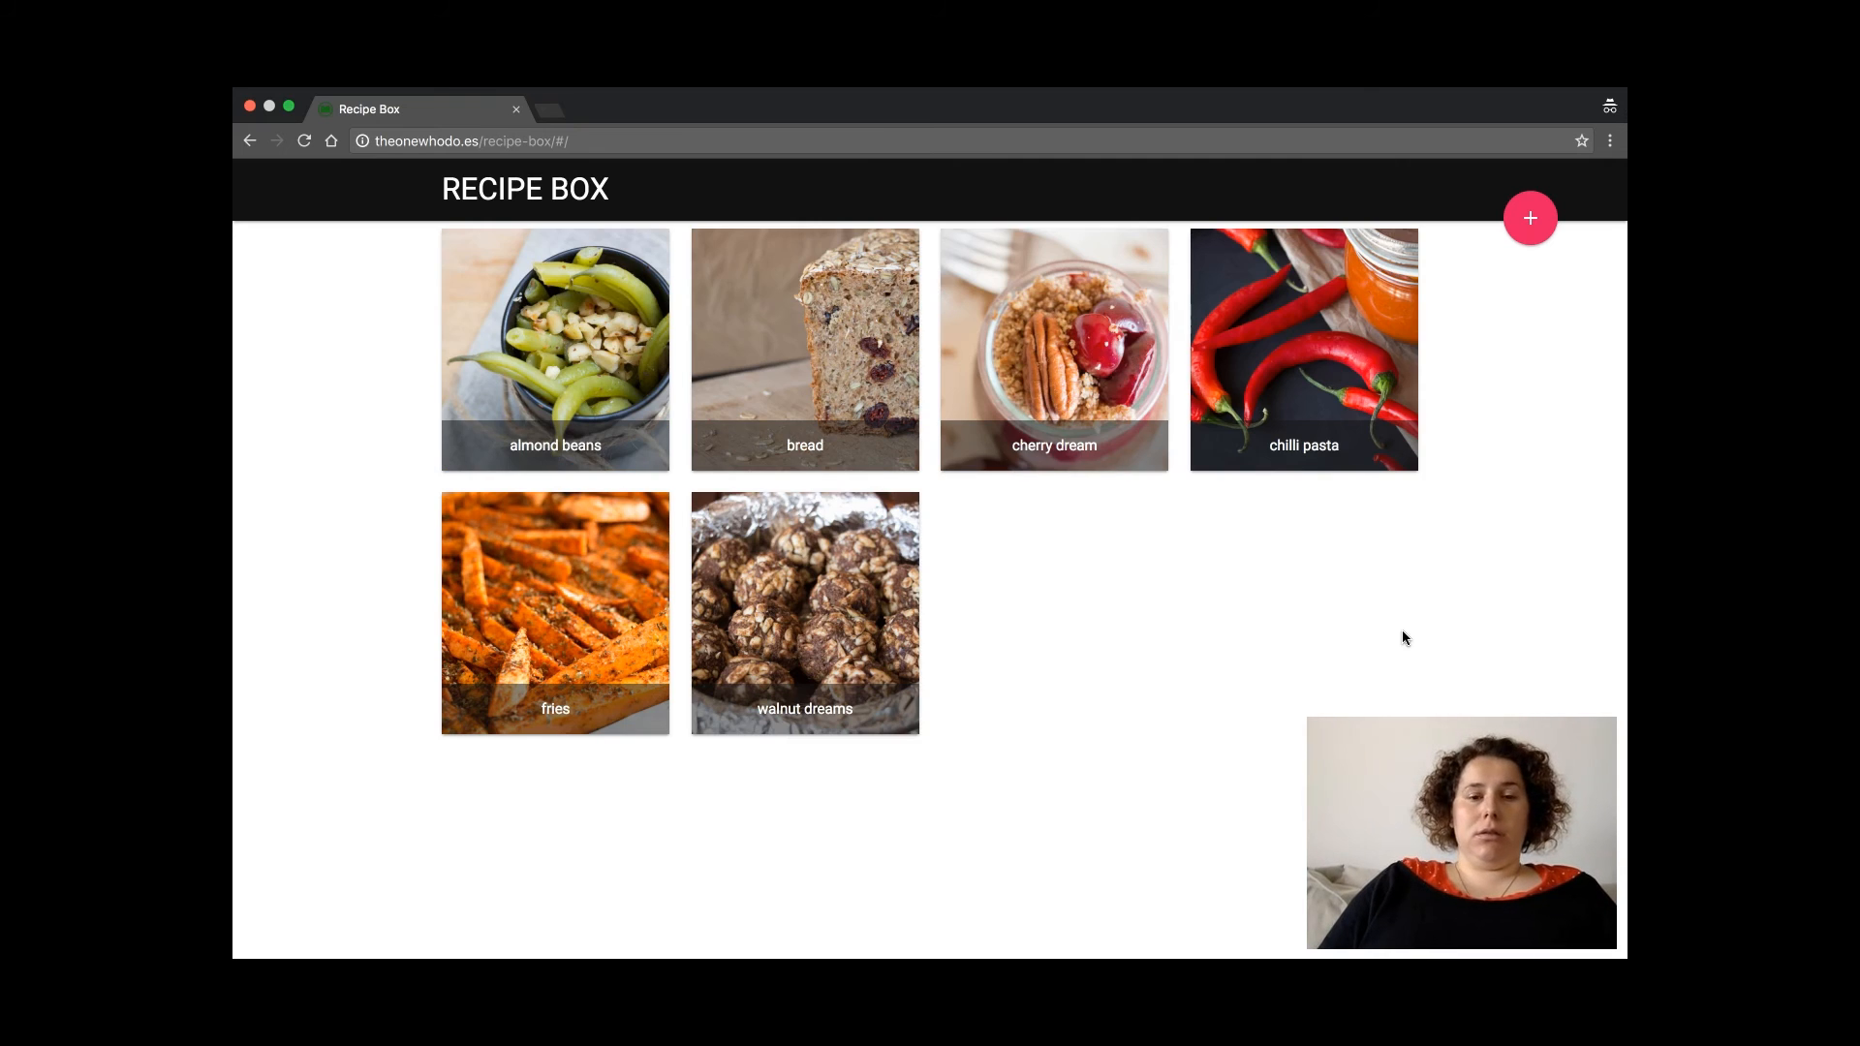
right_click(1405, 637)
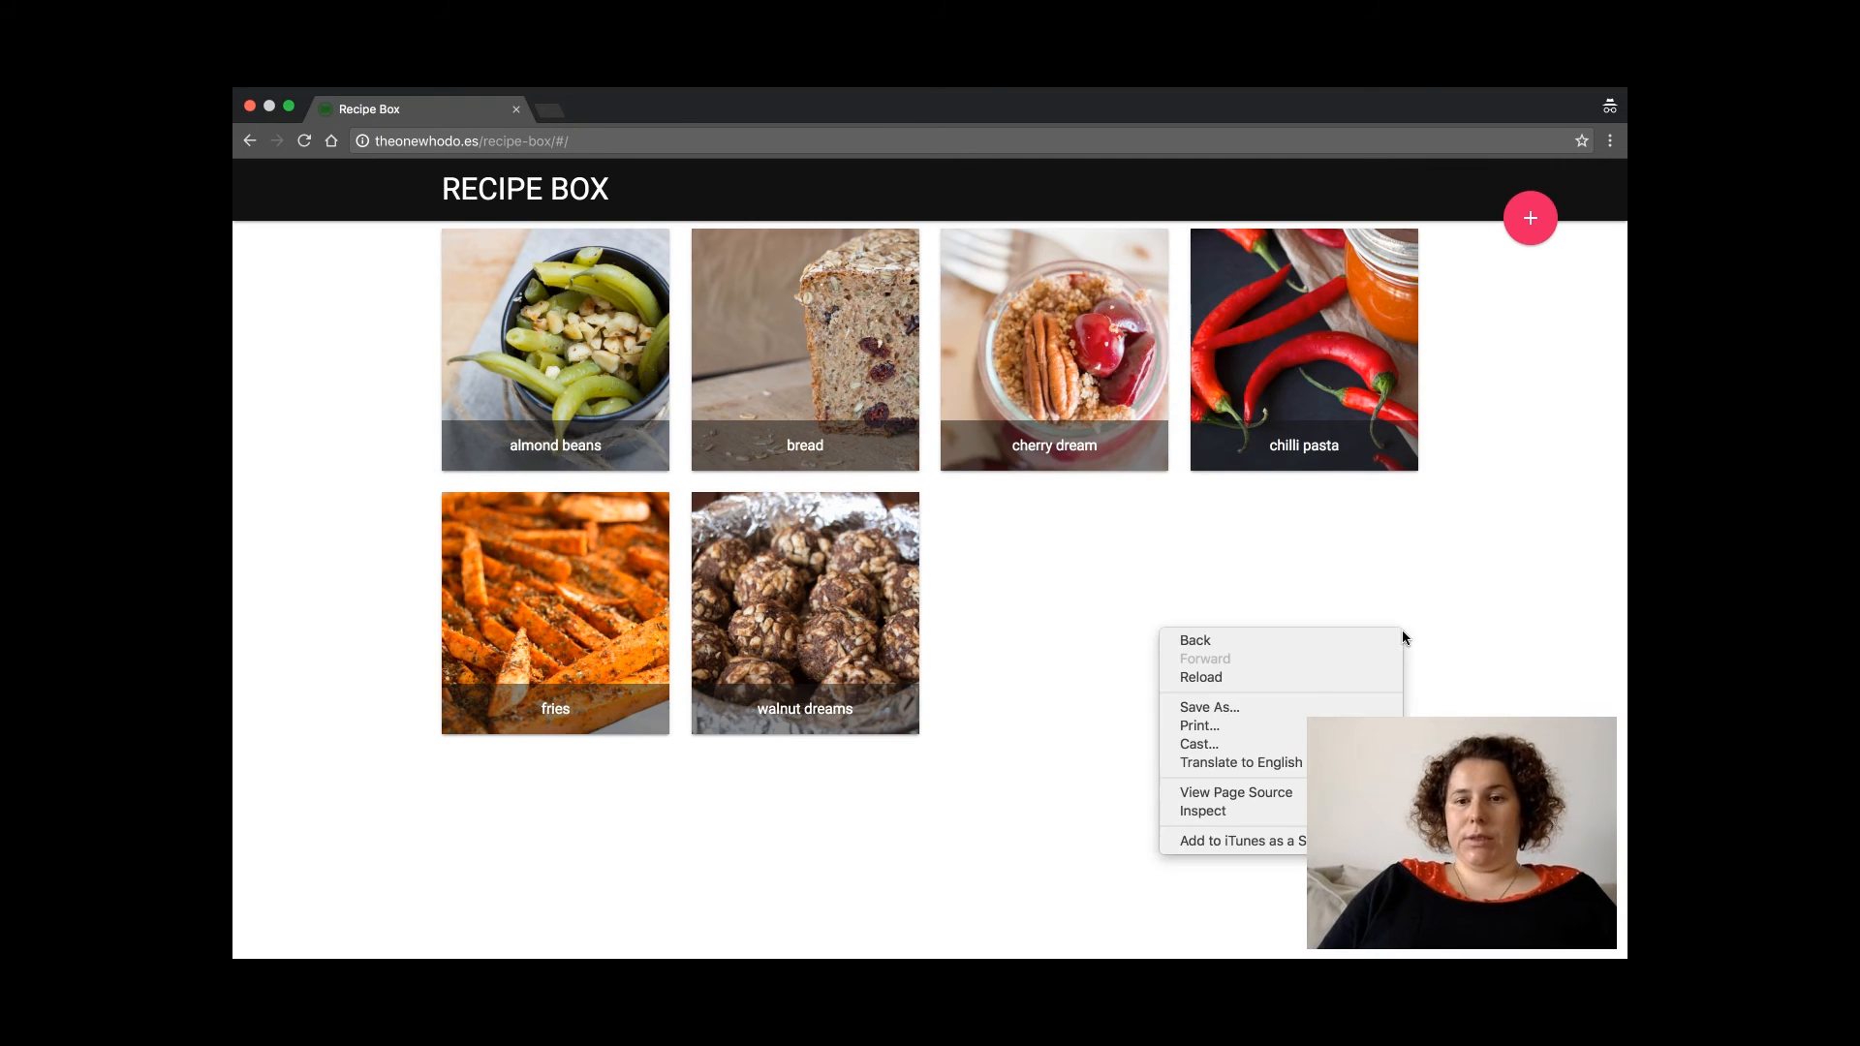
click(1201, 812)
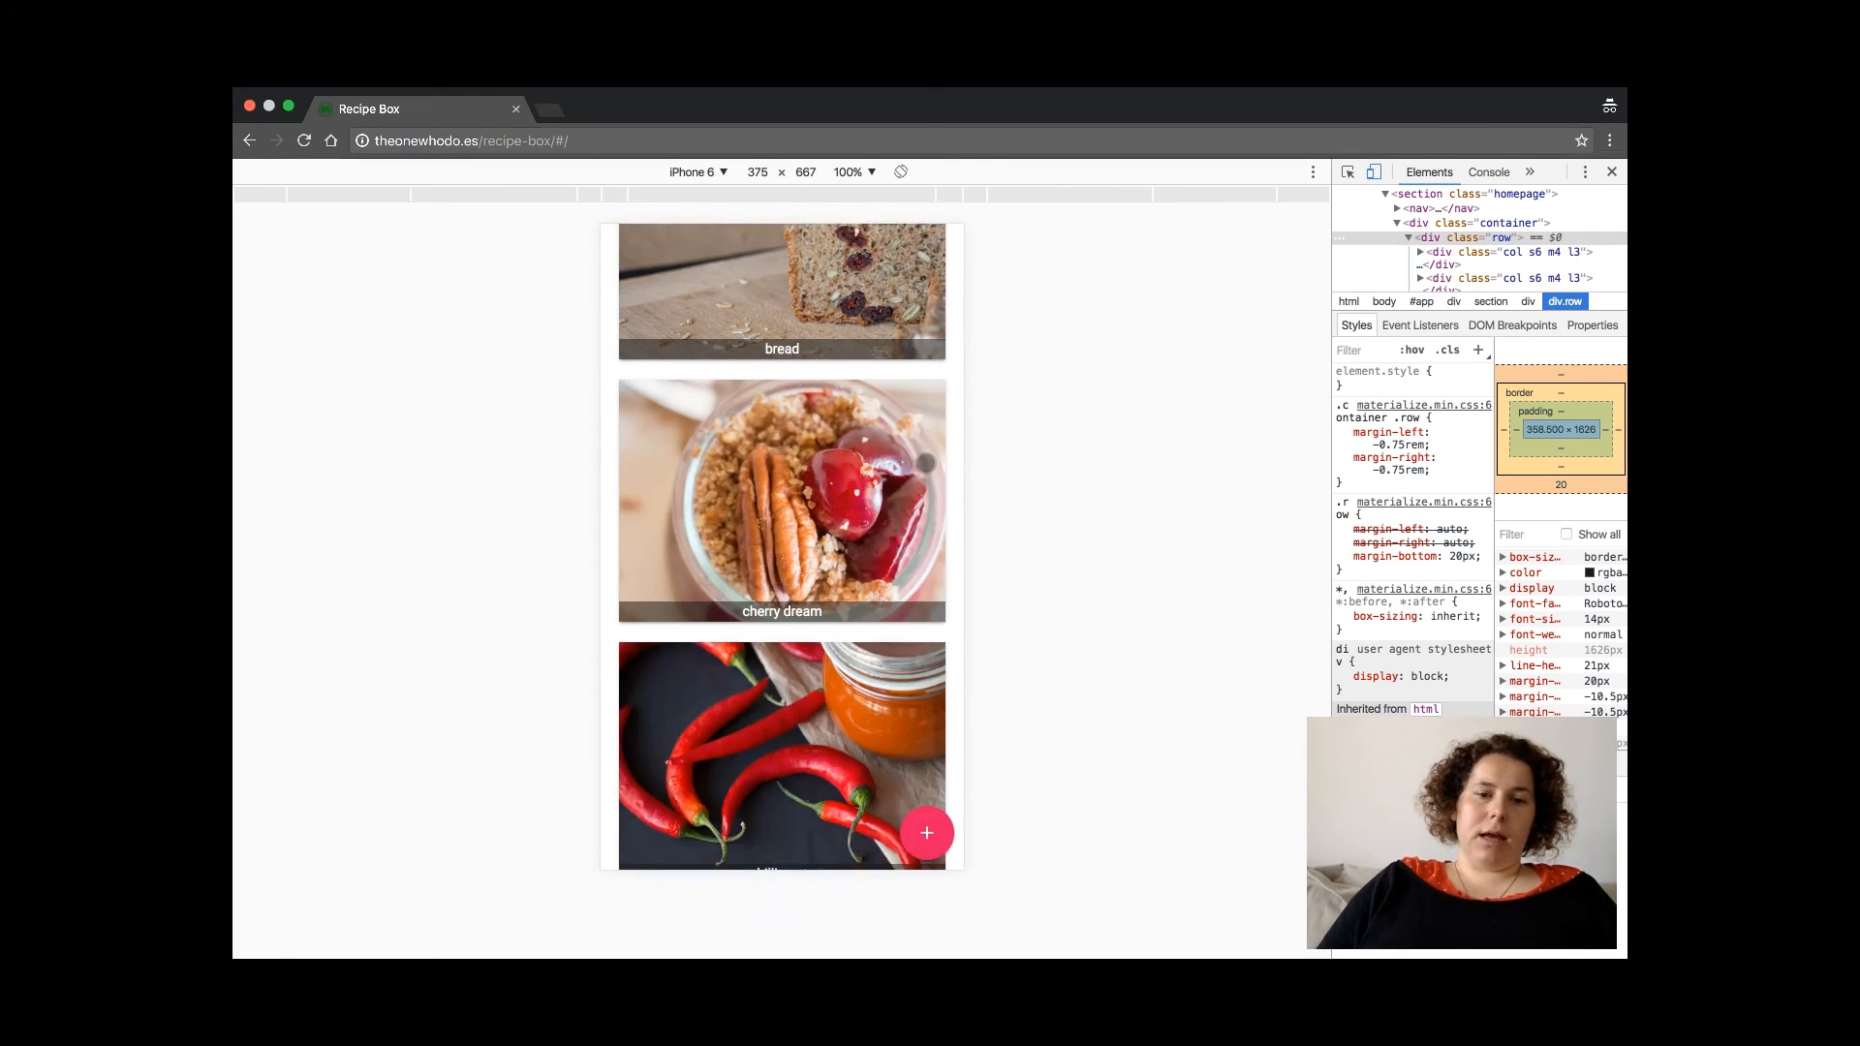
click(781, 760)
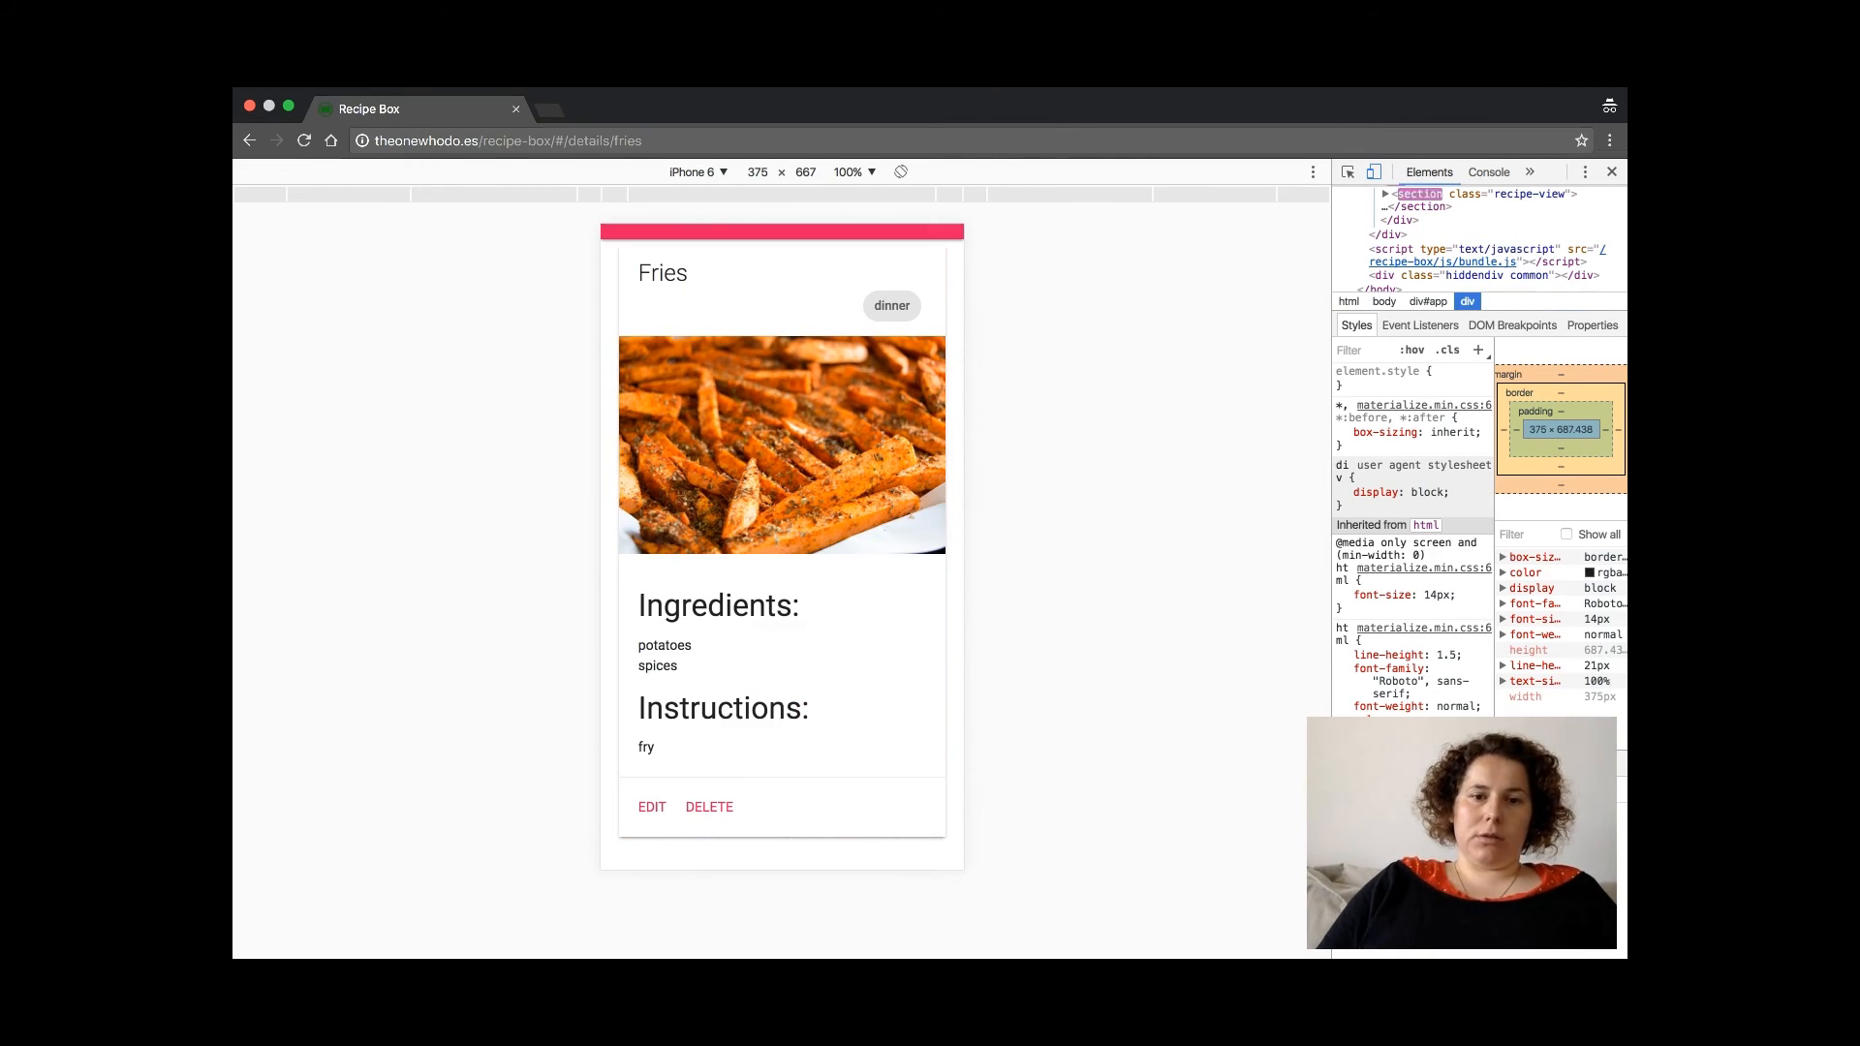
click(697, 172)
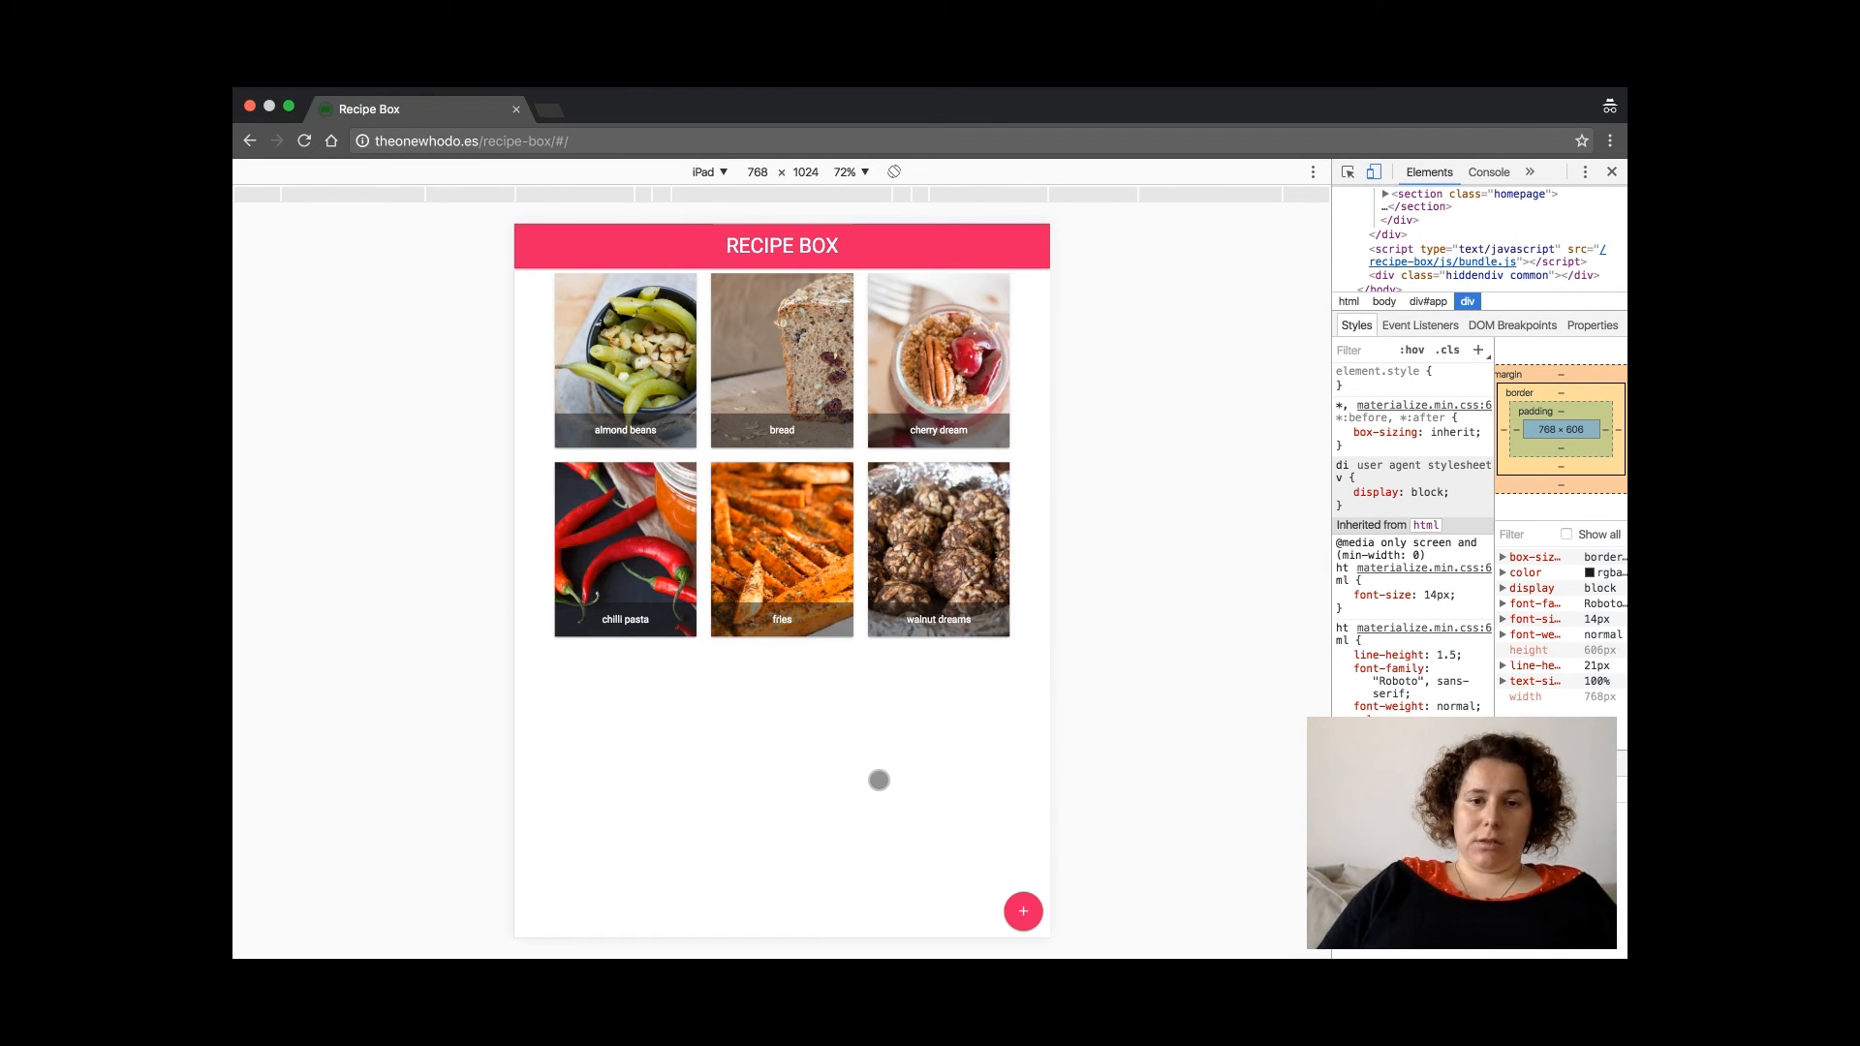
click(893, 173)
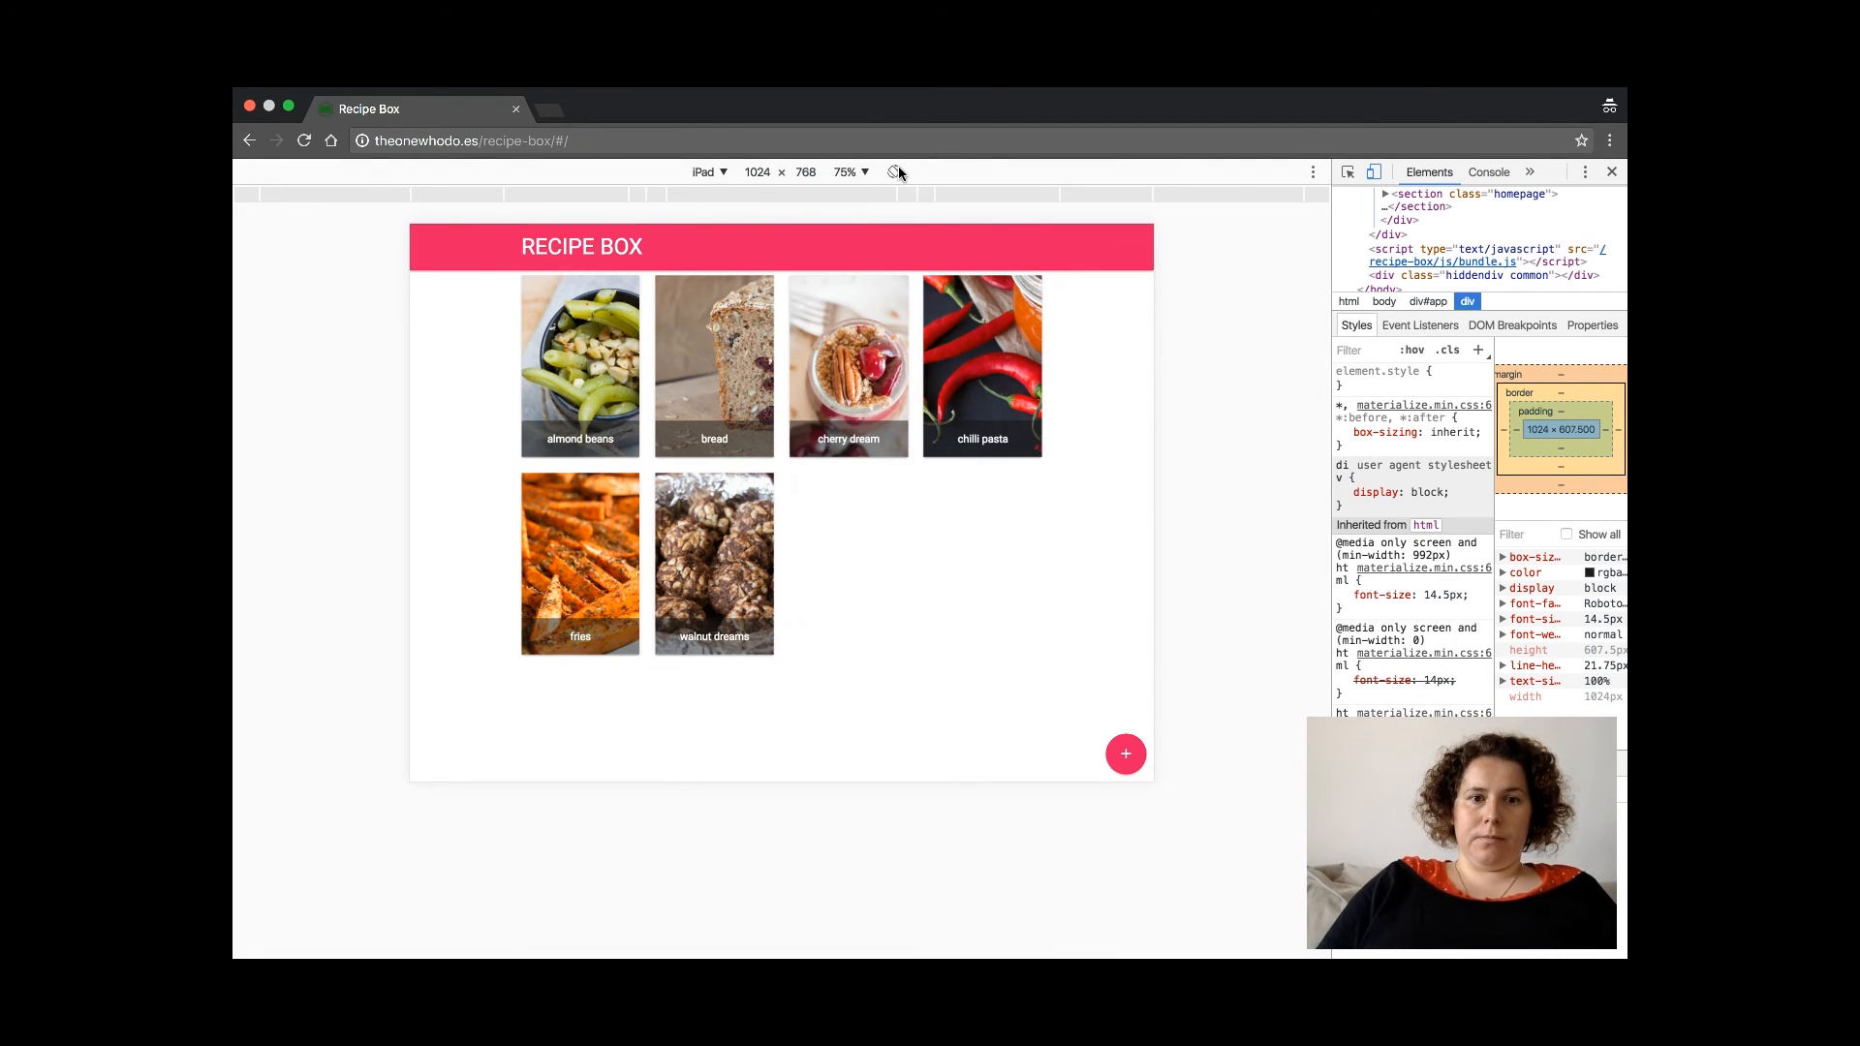
click(893, 173)
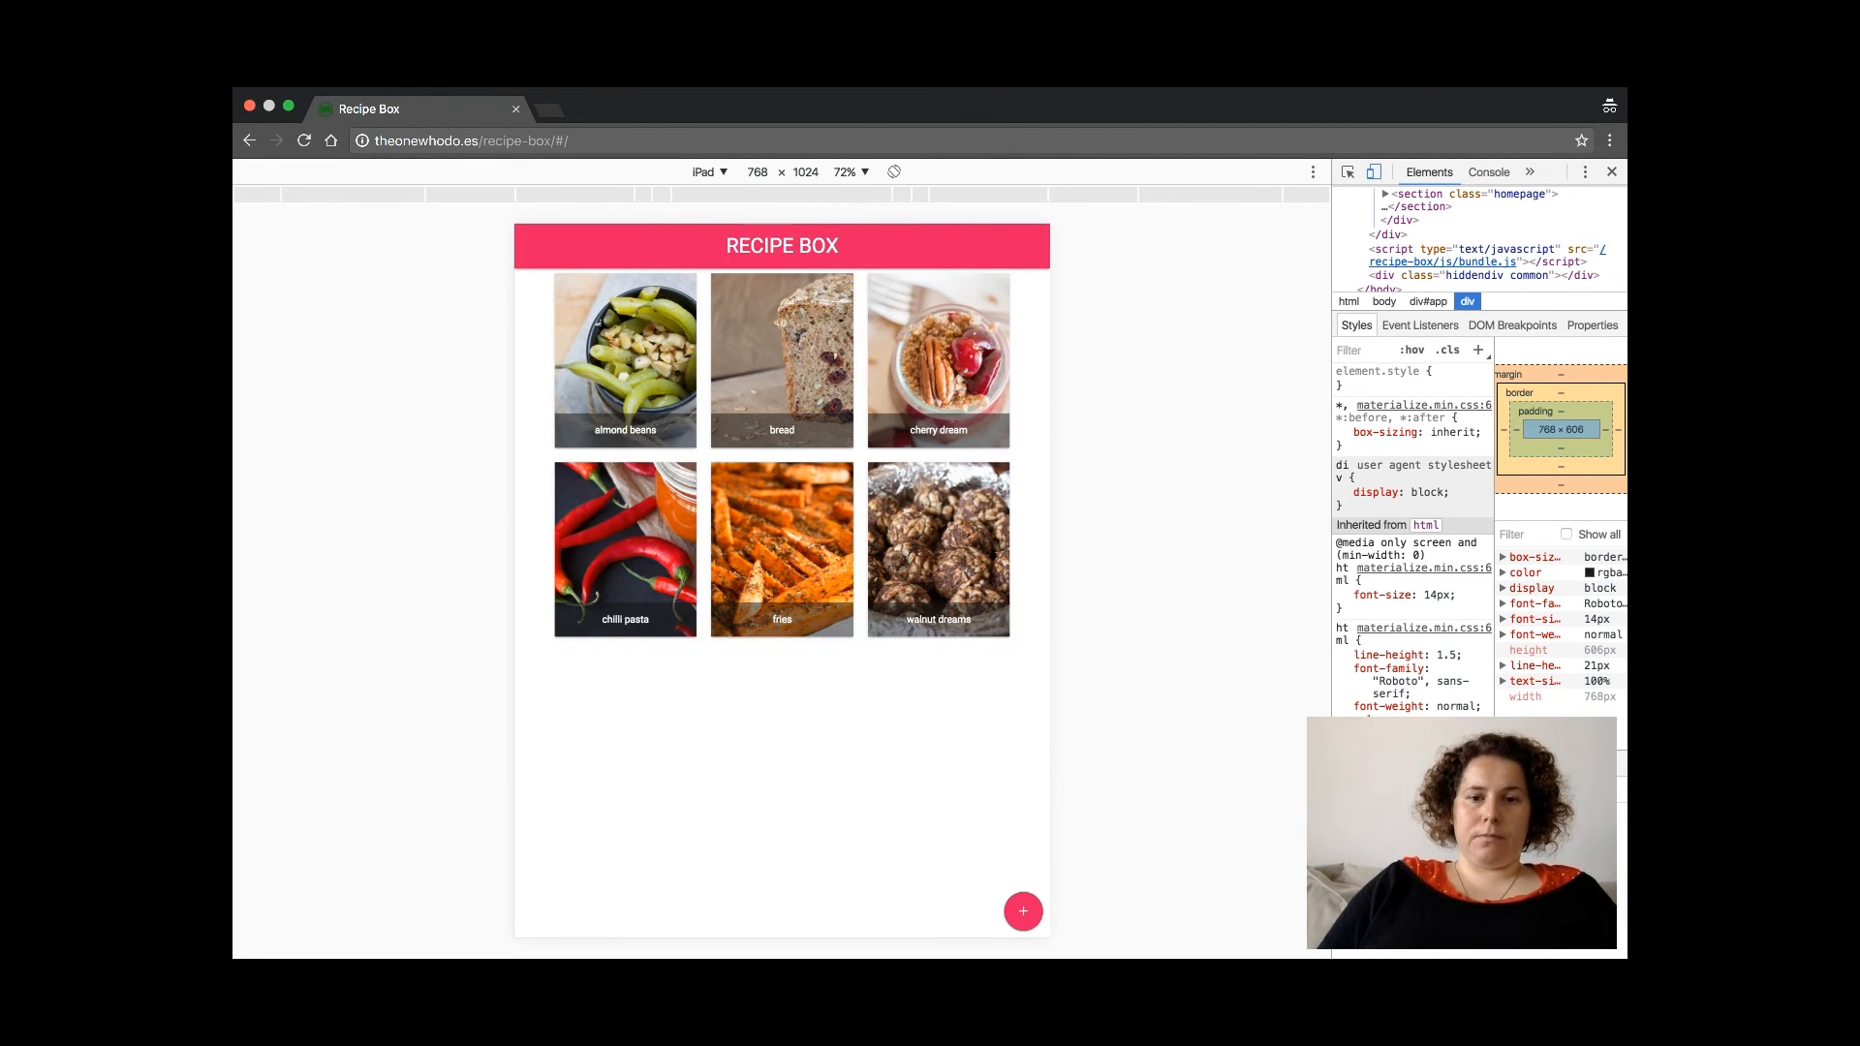
click(1610, 170)
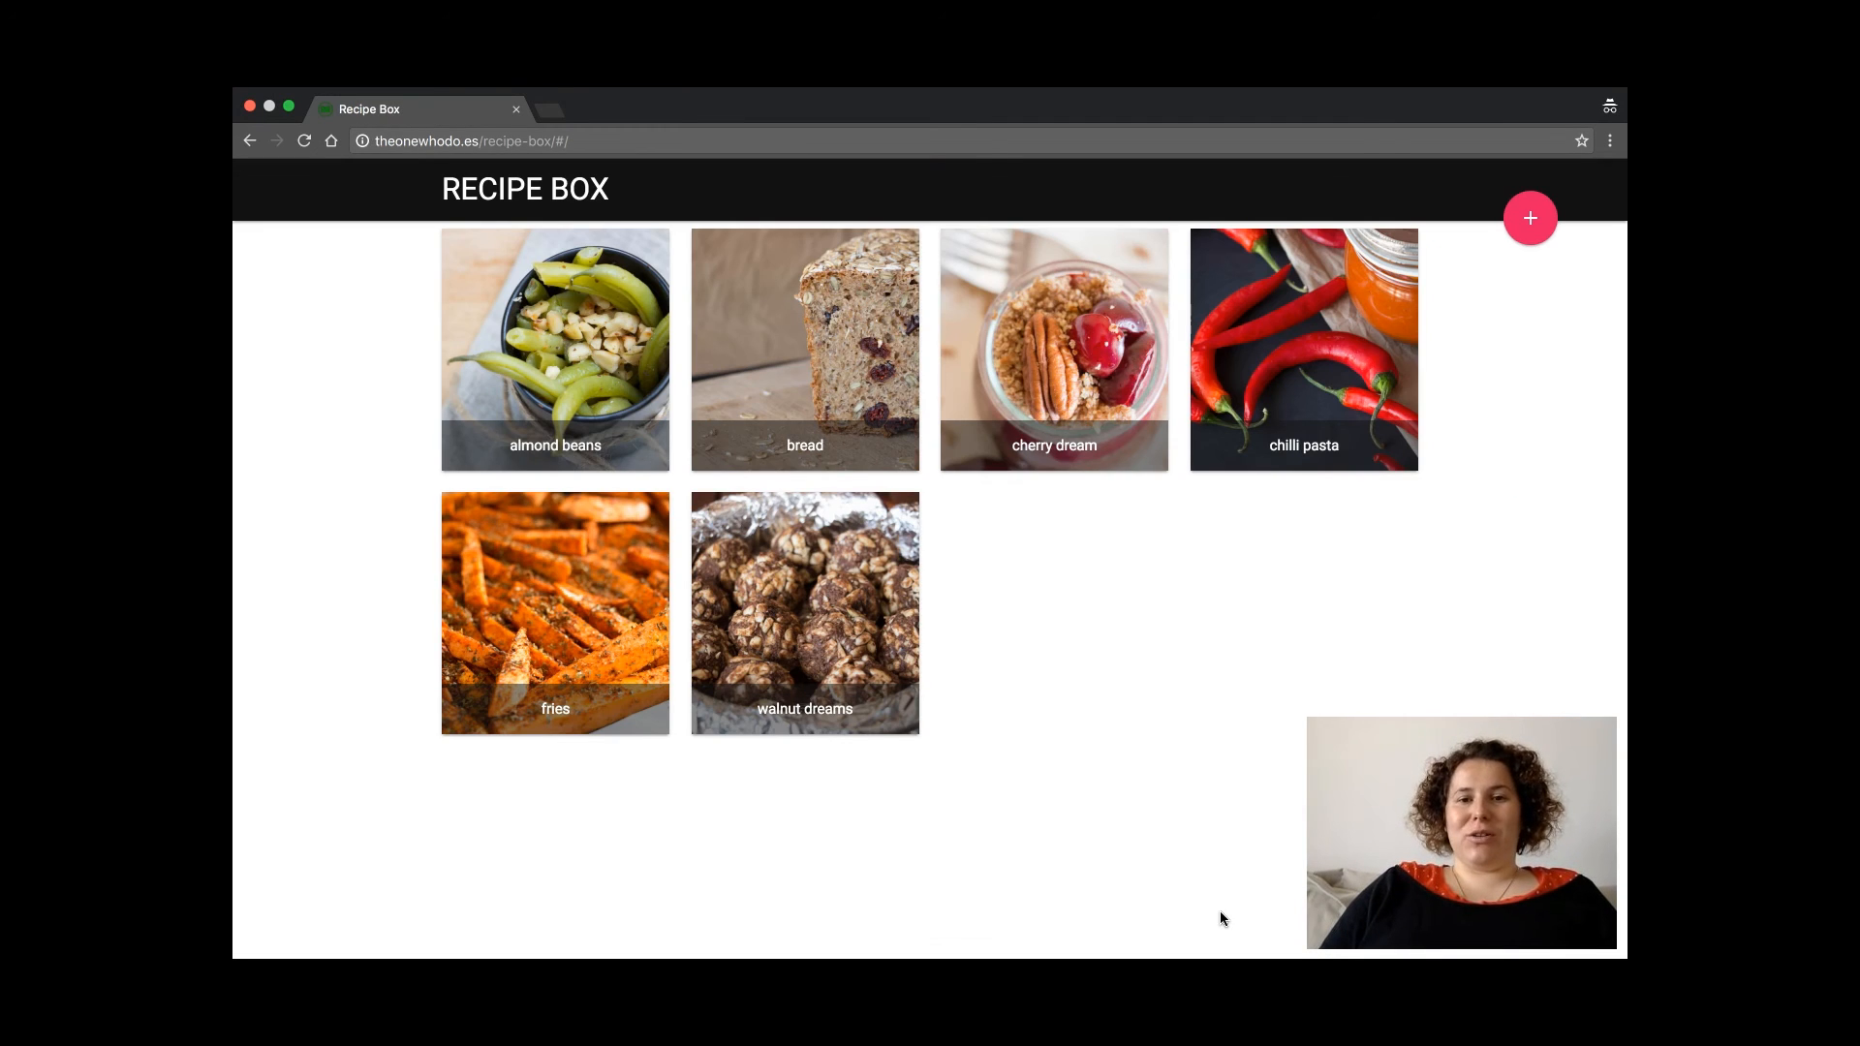